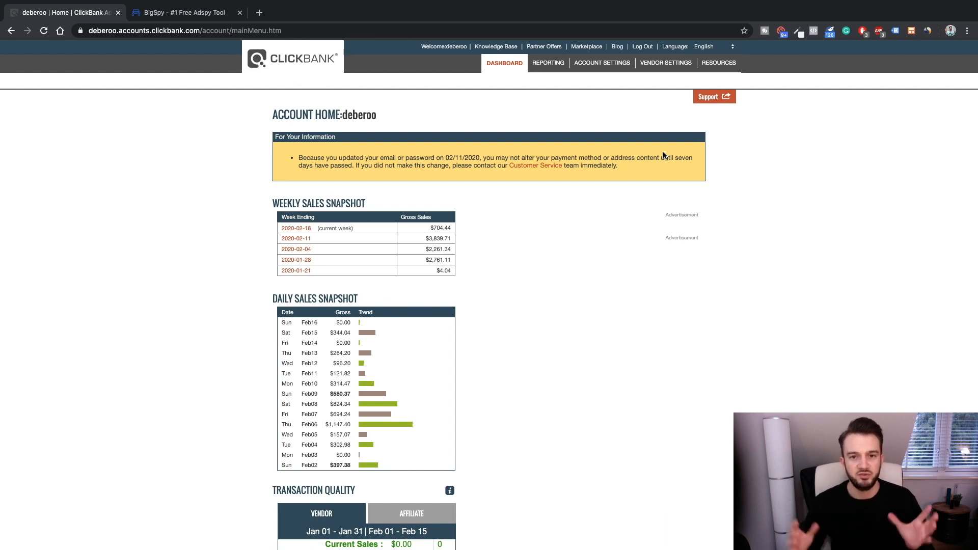
pyautogui.moveTo(618, 179)
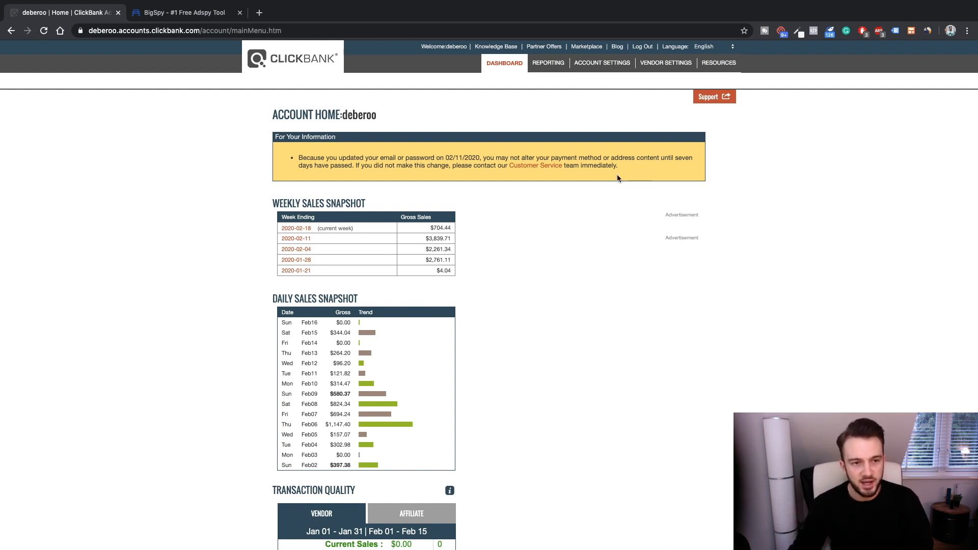
pyautogui.moveTo(569, 174)
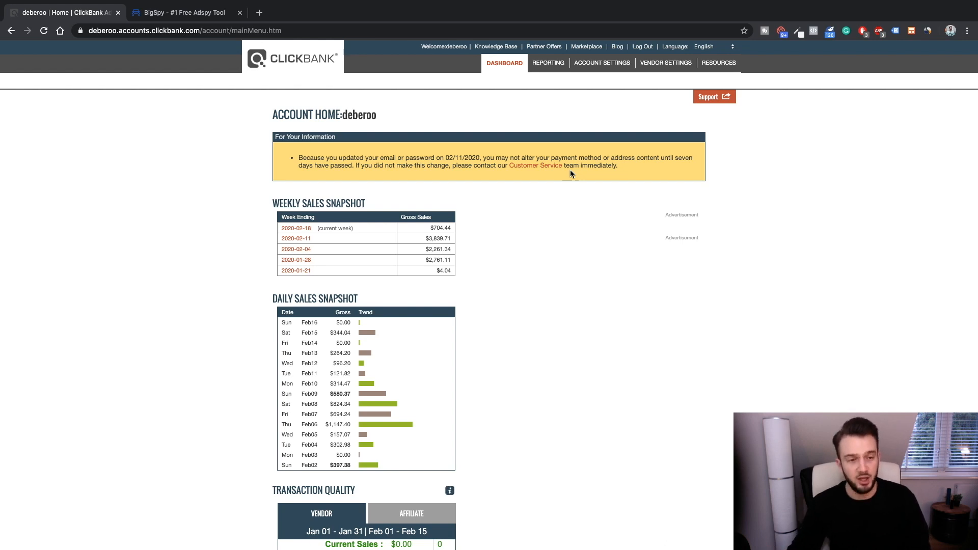
# Look up Facebook in the new tab's address bar, then return to the ClickBank dashboard
pyautogui.write('facebp')
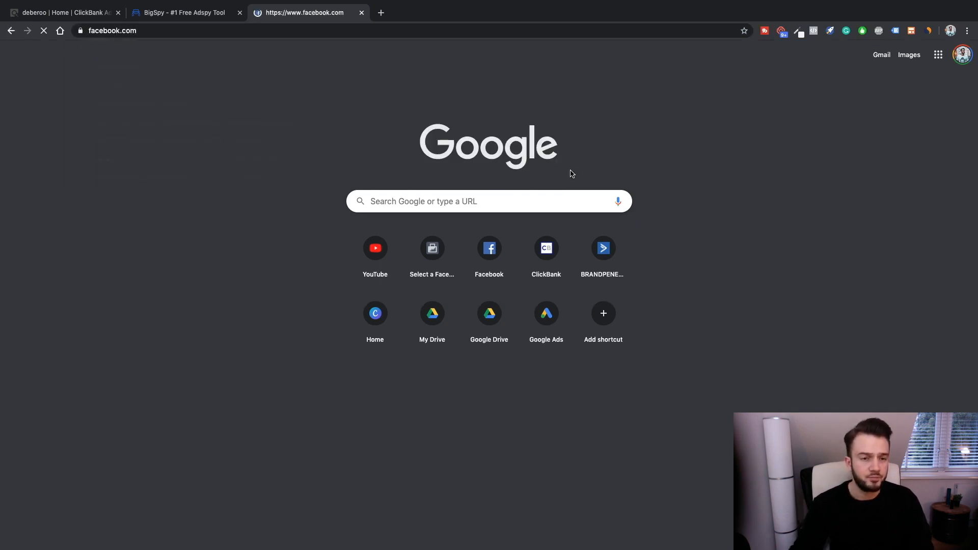
pyautogui.click(62, 13)
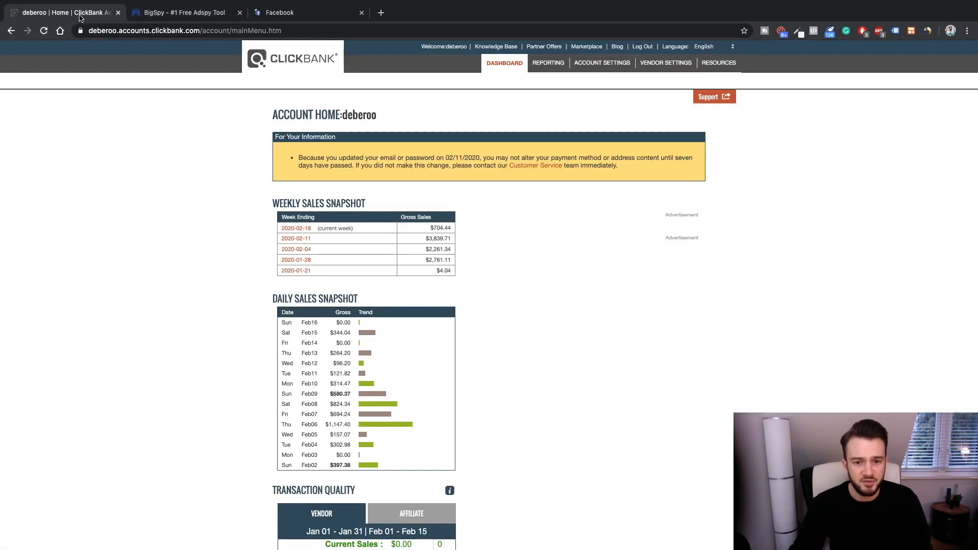
# Go to the ClickBank Marketplace and start a Find Products search
pyautogui.click(585, 46)
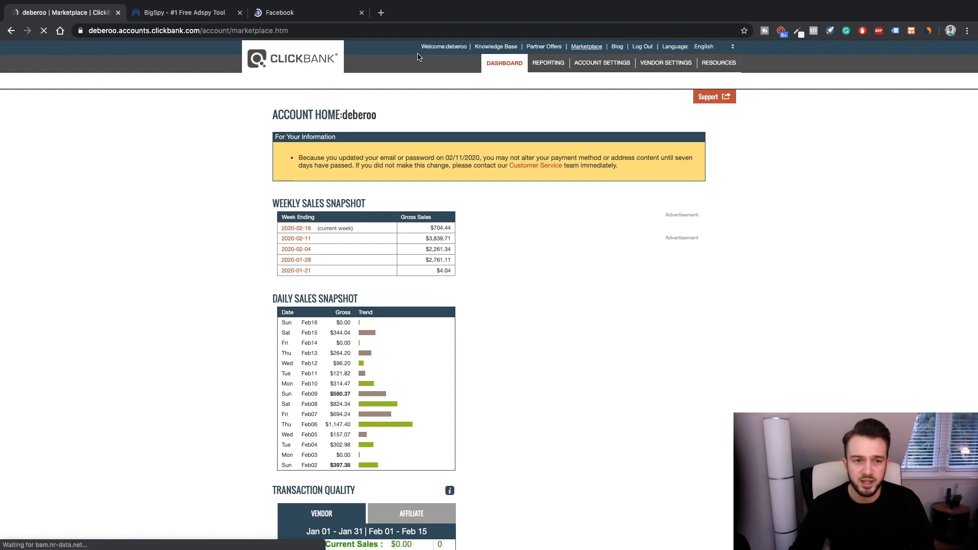
pyautogui.click(585, 46)
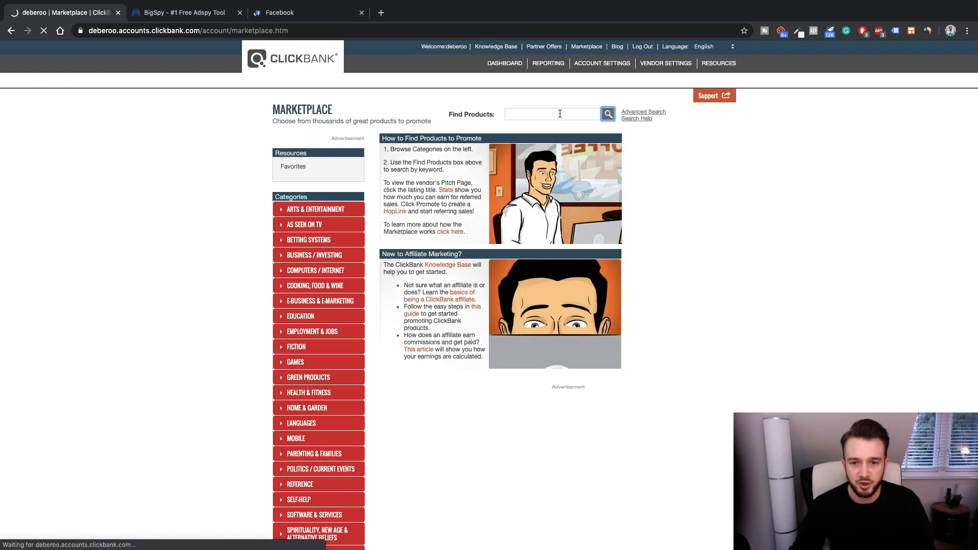
pyautogui.click(534, 114)
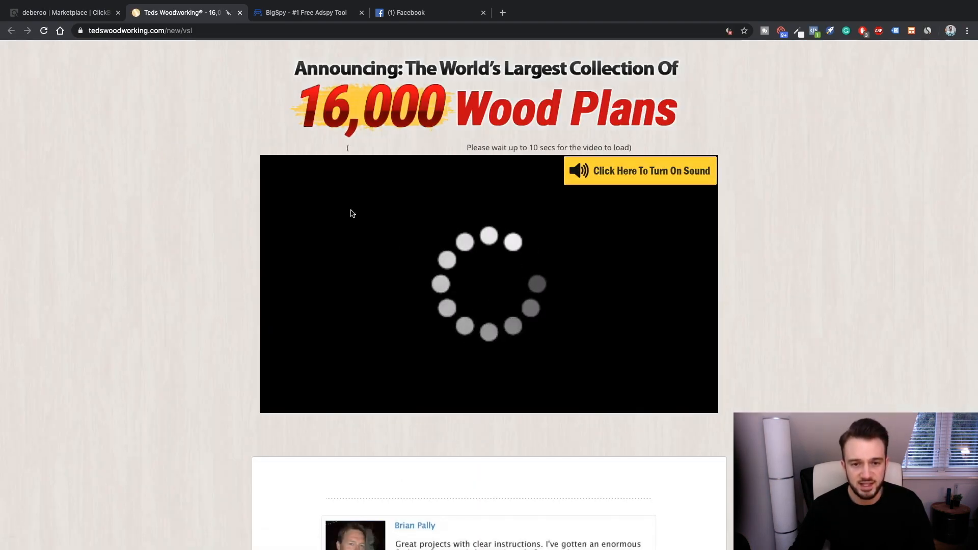
pyautogui.scroll(-3)
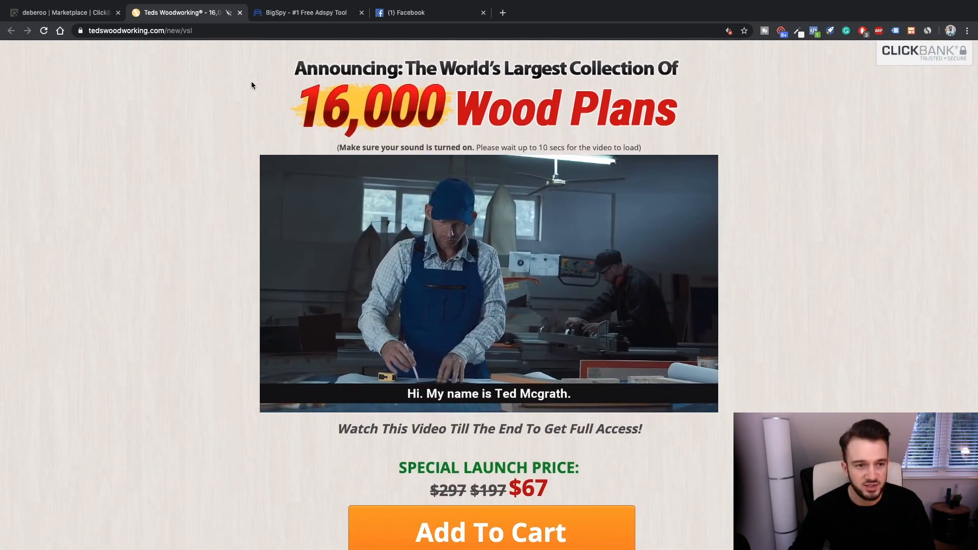
pyautogui.scroll(-3)
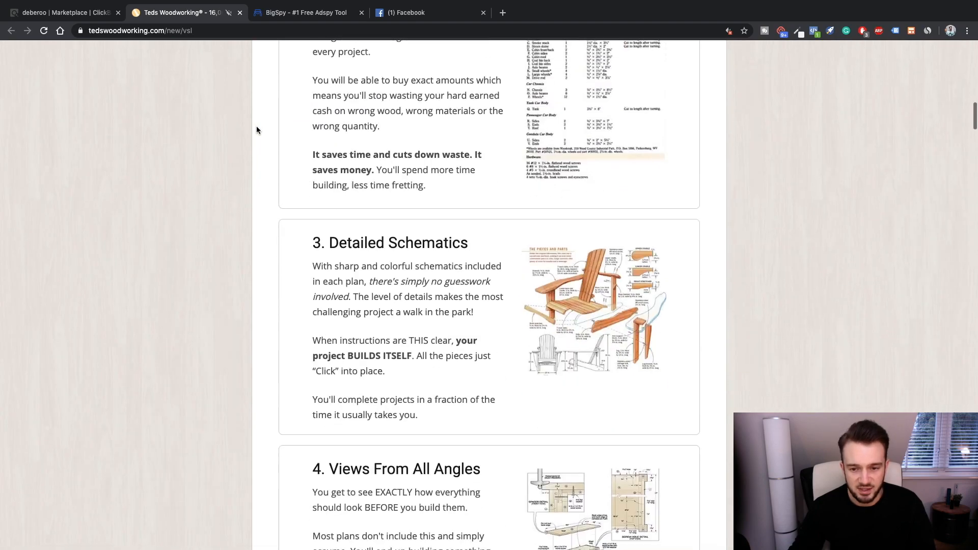
pyautogui.scroll(3)
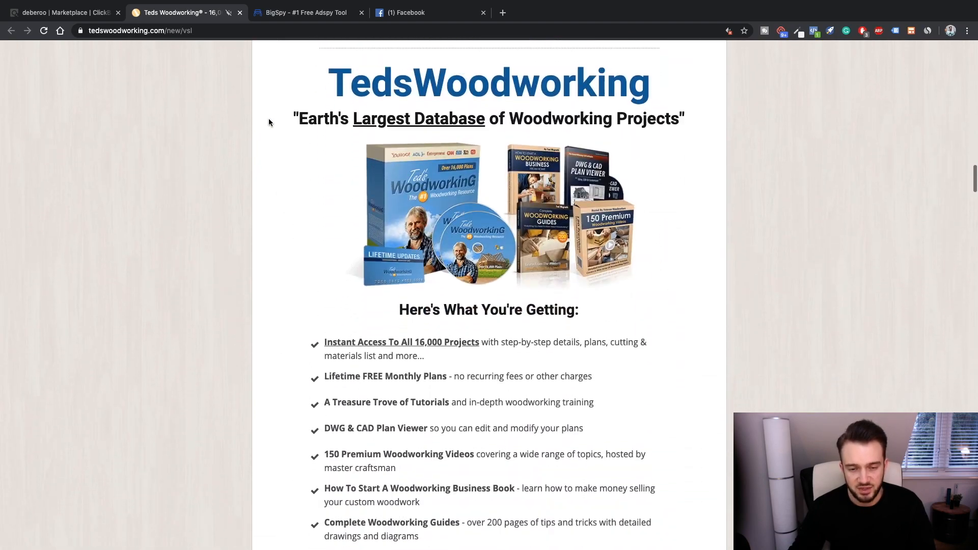
pyautogui.scroll(-3)
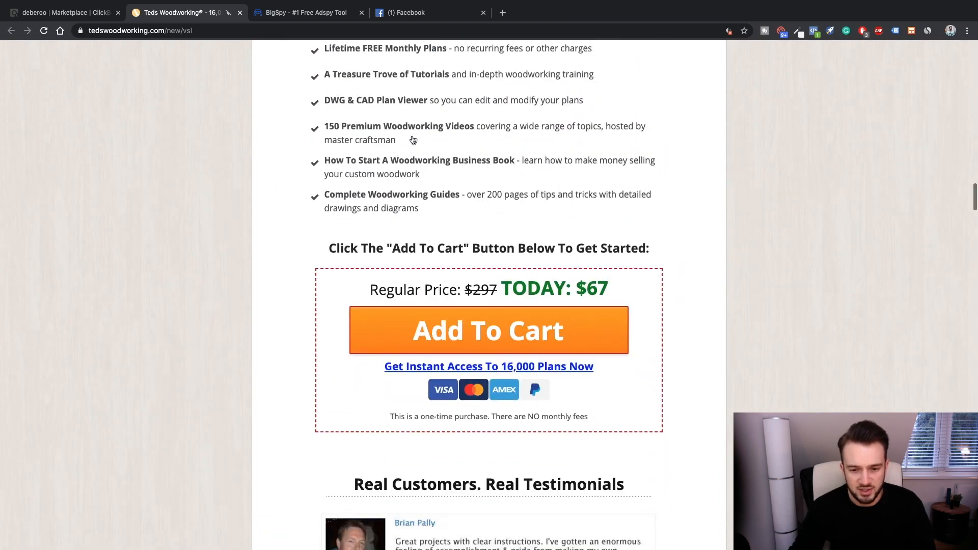
pyautogui.scroll(-3)
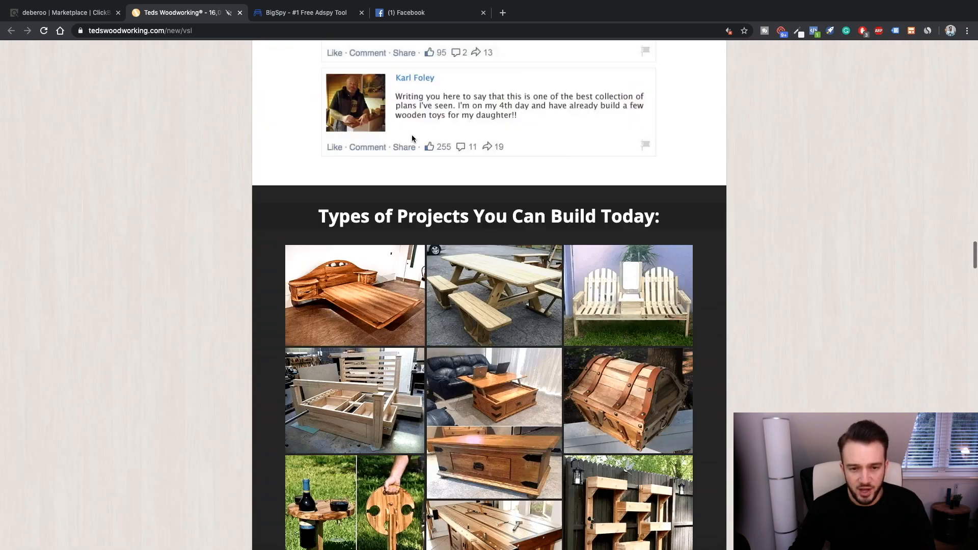
pyautogui.scroll(-3)
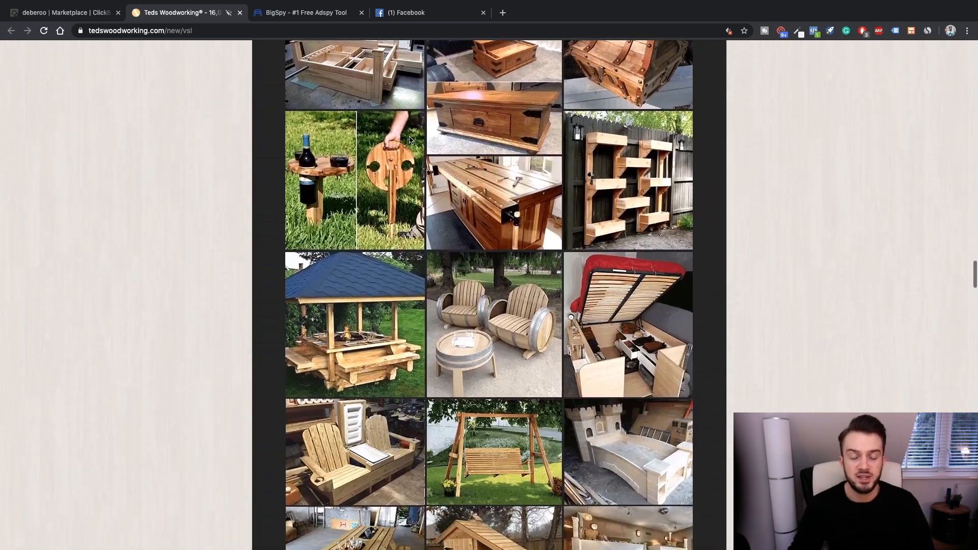
pyautogui.scroll(-3)
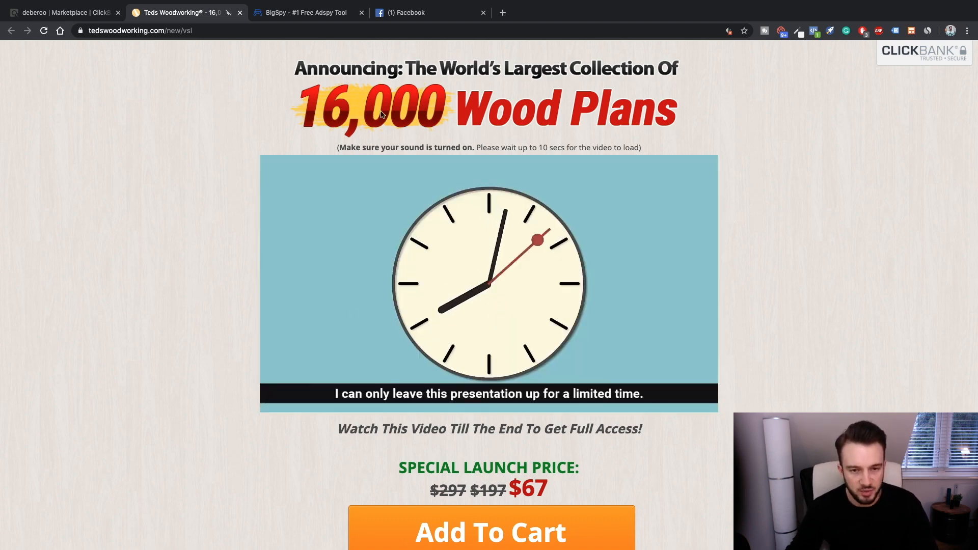
# Search Facebook for 'wood' woodworking pages and bring up the Woodworking page in its own tab
pyautogui.click(412, 12)
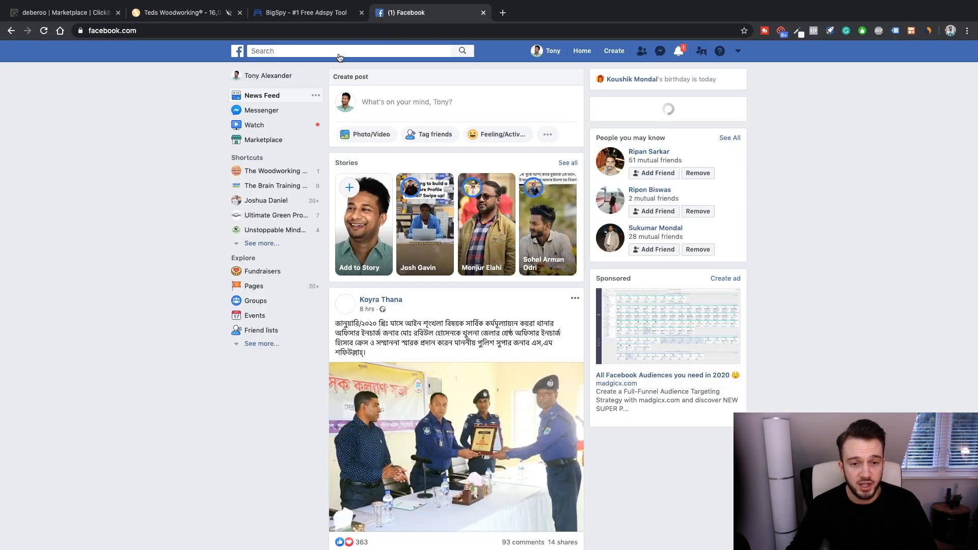
pyautogui.write('wood')
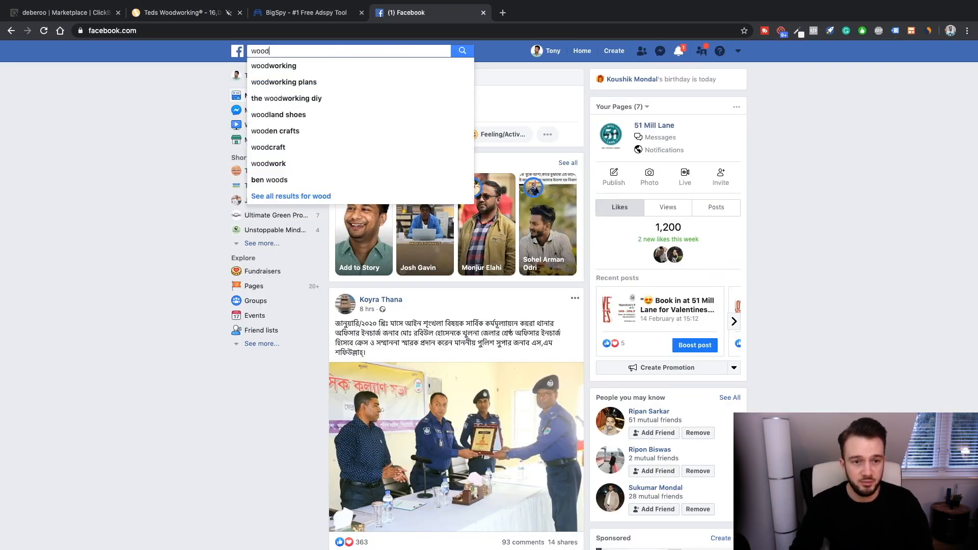
pyautogui.click(273, 65)
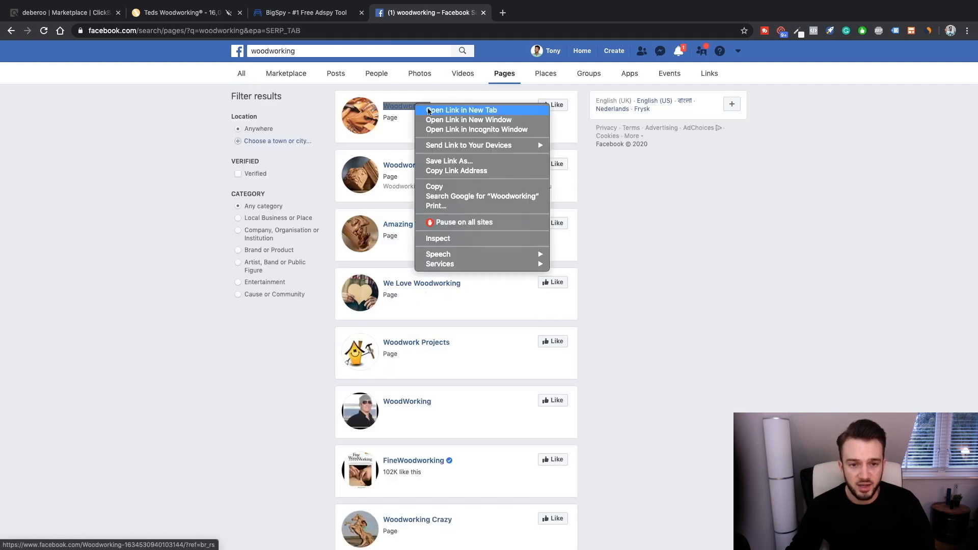
pyautogui.click(461, 110)
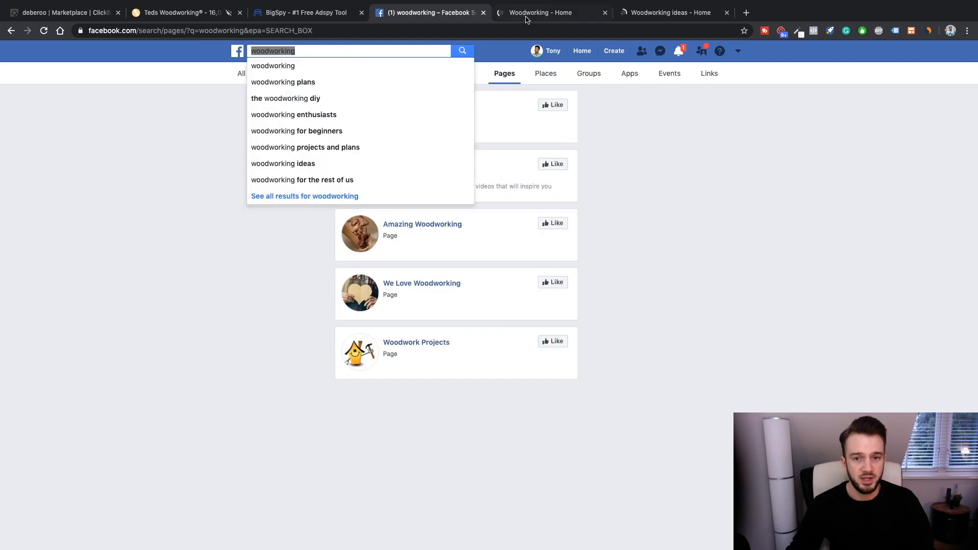
pyautogui.click(541, 13)
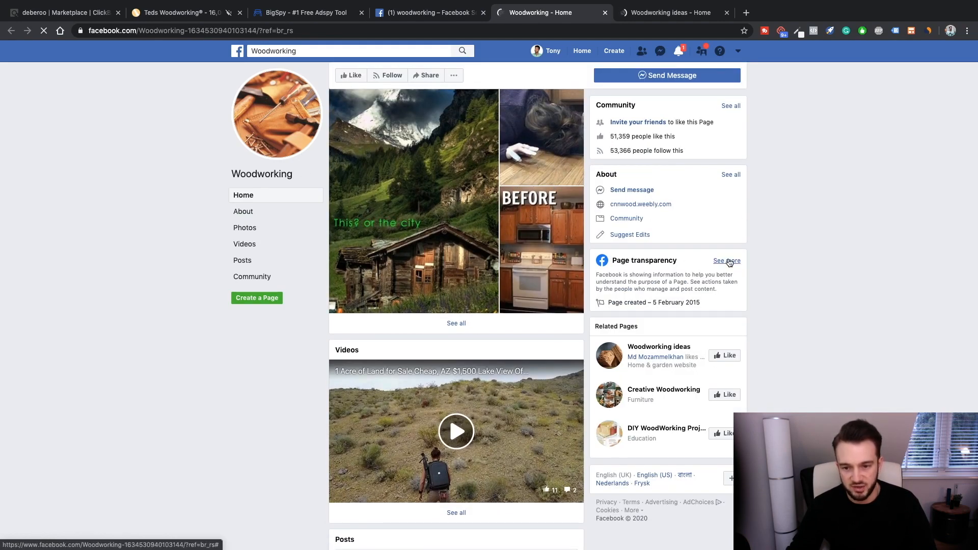
# Review the Page transparency details for Woodworking and Woodworking ideas, then close the summary
pyautogui.click(726, 260)
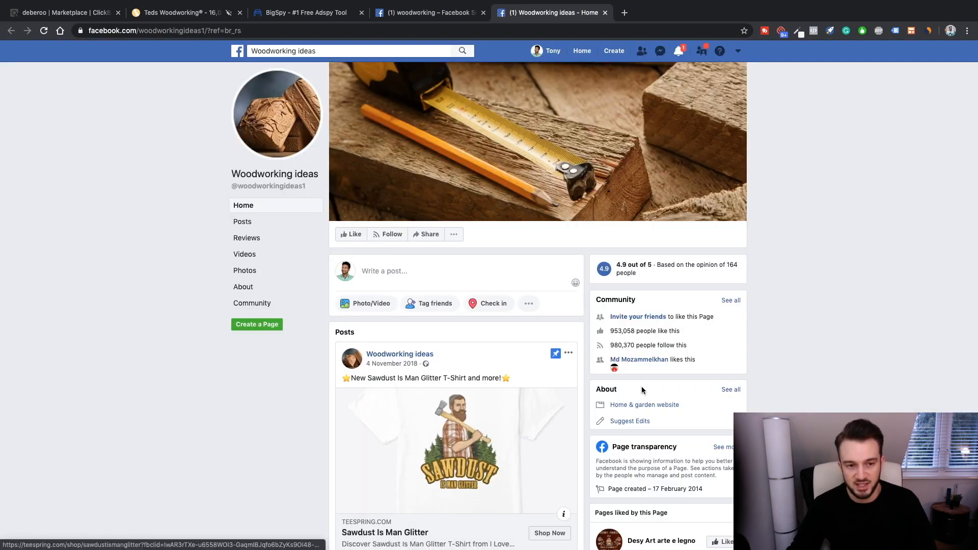
pyautogui.scroll(-3)
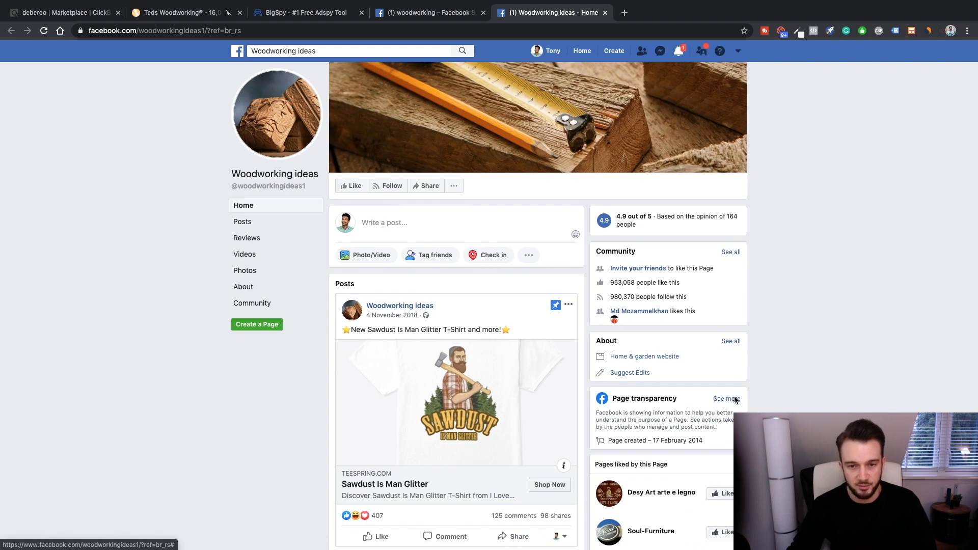
pyautogui.click(725, 398)
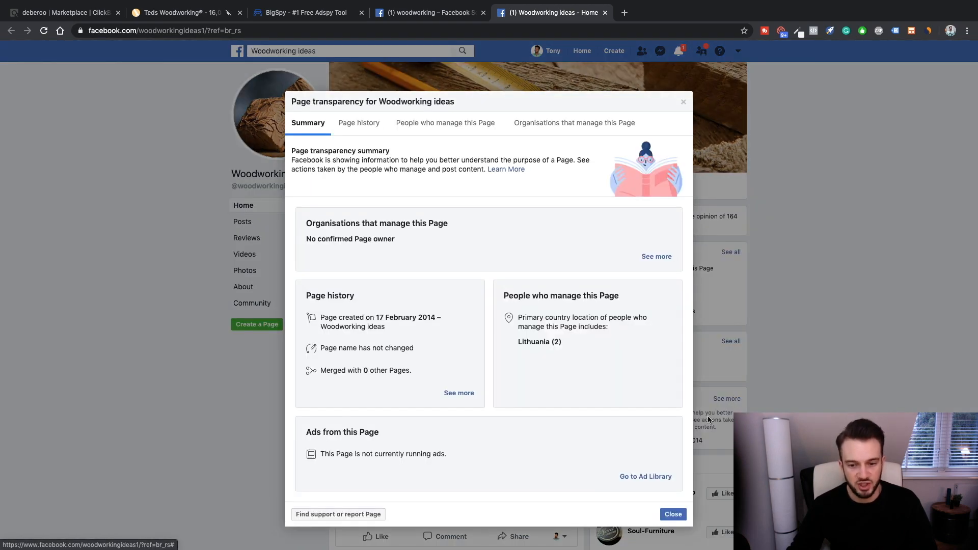
pyautogui.click(672, 513)
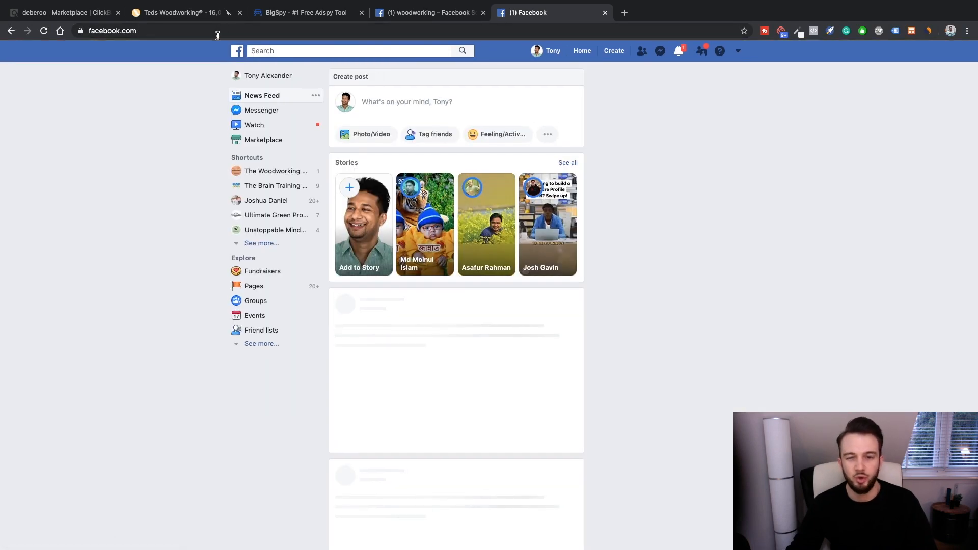
# Search again and bring up the Teds woodworking review pdf page in its own tab
pyautogui.click(349, 50)
pyautogui.write('teds woodworking review')
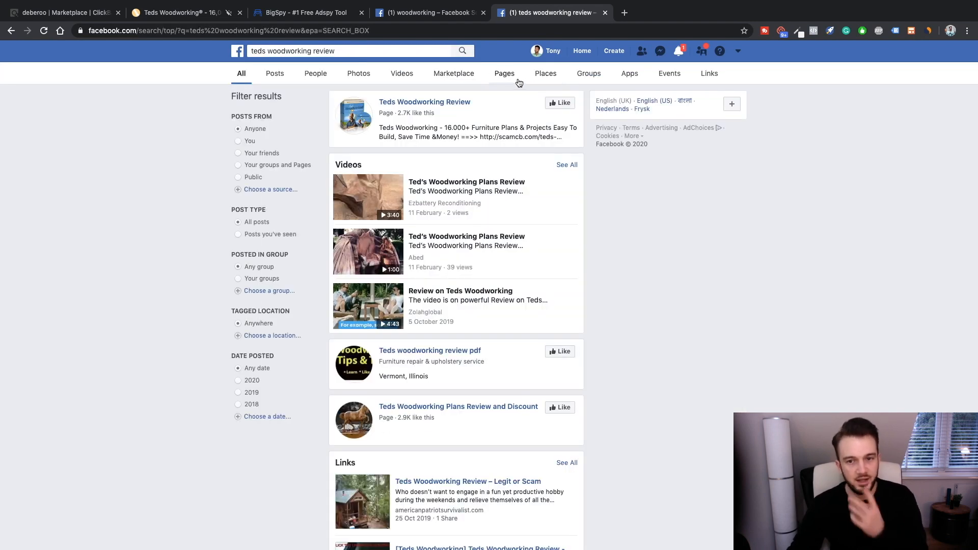
pyautogui.moveTo(545, 81)
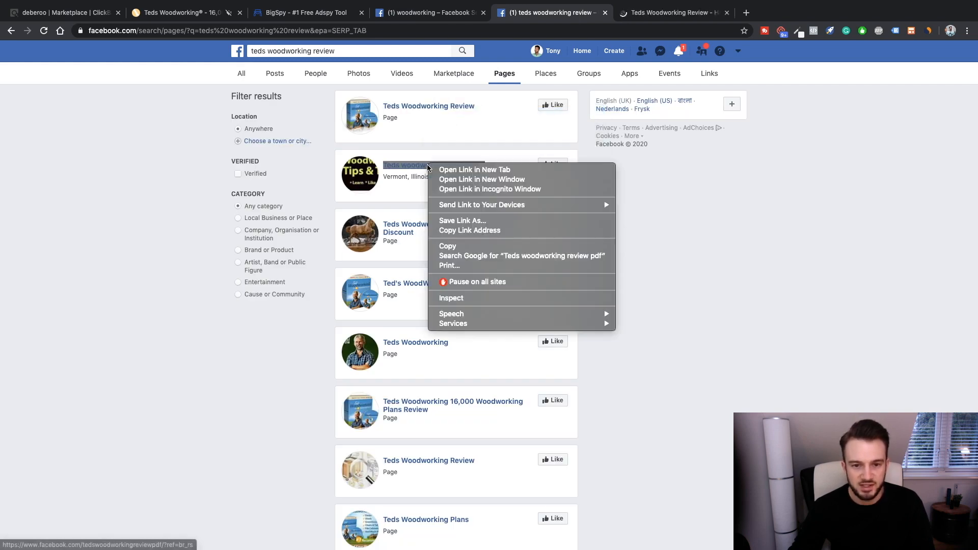
pyautogui.click(474, 169)
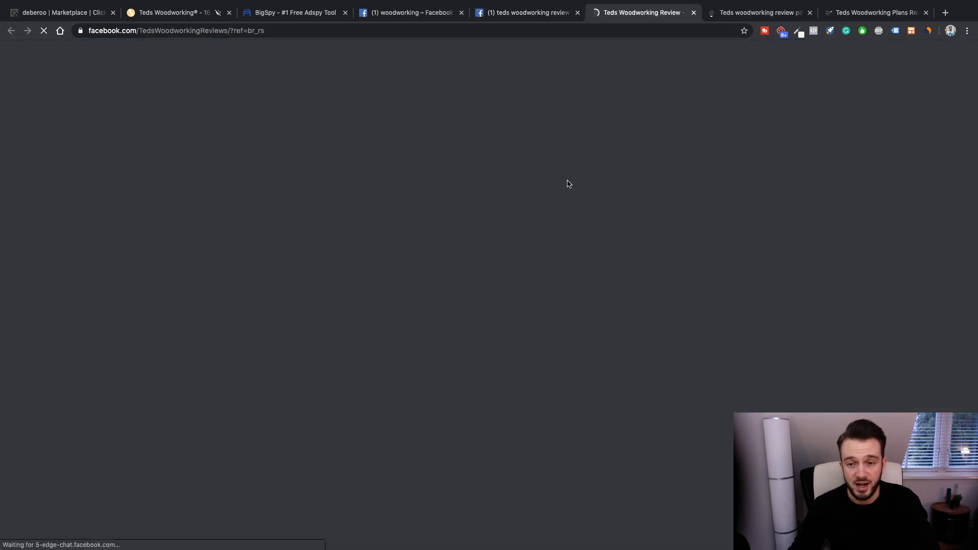
pyautogui.moveTo(389, 238)
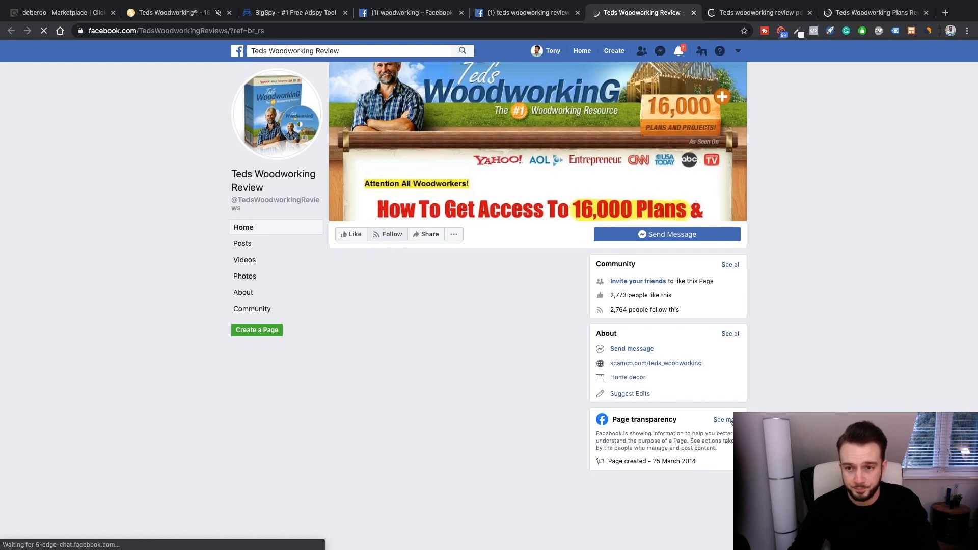
pyautogui.moveTo(691, 404)
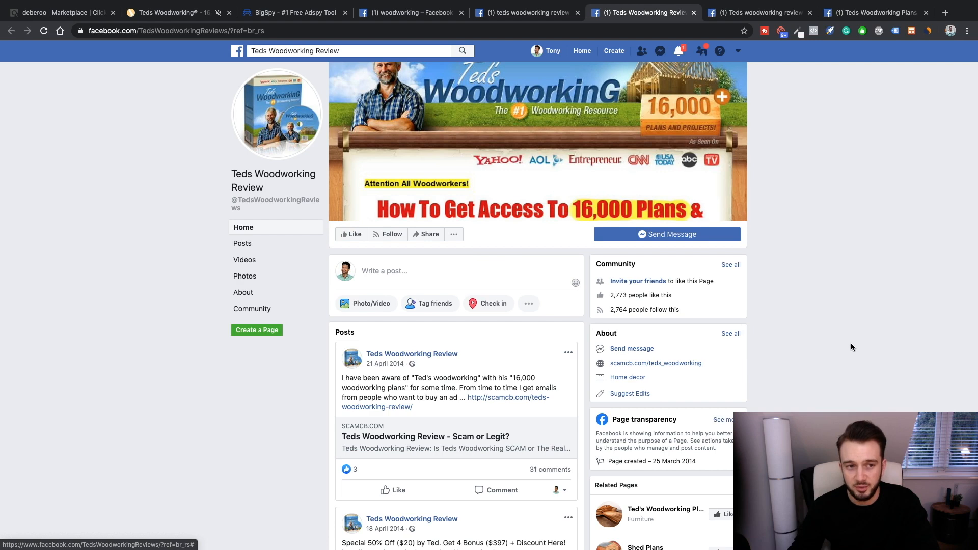
pyautogui.click(758, 13)
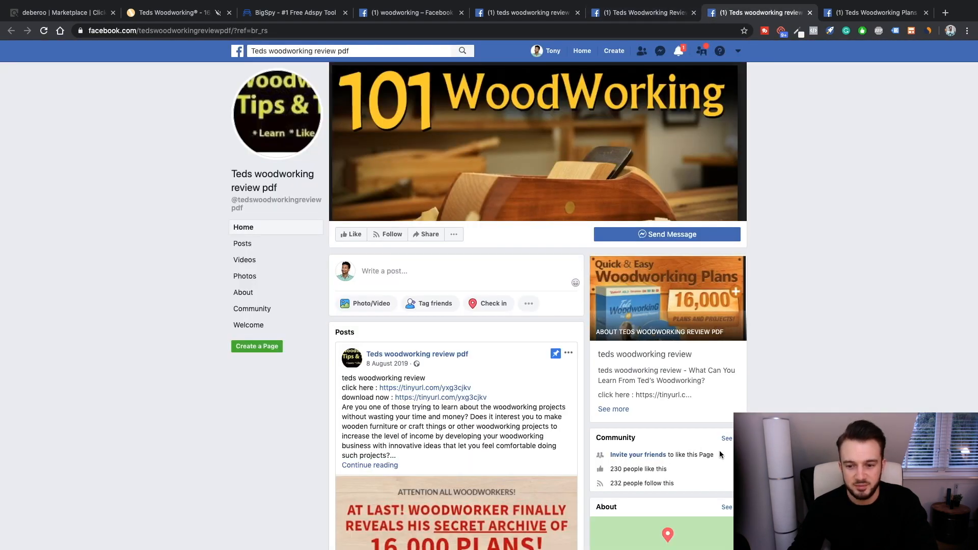
pyautogui.scroll(-3)
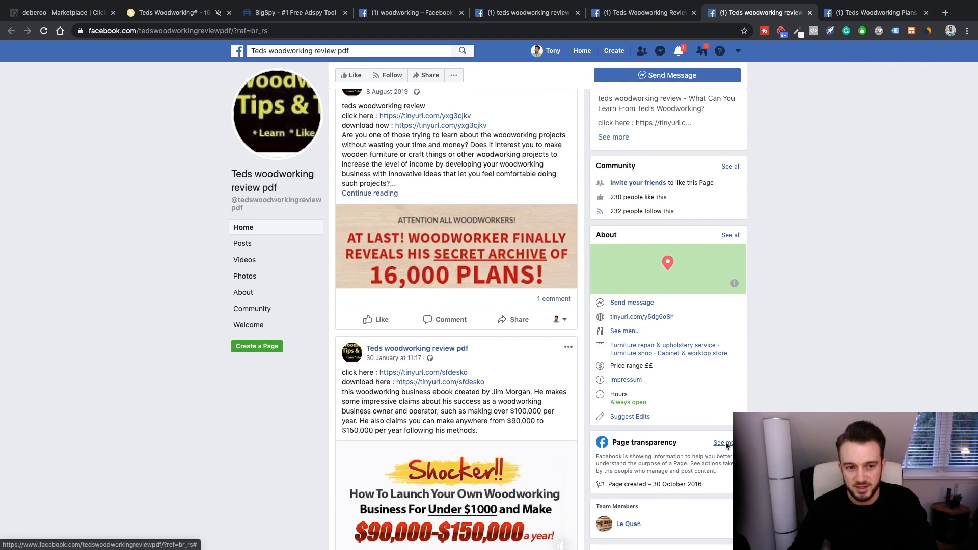
# Check the page's transparency details, confirming Teds Woodworking Review runs no current ads
pyautogui.click(723, 442)
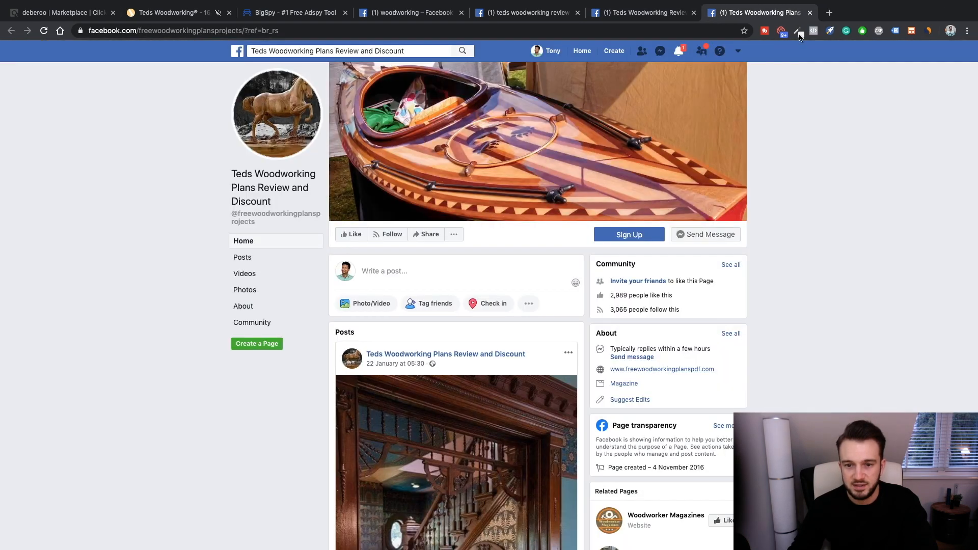
pyautogui.scroll(-3)
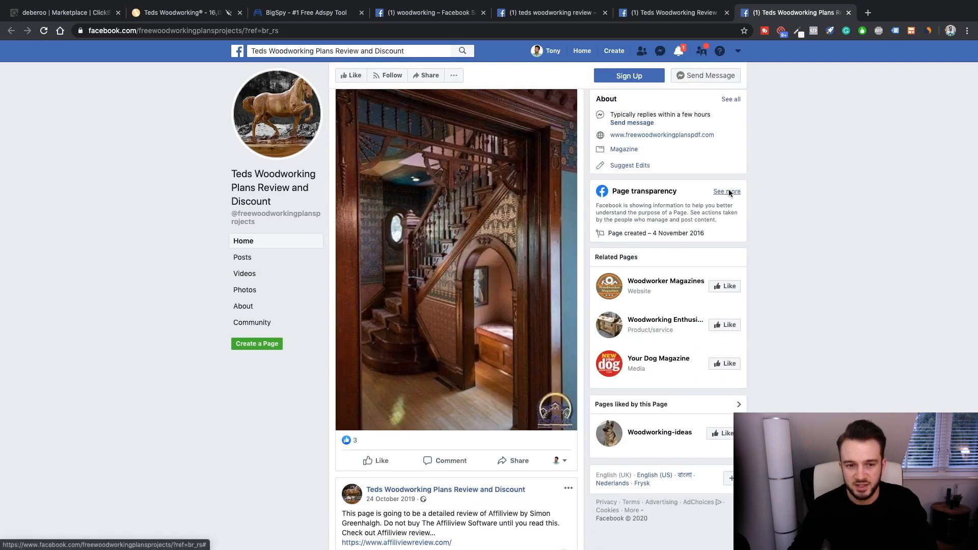
pyautogui.click(726, 191)
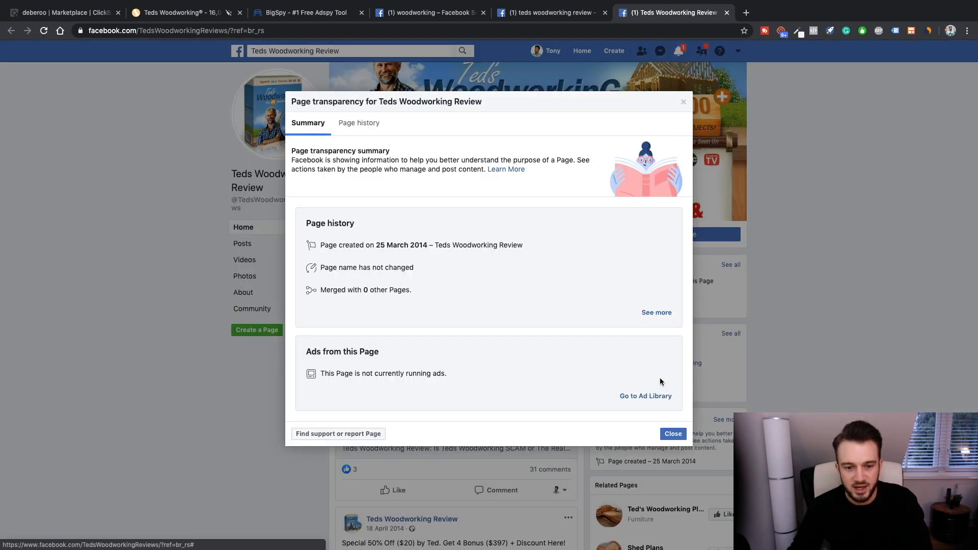
pyautogui.click(672, 434)
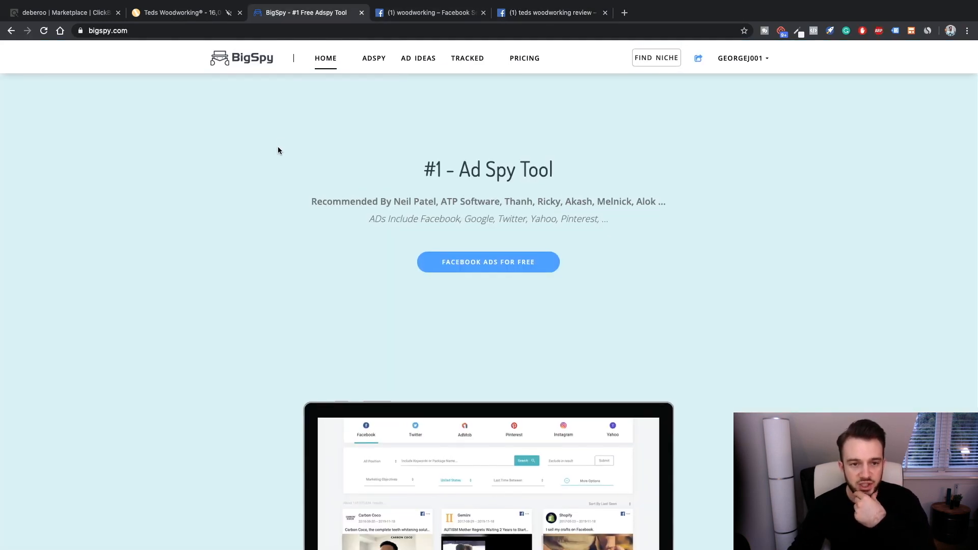
pyautogui.scroll(-3)
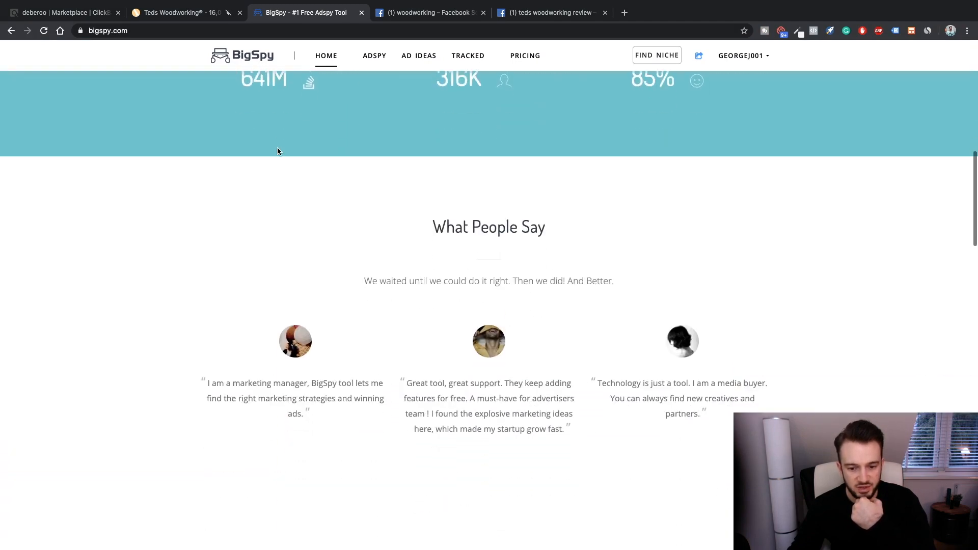
pyautogui.scroll(3)
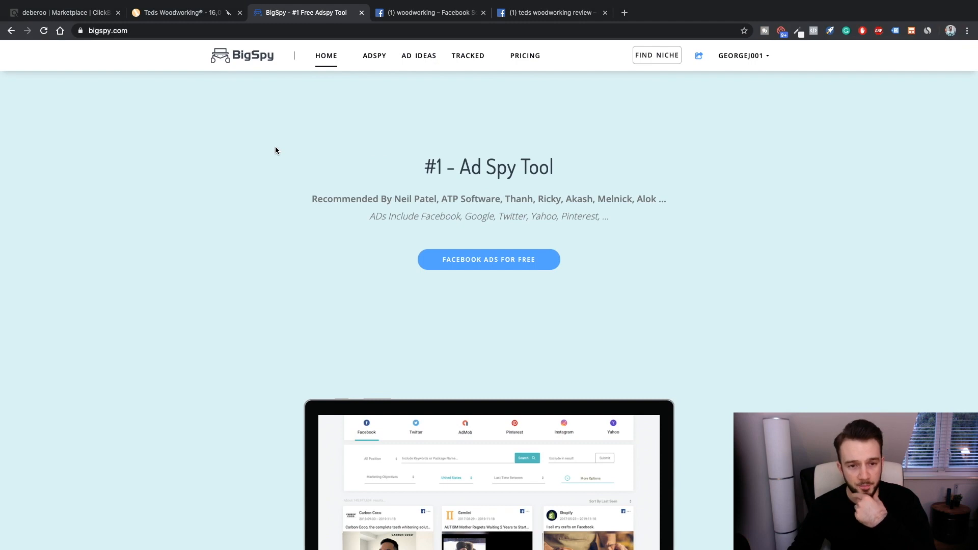
pyautogui.click(742, 55)
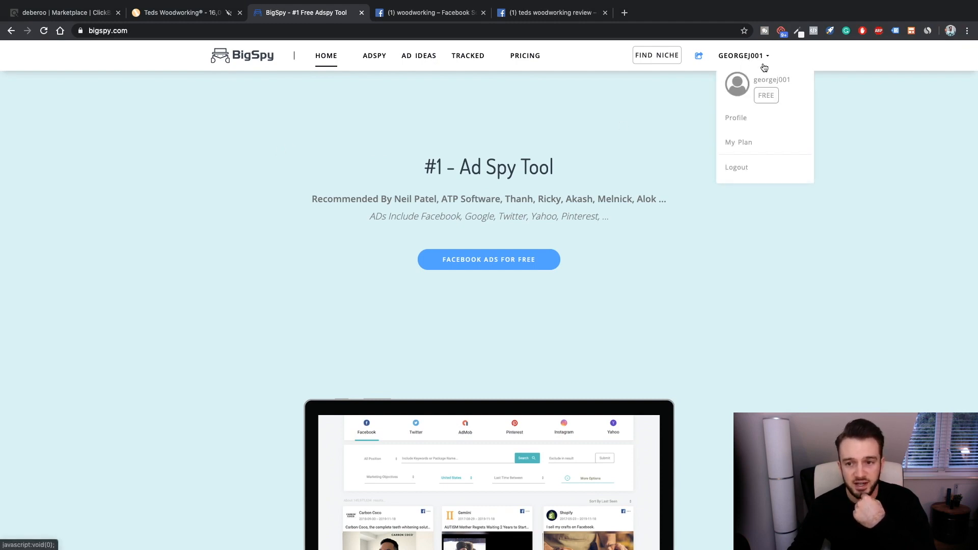
pyautogui.click(598, 143)
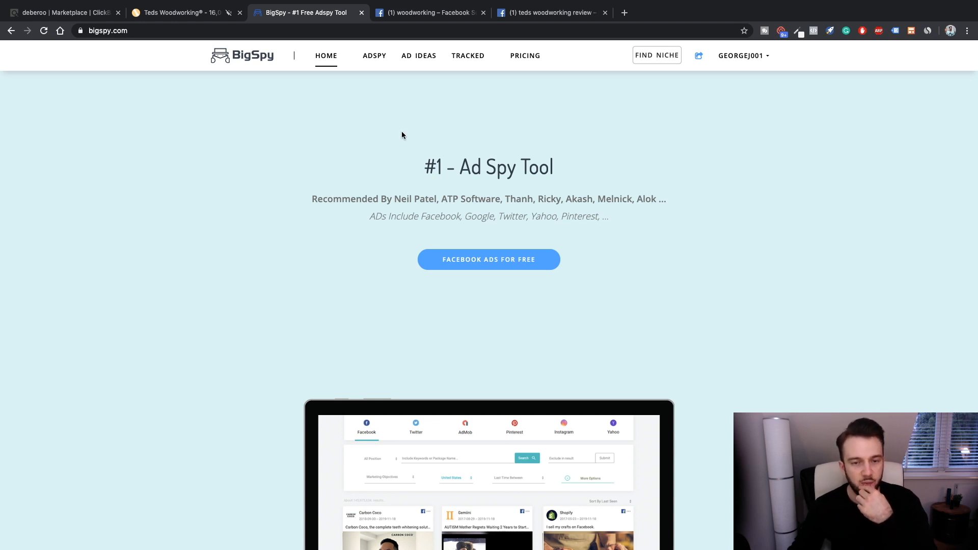
pyautogui.moveTo(405, 124)
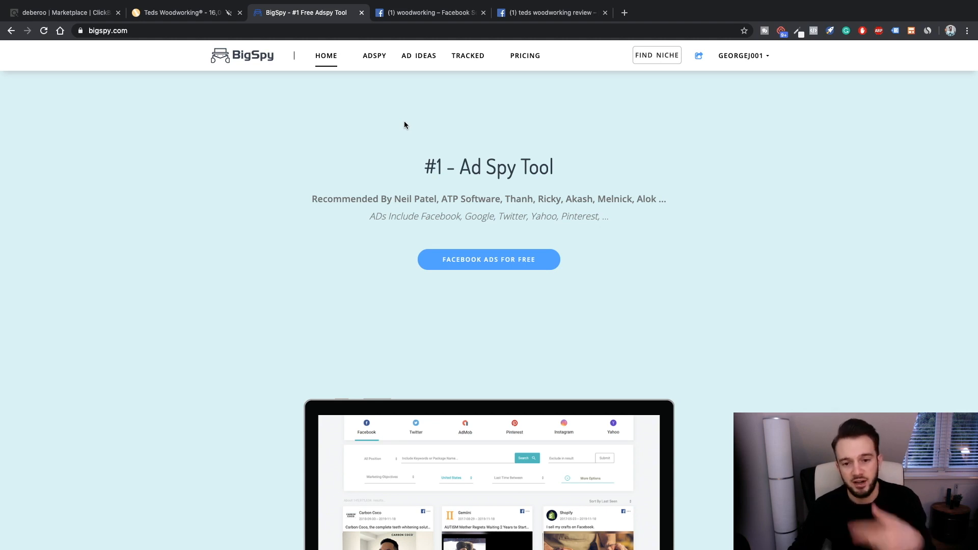
pyautogui.moveTo(457, 126)
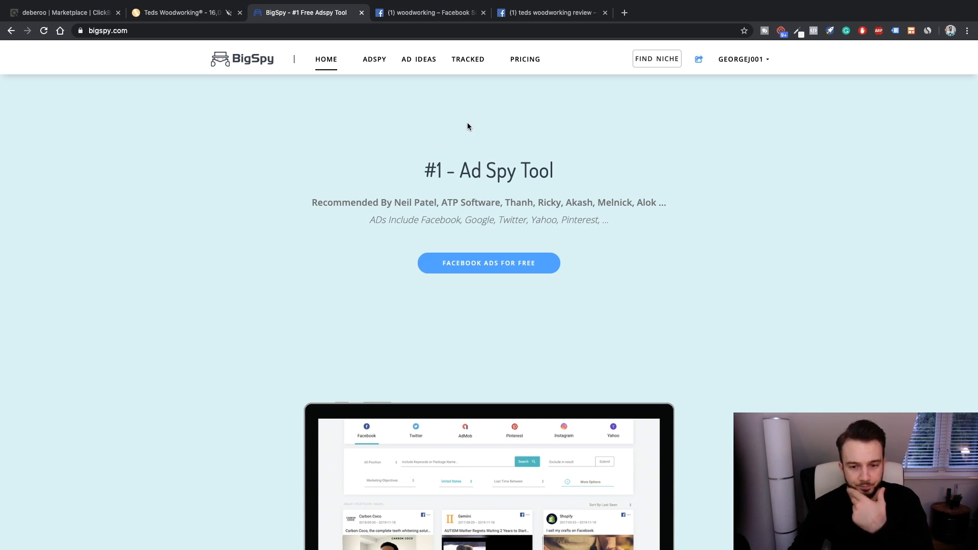
pyautogui.scroll(-3)
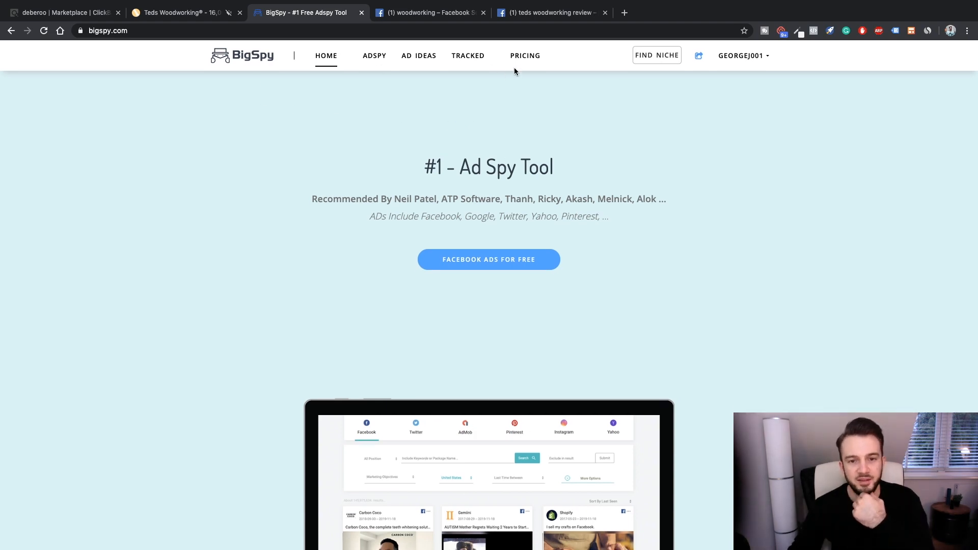
# View BigSpy's Free, Basic ($9) and Pro ($99) pricing plans
pyautogui.click(525, 55)
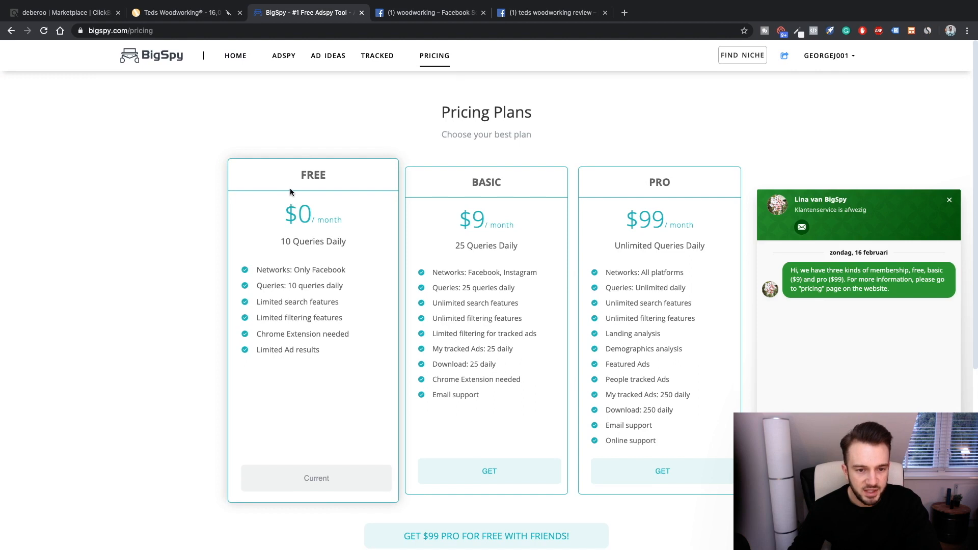
pyautogui.moveTo(250, 282)
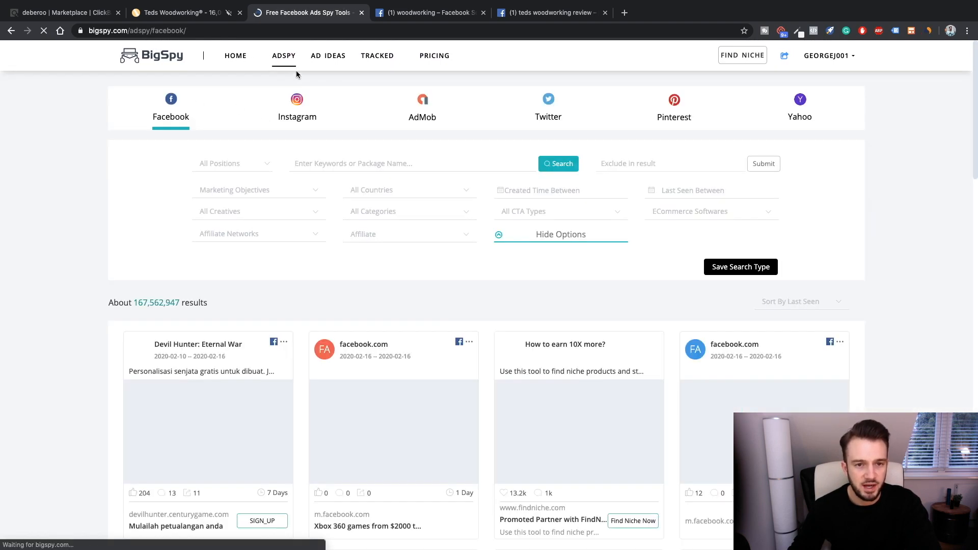
pyautogui.click(327, 55)
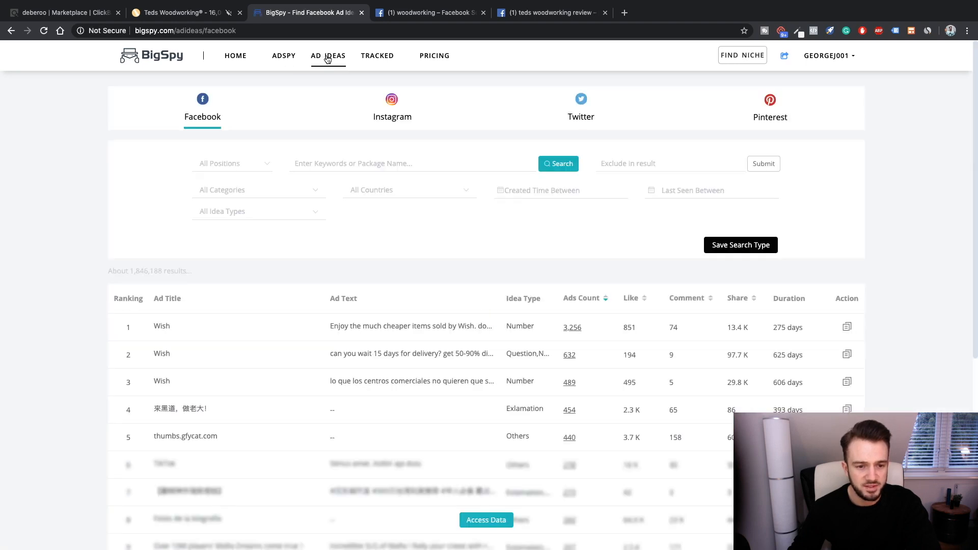
pyautogui.scroll(-3)
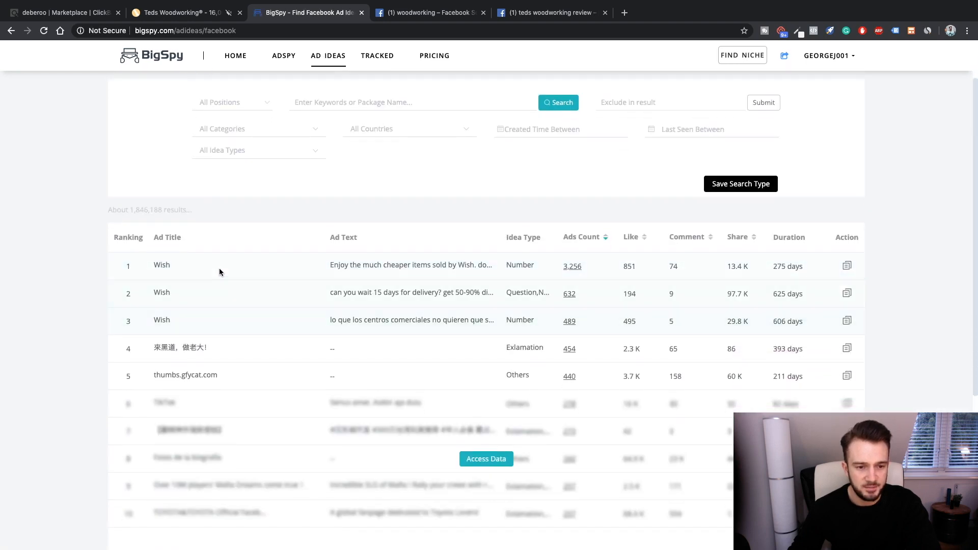
pyautogui.scroll(-3)
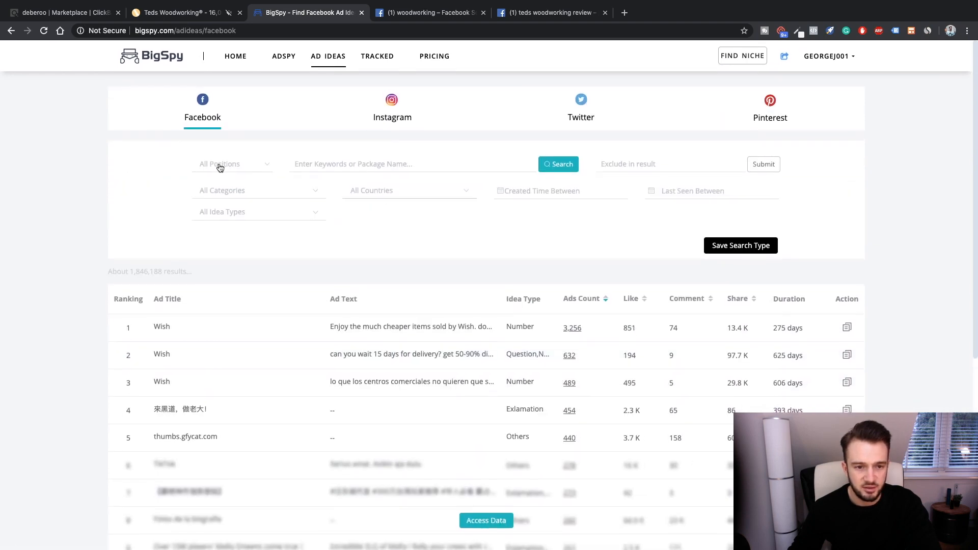
pyautogui.click(233, 163)
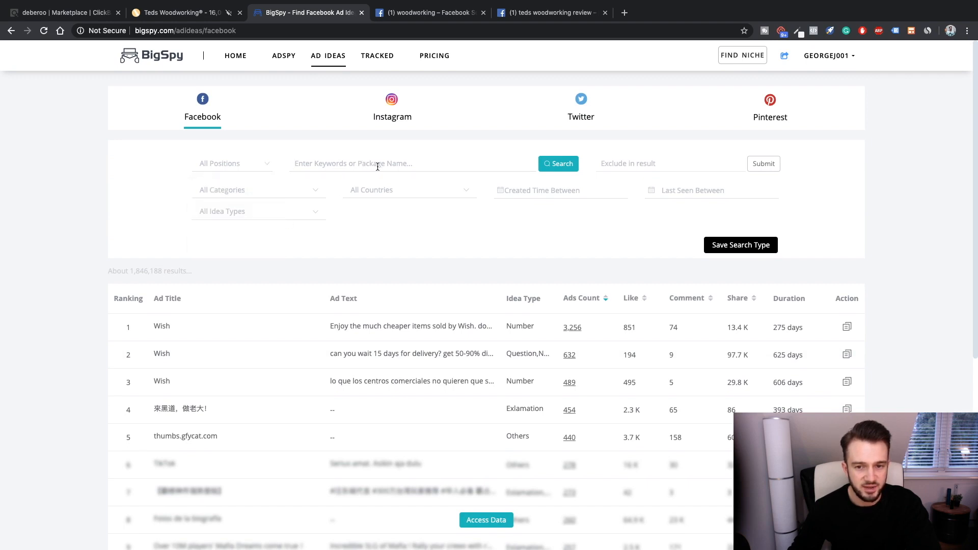
pyautogui.click(256, 189)
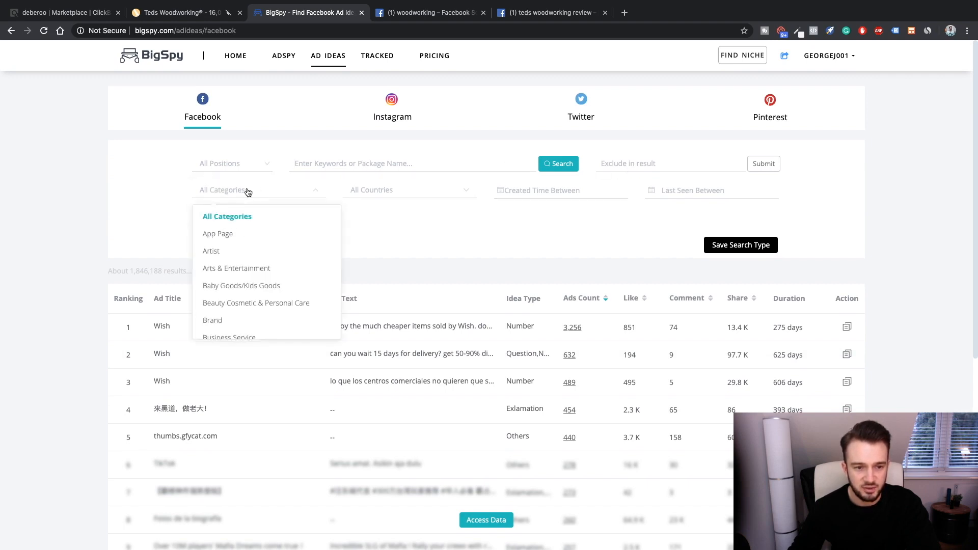
pyautogui.scroll(-3)
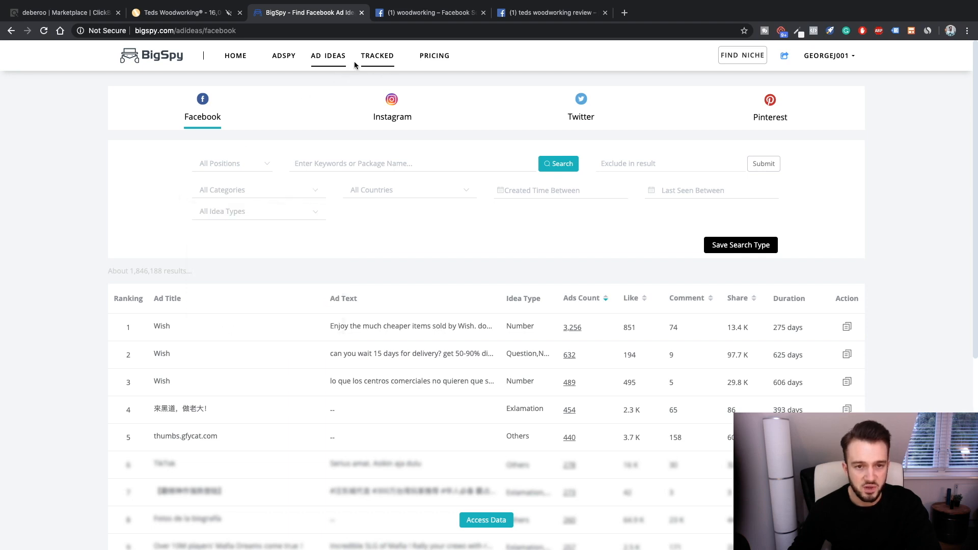
pyautogui.click(377, 55)
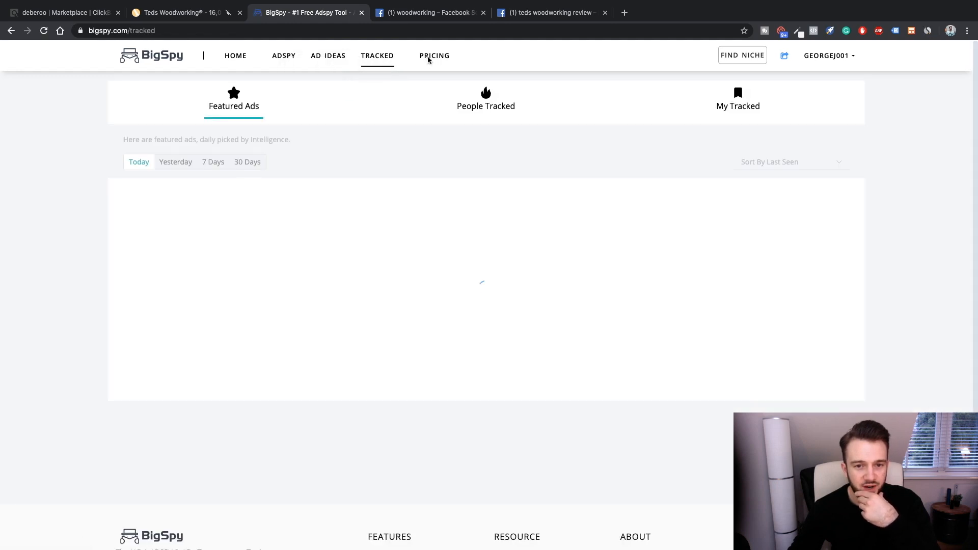
pyautogui.click(434, 55)
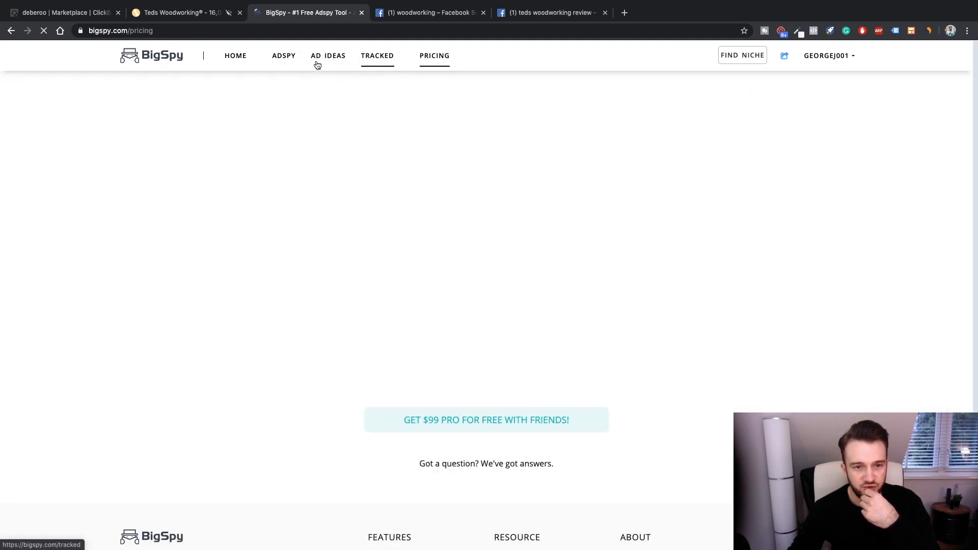
pyautogui.click(283, 55)
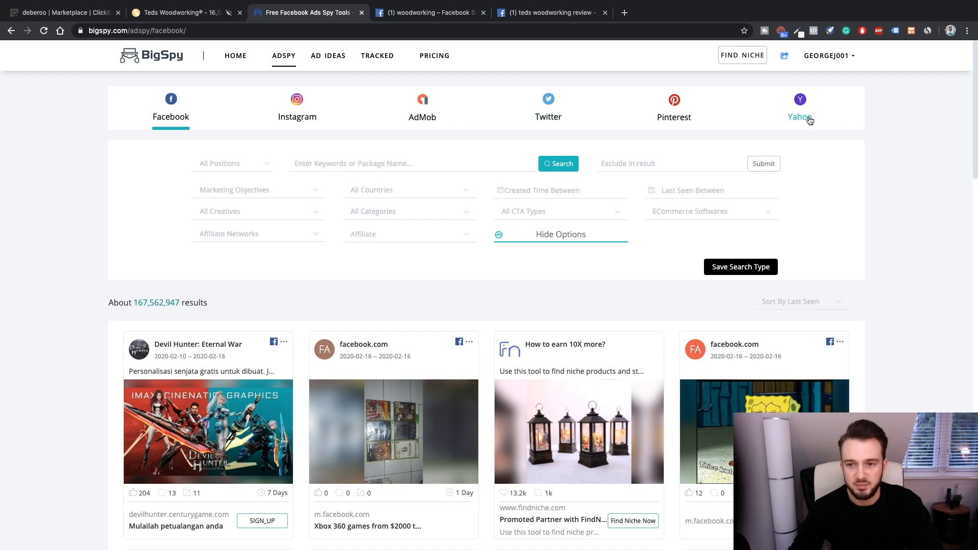
pyautogui.moveTo(199, 149)
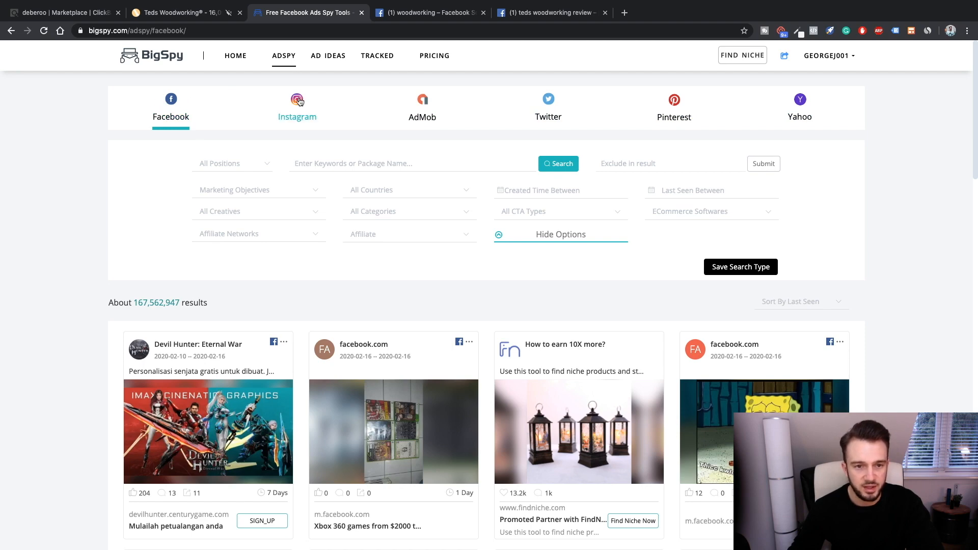
# Try the Instagram ad search, then return to the Facebook ad search listing about 167.5 million ads
pyautogui.click(434, 55)
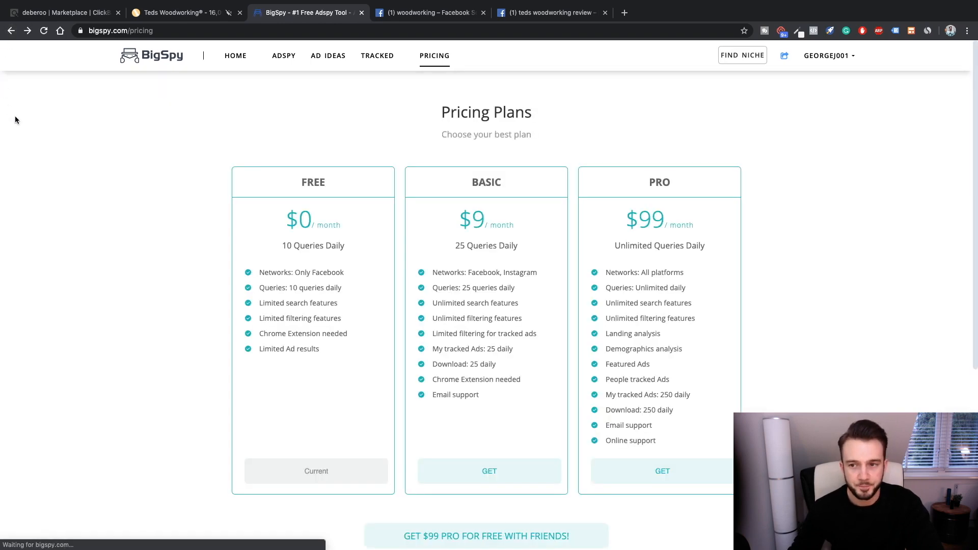
pyautogui.click(283, 55)
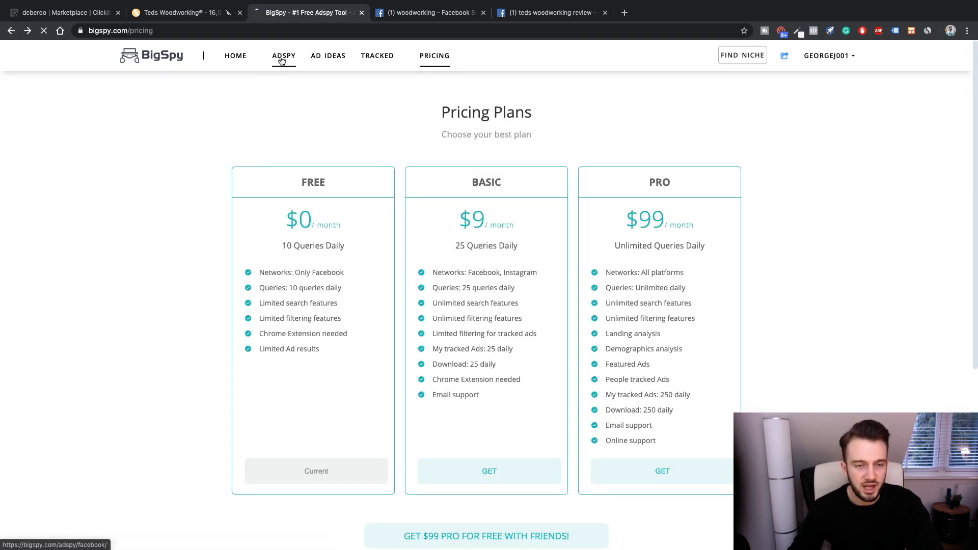
pyautogui.click(283, 55)
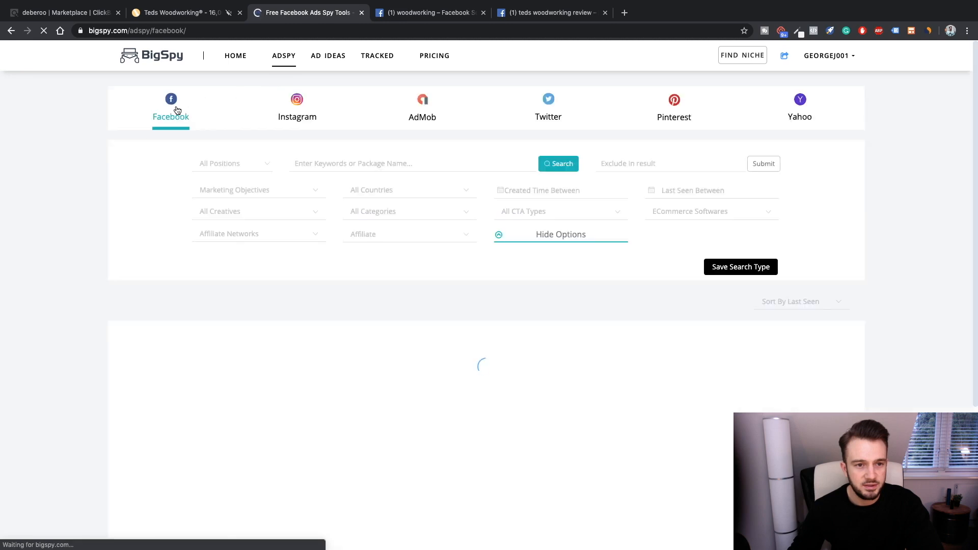
pyautogui.click(232, 163)
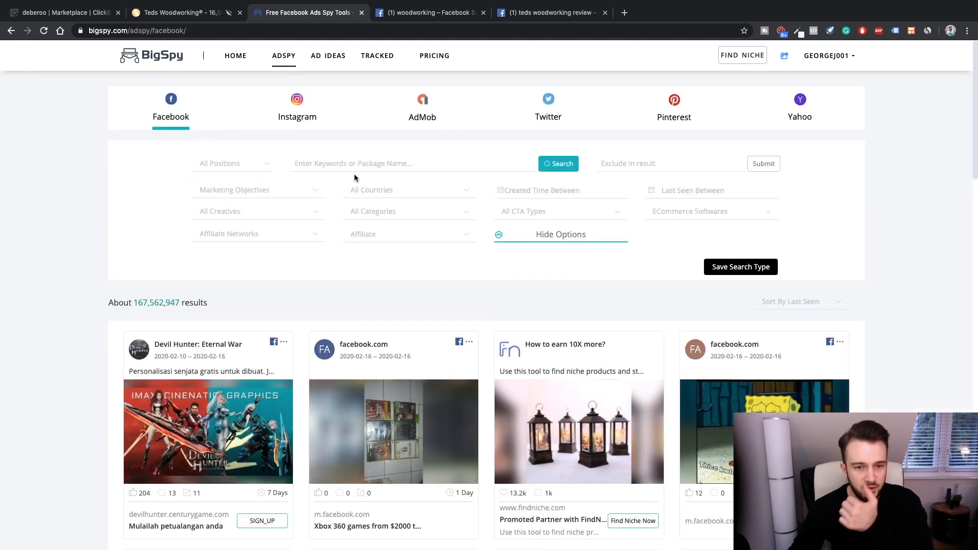
pyautogui.click(257, 189)
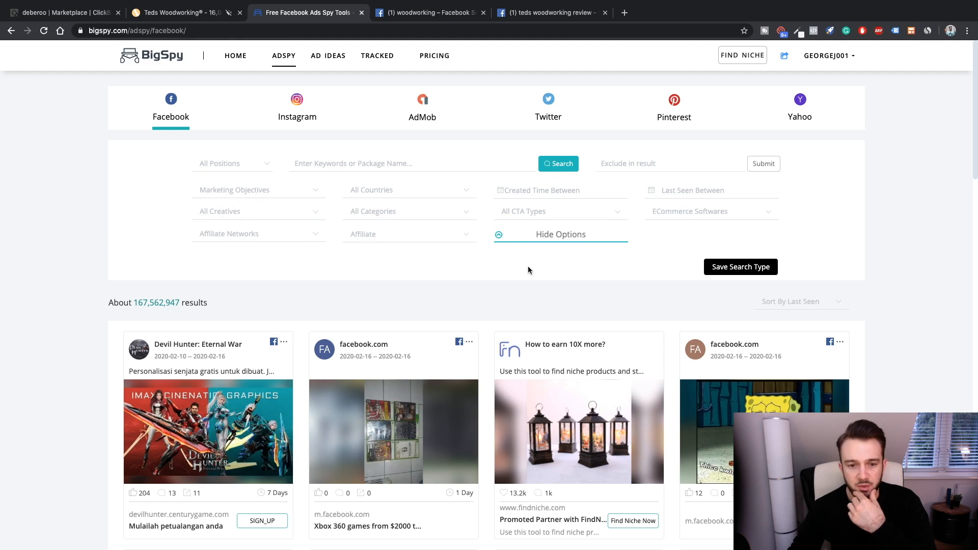
# Filter the Facebook ads to the ClickBank affiliate network and scroll the ~695 results
pyautogui.click(257, 234)
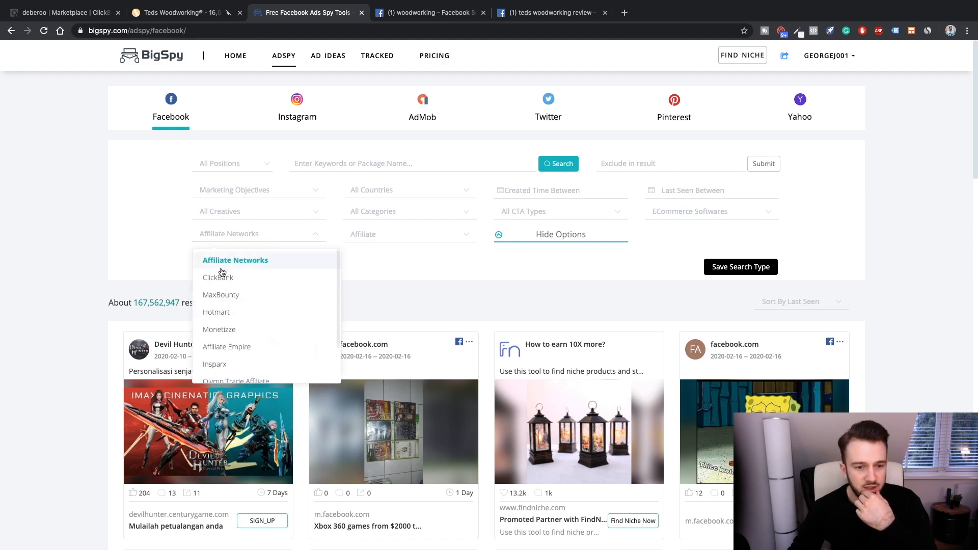
pyautogui.click(218, 277)
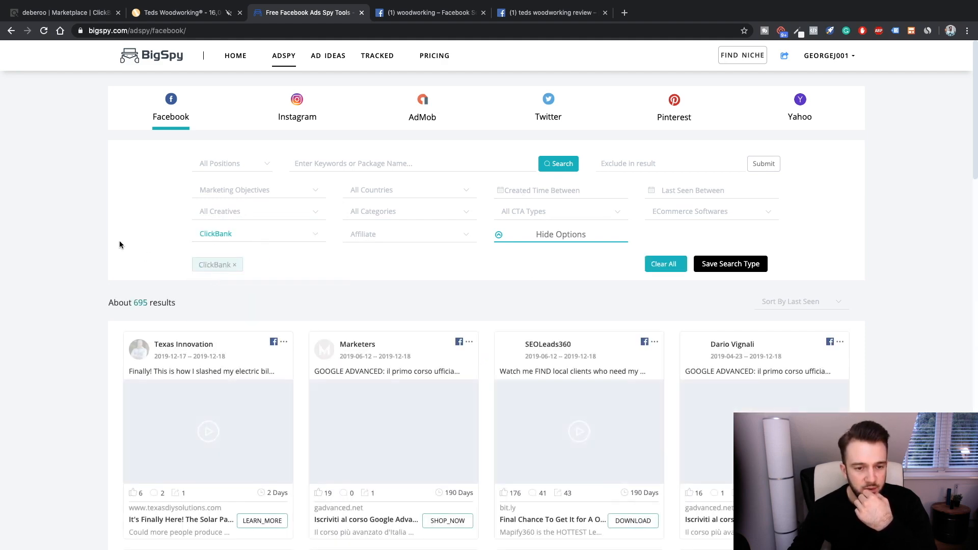
pyautogui.scroll(-3)
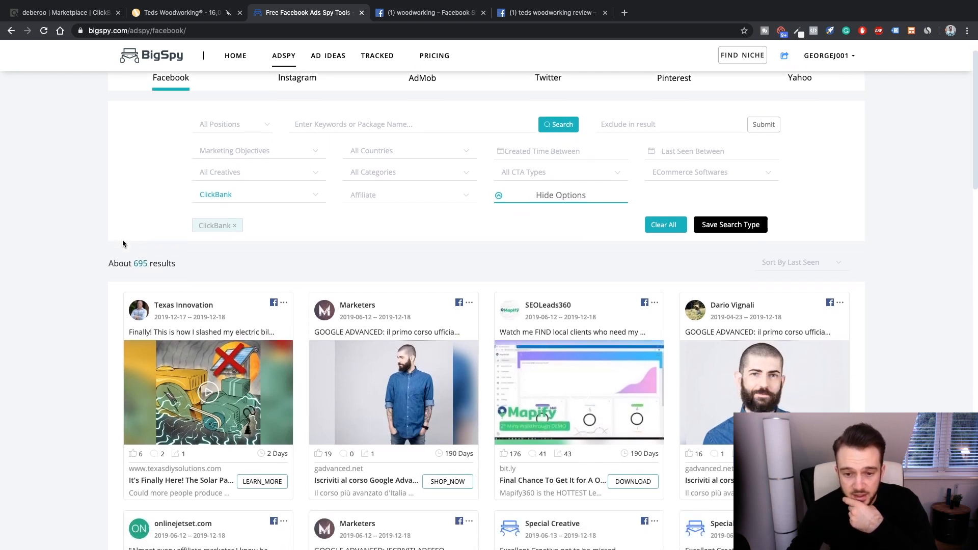
pyautogui.scroll(-3)
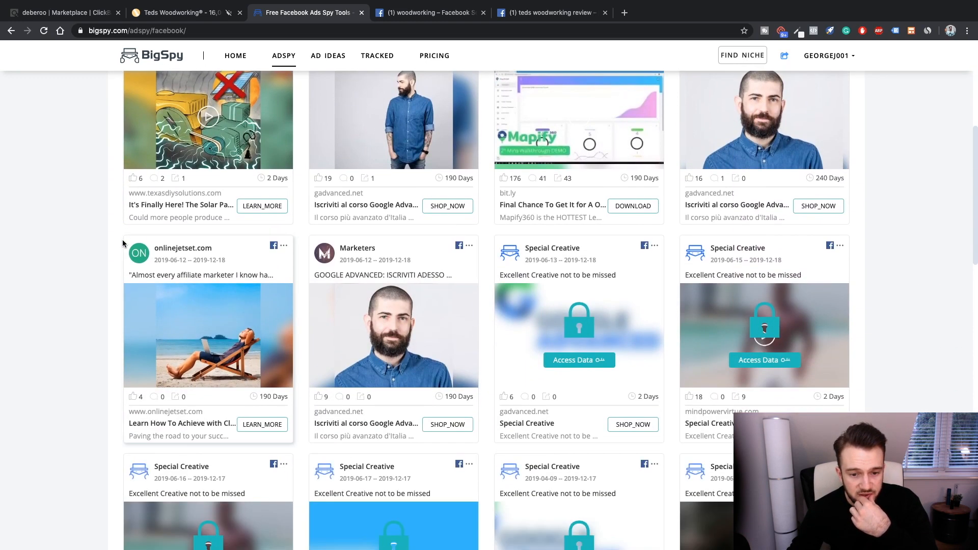
pyautogui.scroll(-3)
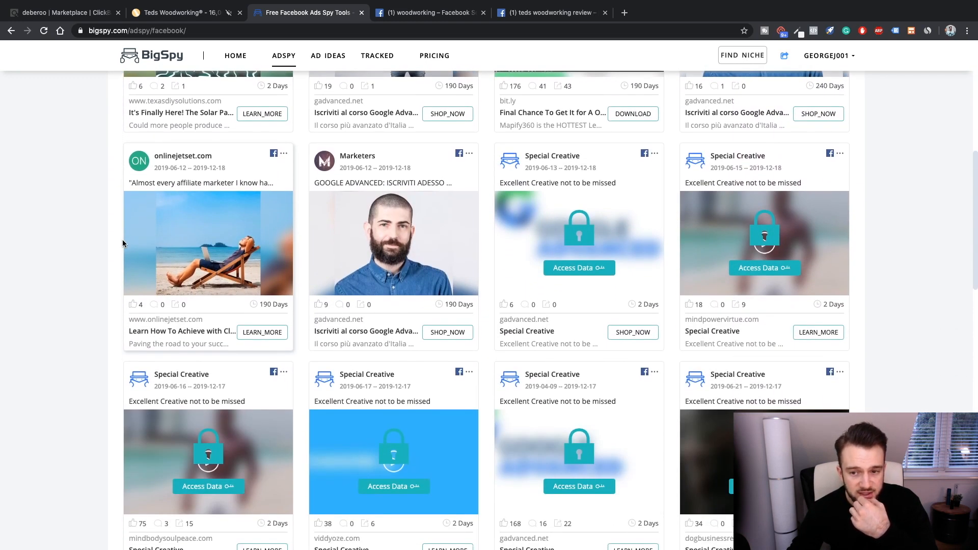
pyautogui.scroll(-3)
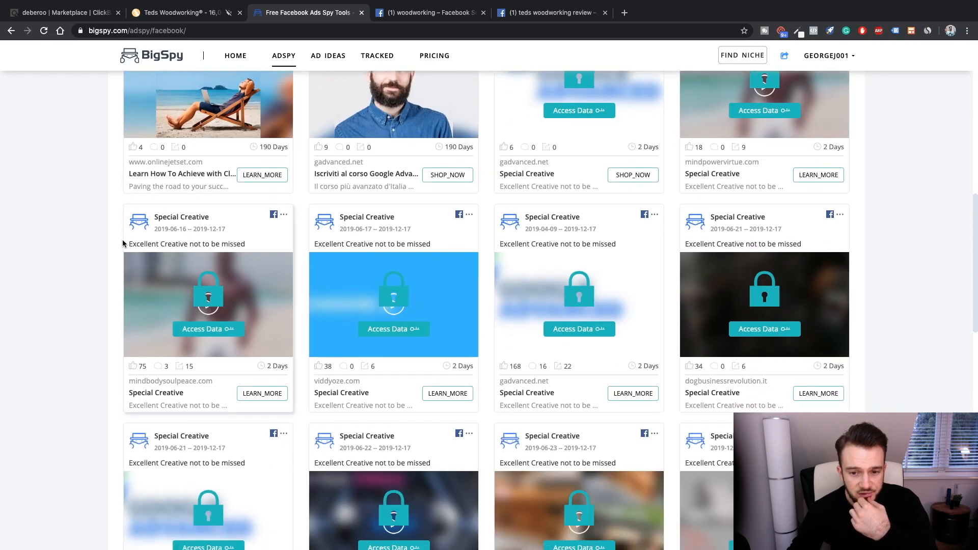
pyautogui.scroll(-3)
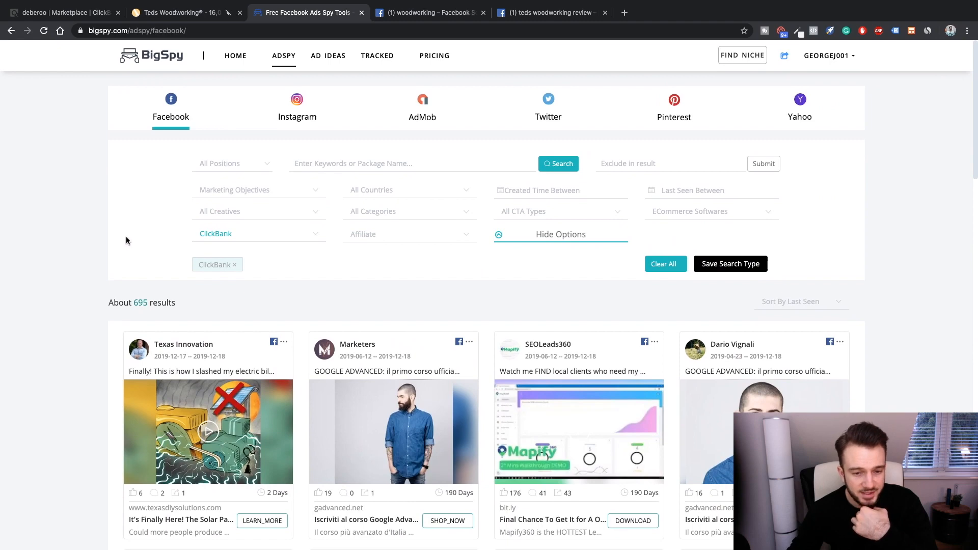
# Look over the Affiliate Id/Offer Id lookup options and close them without changes
pyautogui.click(257, 233)
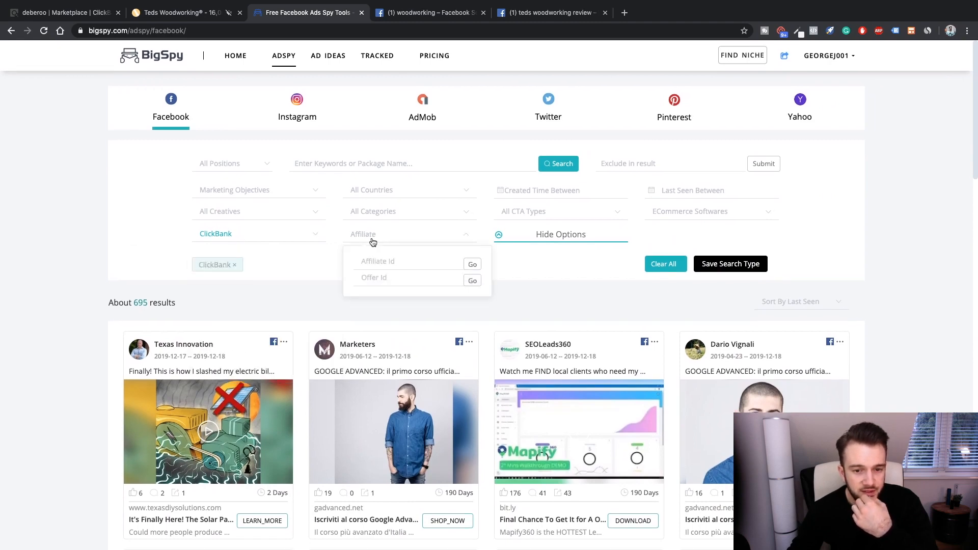
pyautogui.click(409, 211)
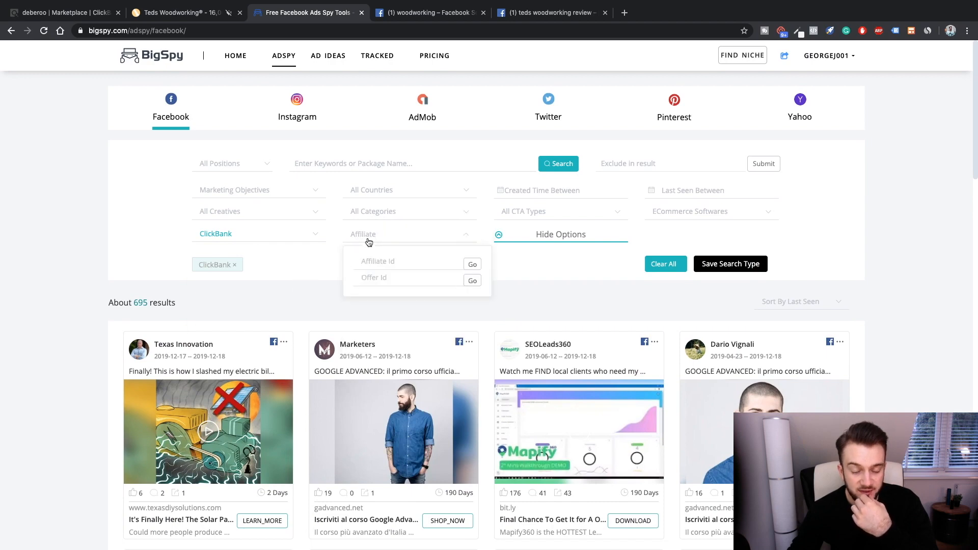
pyautogui.moveTo(376, 287)
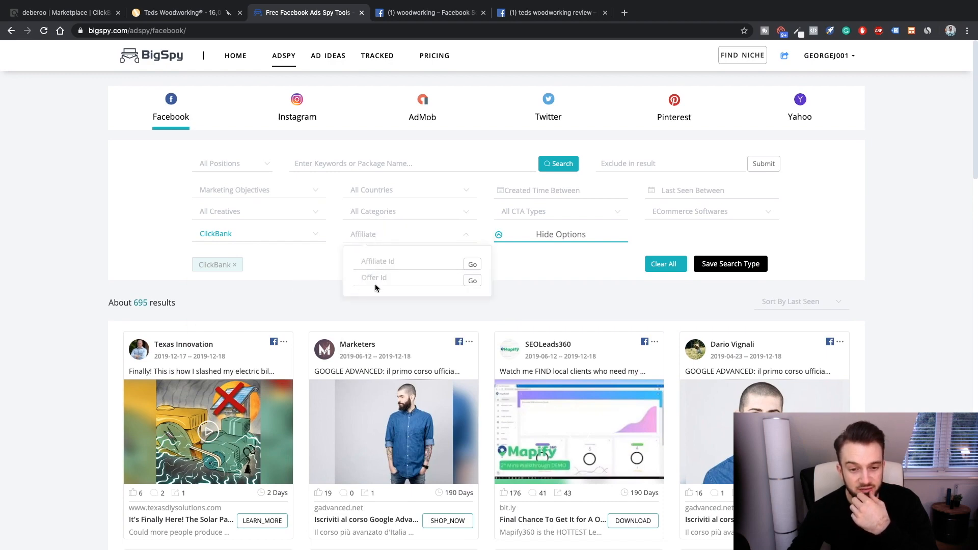
pyautogui.moveTo(316, 278)
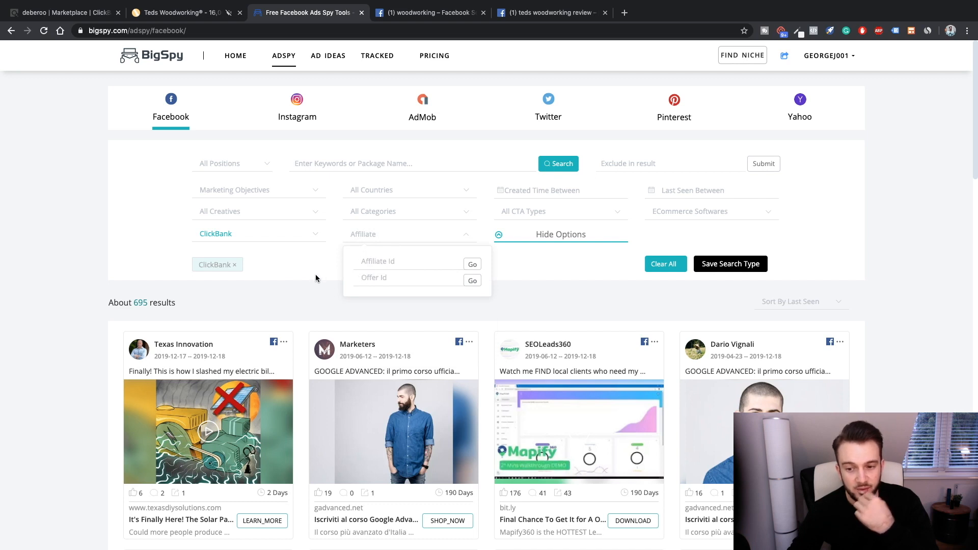
pyautogui.click(409, 234)
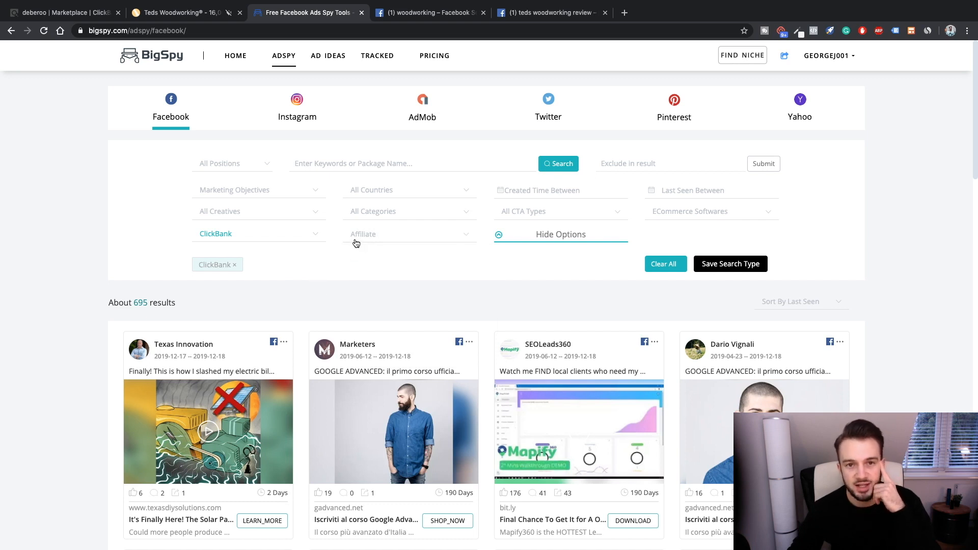
pyautogui.moveTo(635, 206)
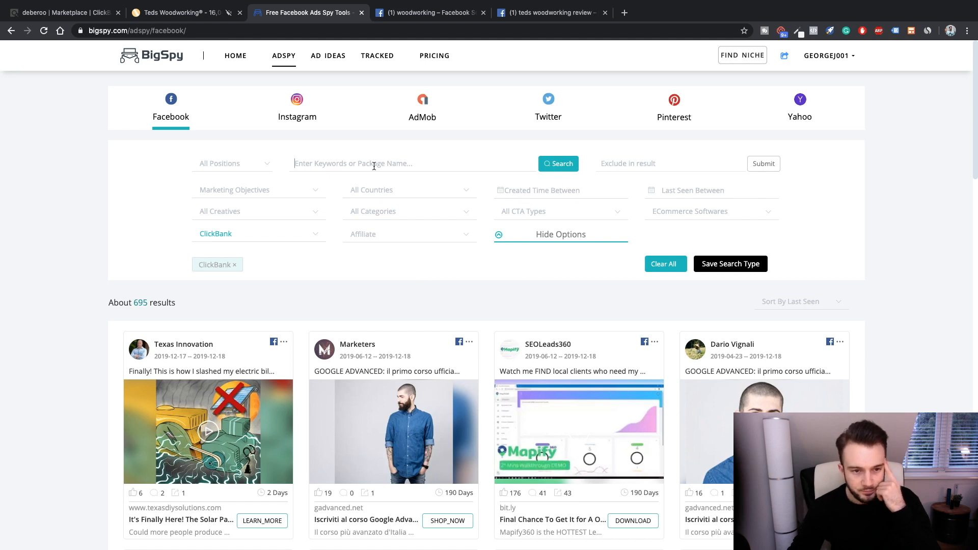
# Search the ClickBank ads for the keyword 'woodworking', narrowing results to about 20
pyautogui.write('woodworking')
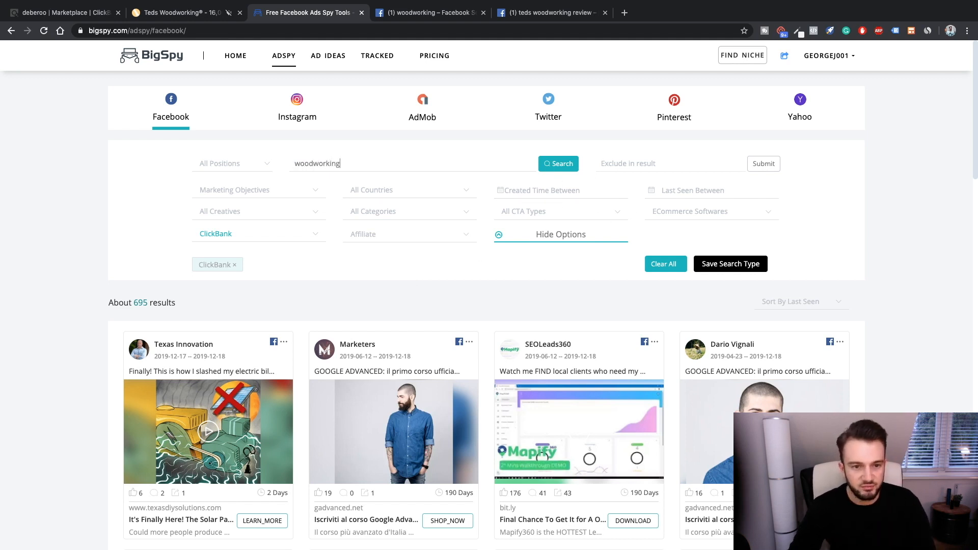
pyautogui.click(558, 163)
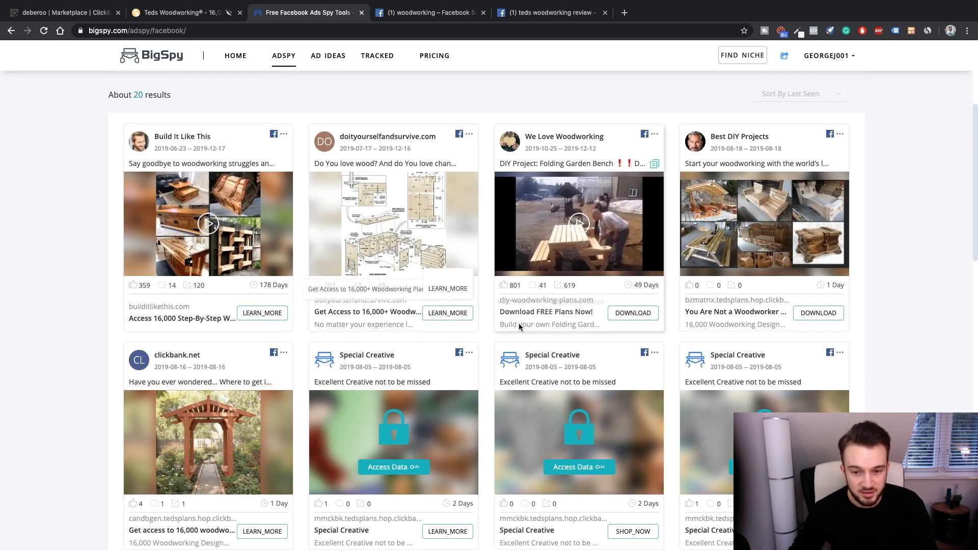
pyautogui.click(182, 12)
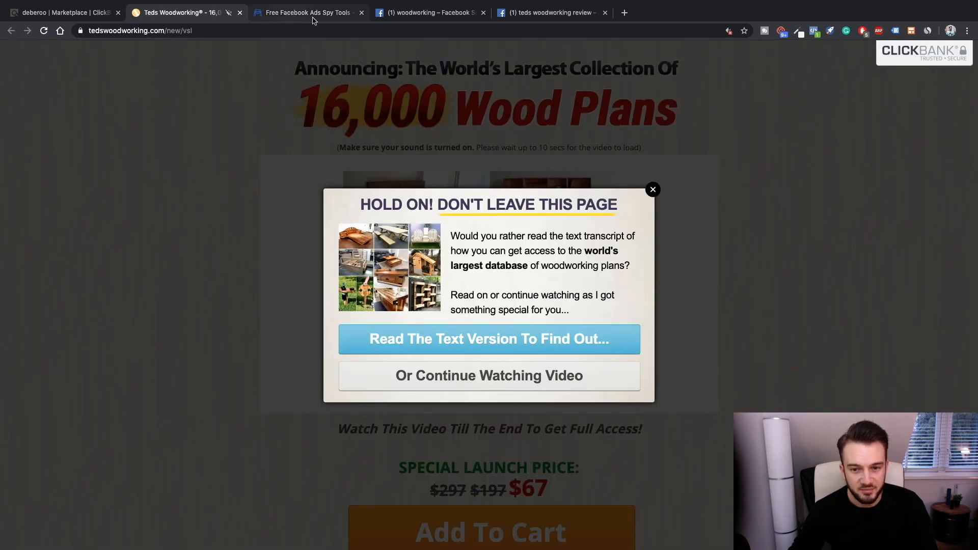
pyautogui.click(305, 12)
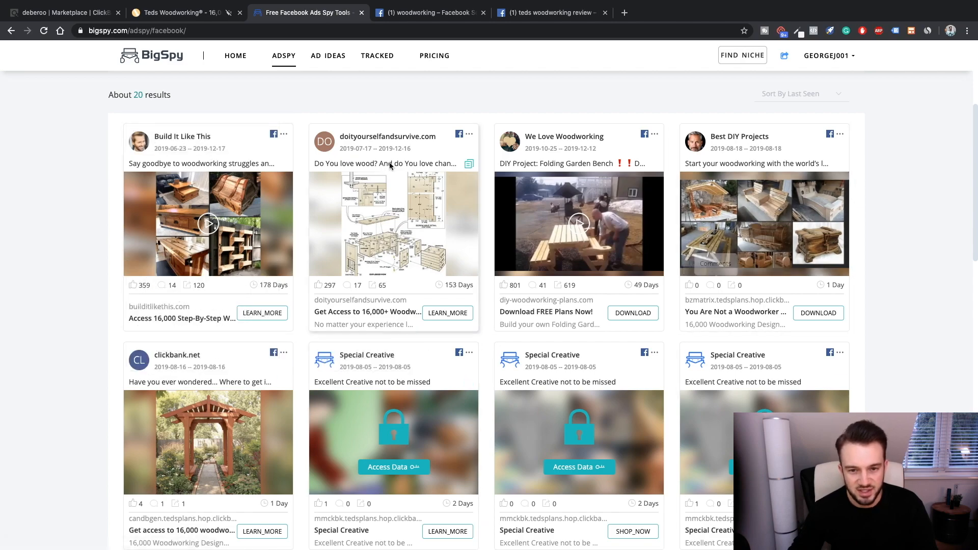
pyautogui.scroll(-3)
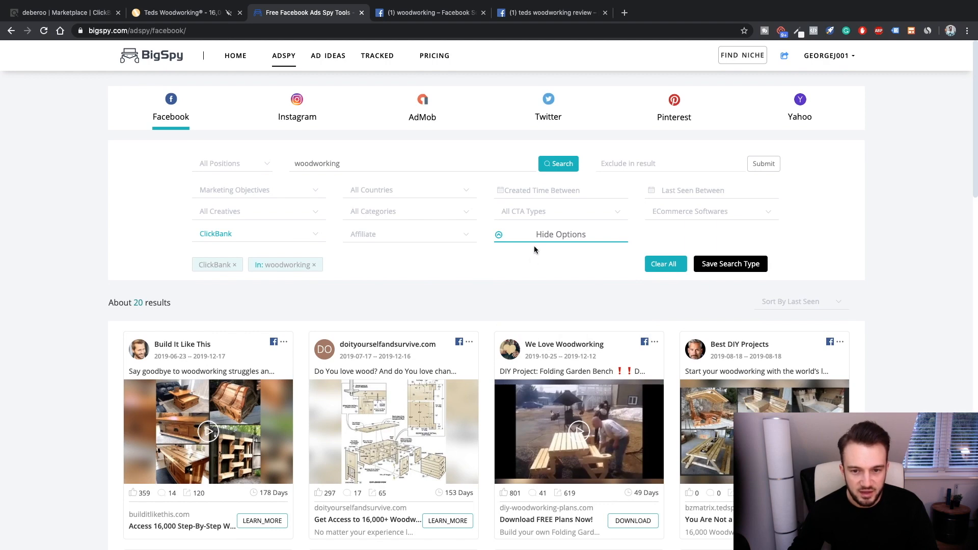
# Filter by the GET_OFFER call to action, then remove that filter again
pyautogui.click(558, 211)
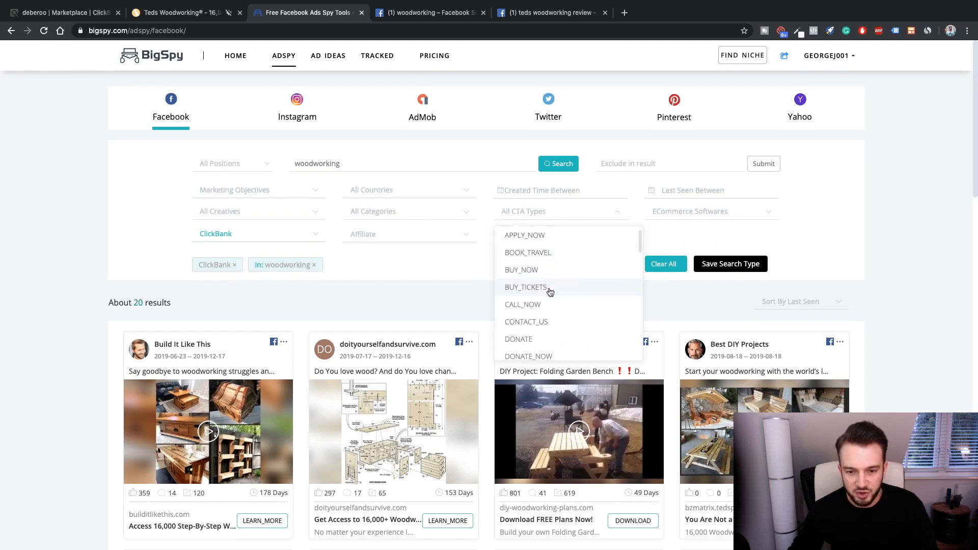
pyautogui.scroll(-3)
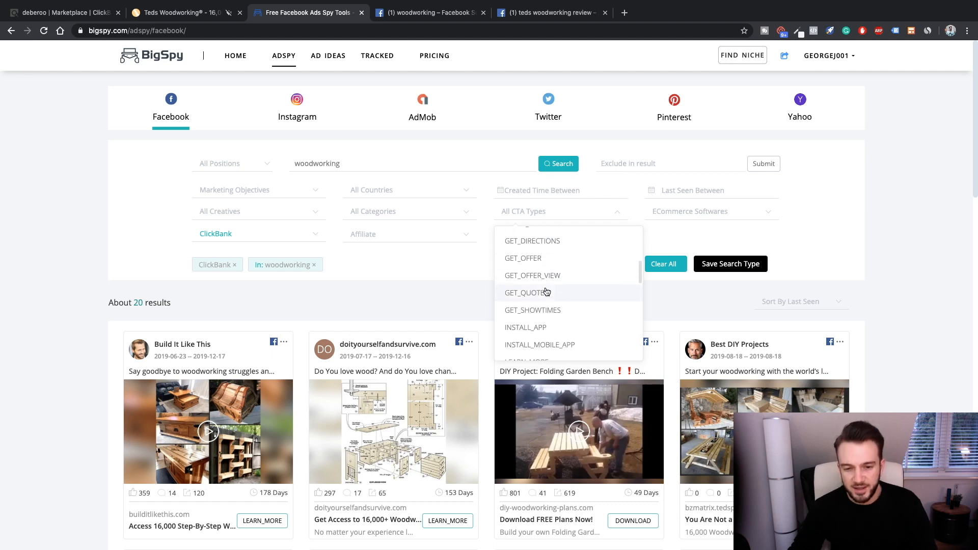
pyautogui.click(522, 257)
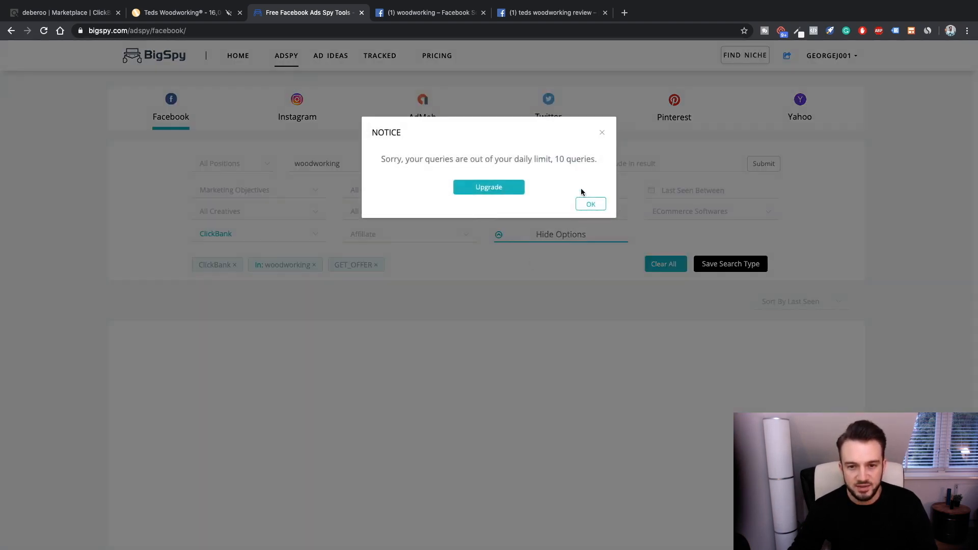
pyautogui.click(590, 203)
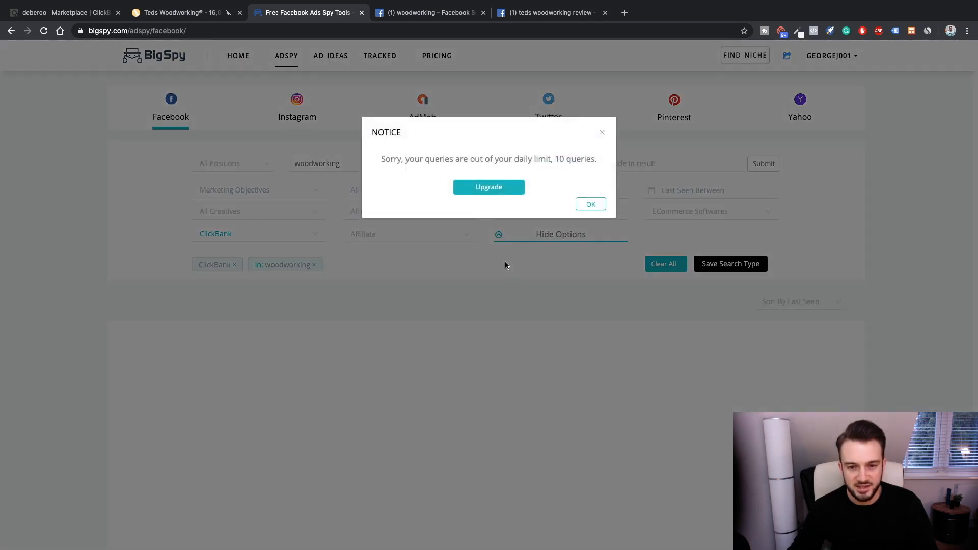
# Dismiss the daily 10-query limit notice and recheck the CTA types list
pyautogui.click(589, 204)
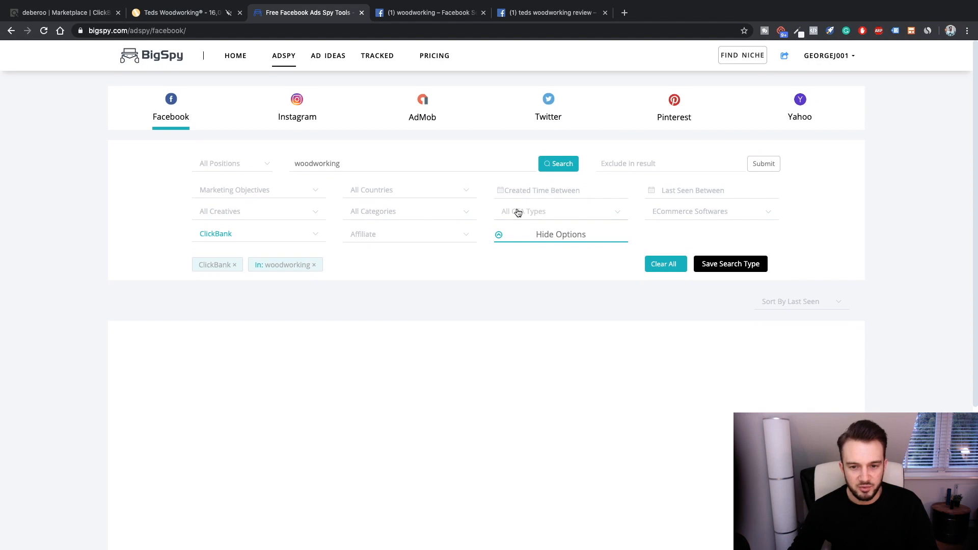
pyautogui.click(560, 211)
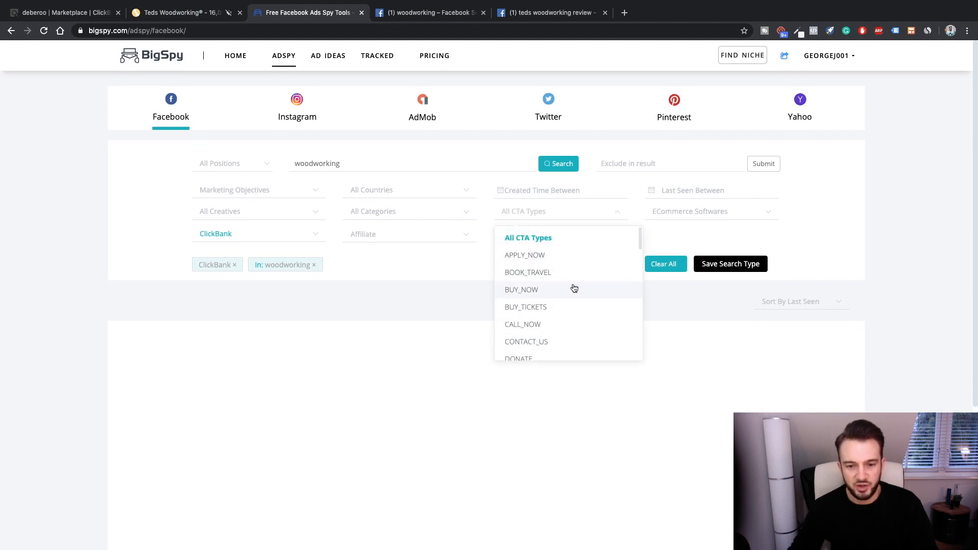
pyautogui.click(711, 211)
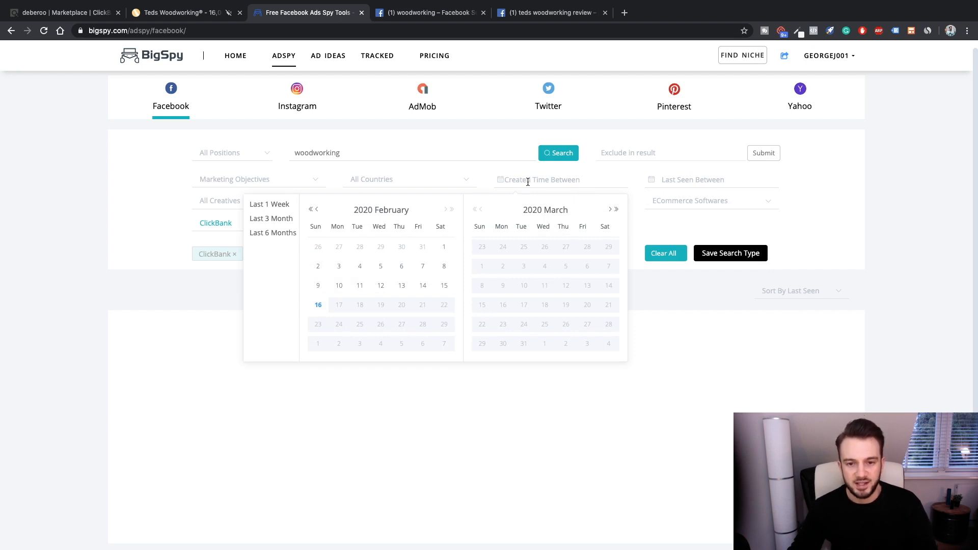
pyautogui.moveTo(782, 185)
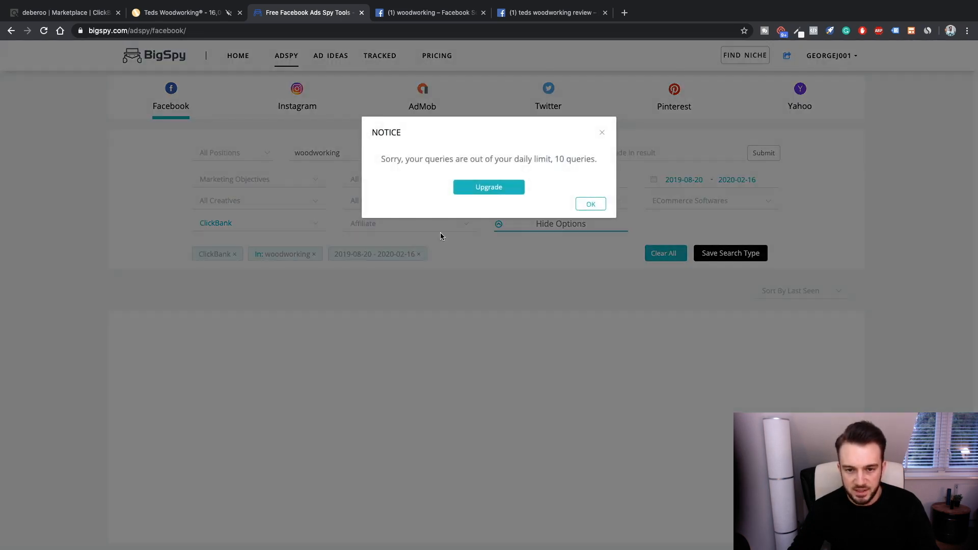
# Dismiss the query limit notice and browse the All Countries filter list
pyautogui.click(589, 203)
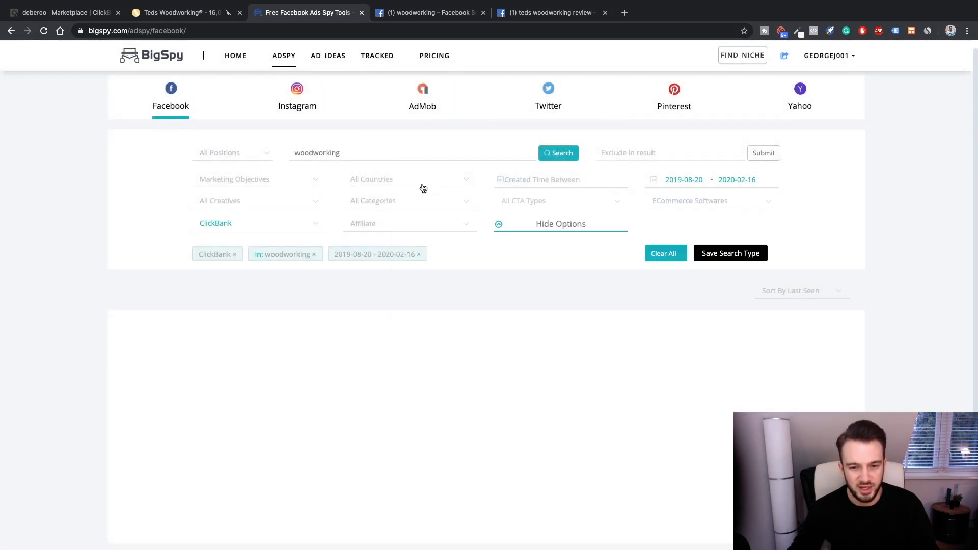
pyautogui.click(408, 179)
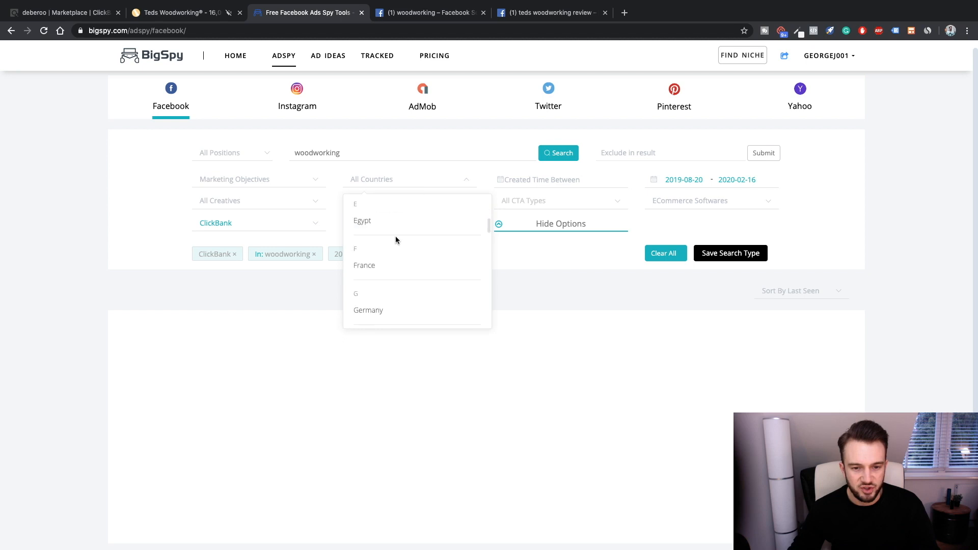
pyautogui.scroll(-3)
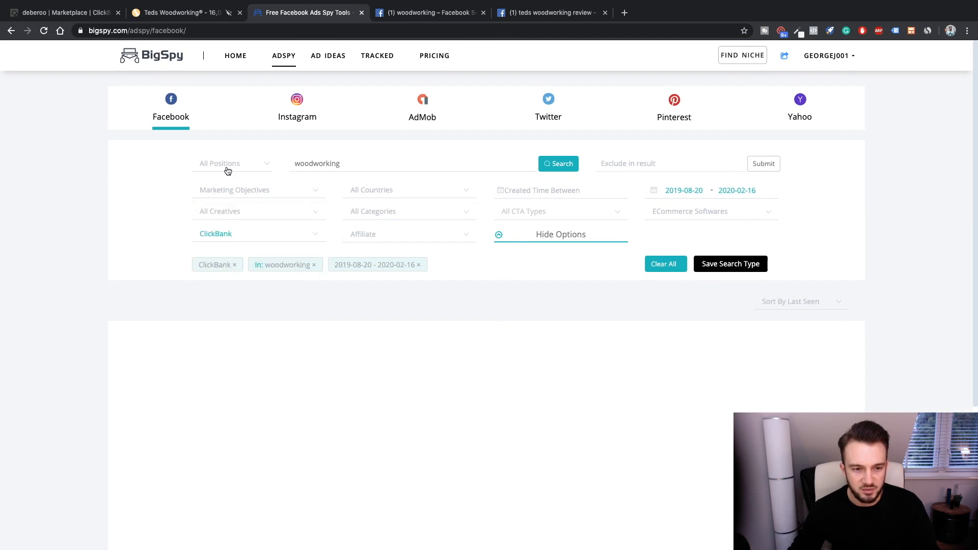
# Clear the woodworking keyword and ClickBank network filters and dismiss the daily query-limit notice
pyautogui.click(258, 211)
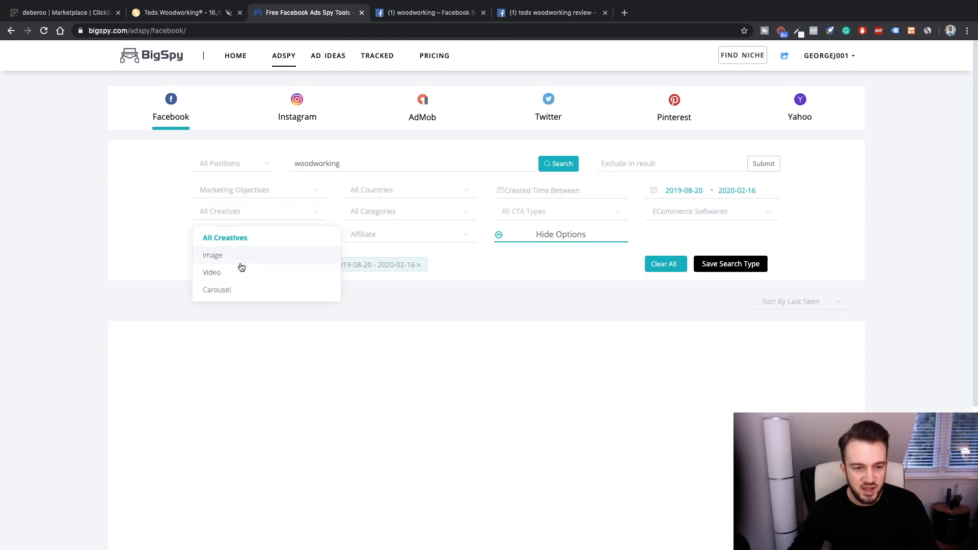
pyautogui.click(215, 233)
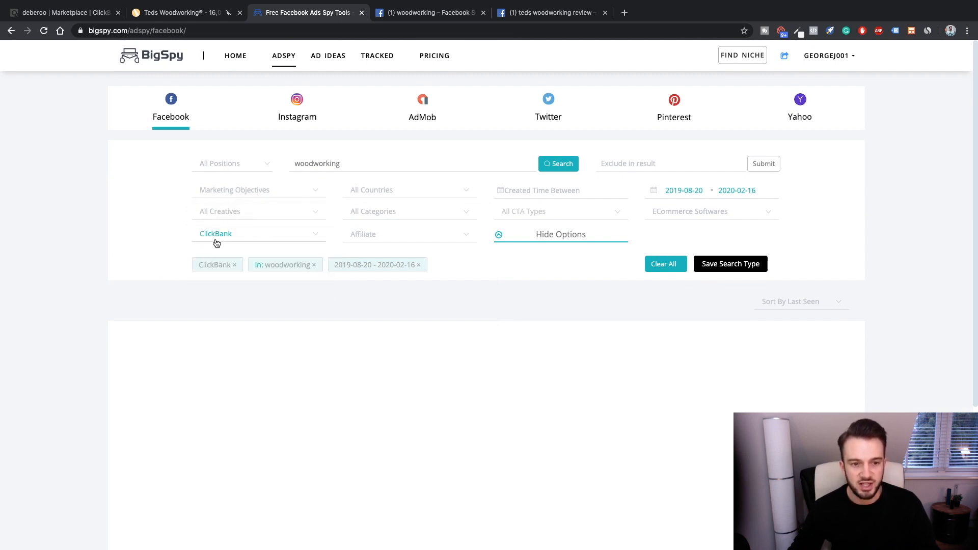
pyautogui.moveTo(235, 182)
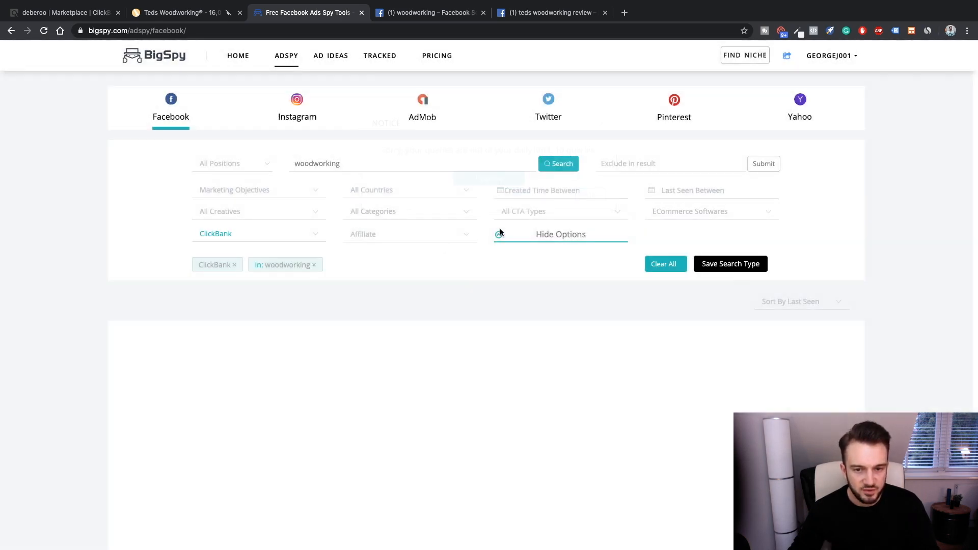
pyautogui.click(557, 163)
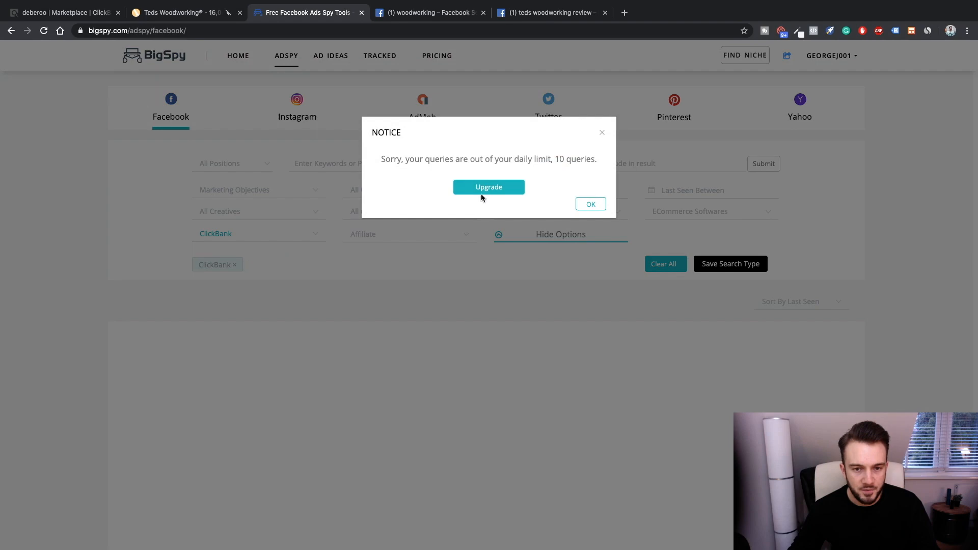
pyautogui.click(590, 204)
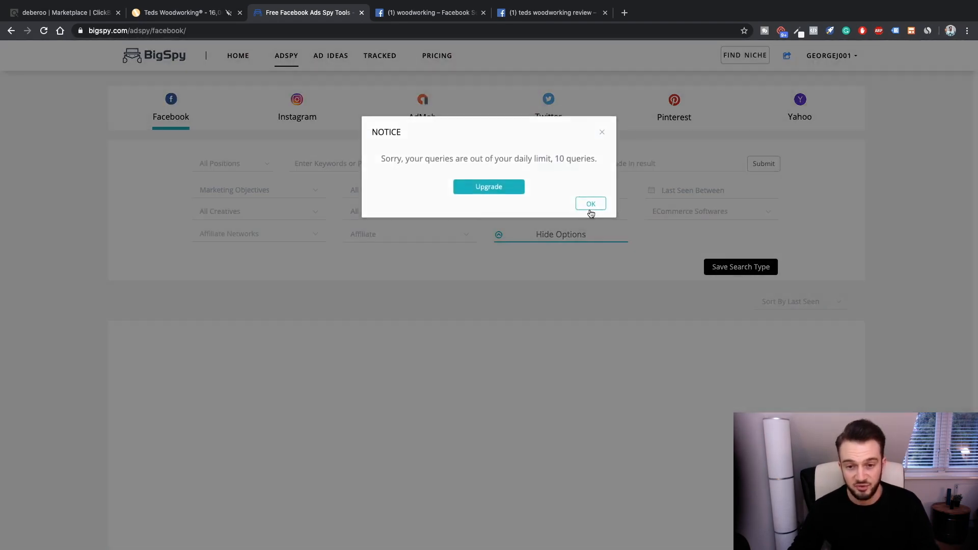
pyautogui.click(589, 204)
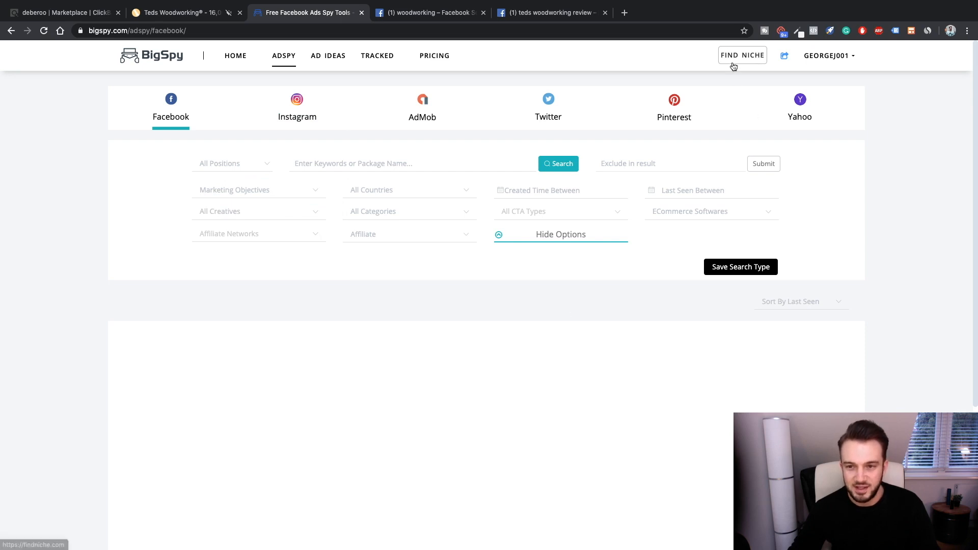
# Bring up the FindNiche analytics site in a new tab from the BigSpy header
pyautogui.click(742, 55)
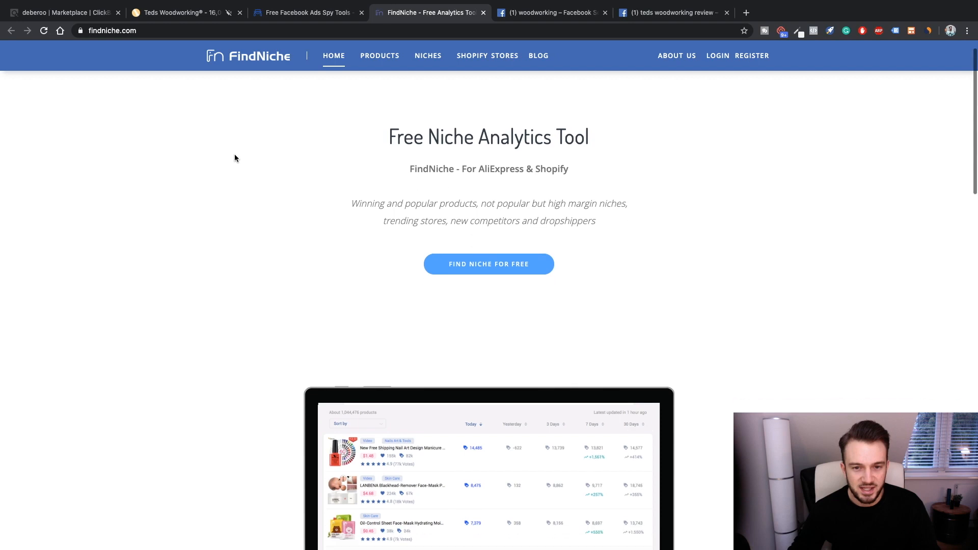
pyautogui.scroll(-3)
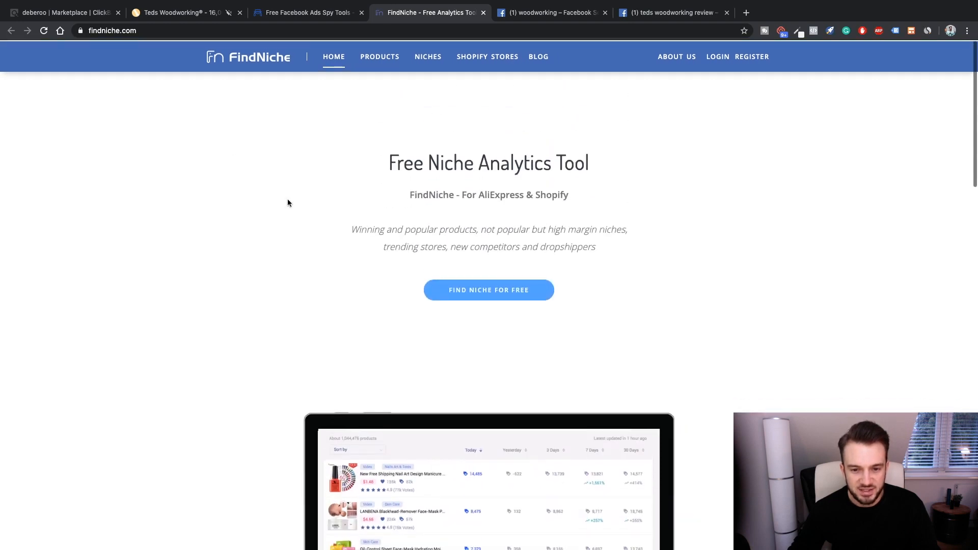
# Switch between the BigSpy search and Facebook results tabs, ending back on the emptied BigSpy ad search
pyautogui.click(306, 12)
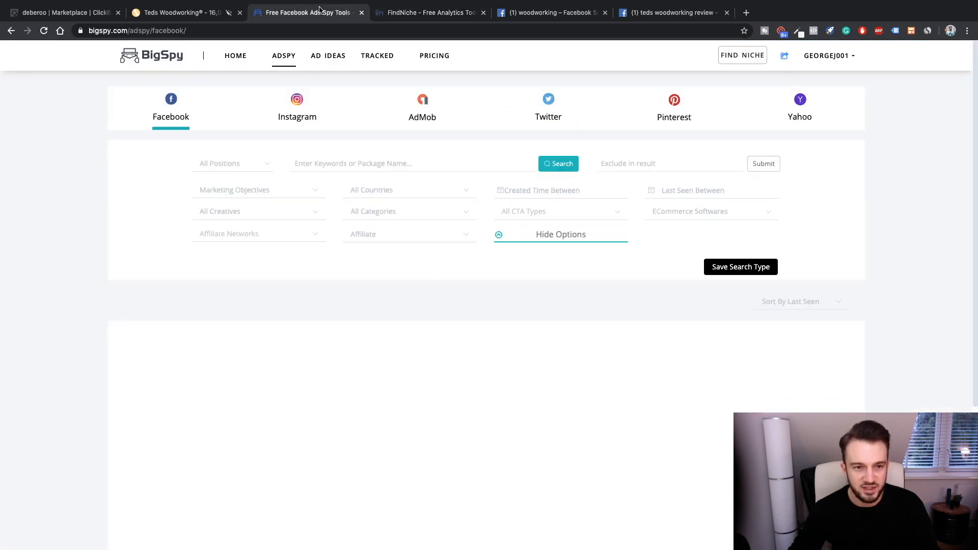
pyautogui.moveTo(741, 267)
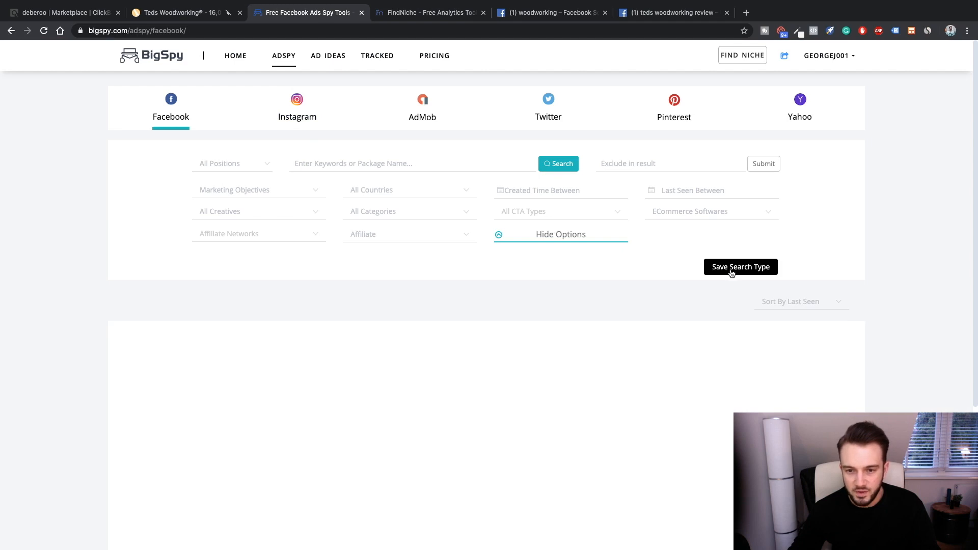
pyautogui.click(258, 190)
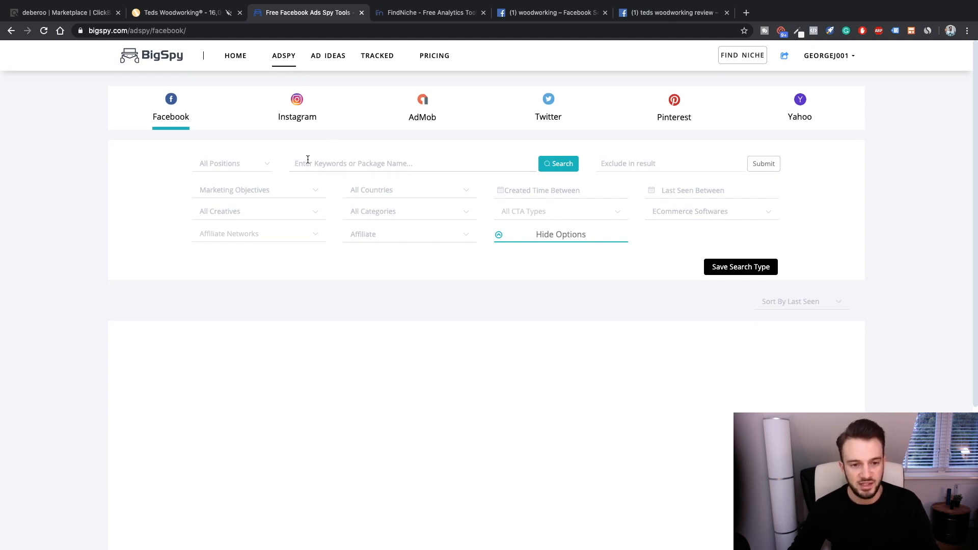
pyautogui.click(551, 12)
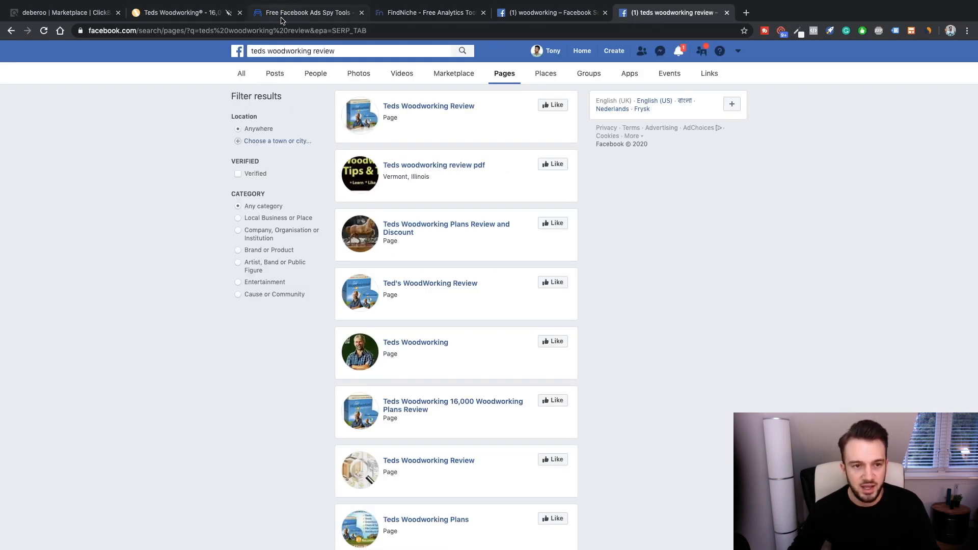
pyautogui.click(306, 12)
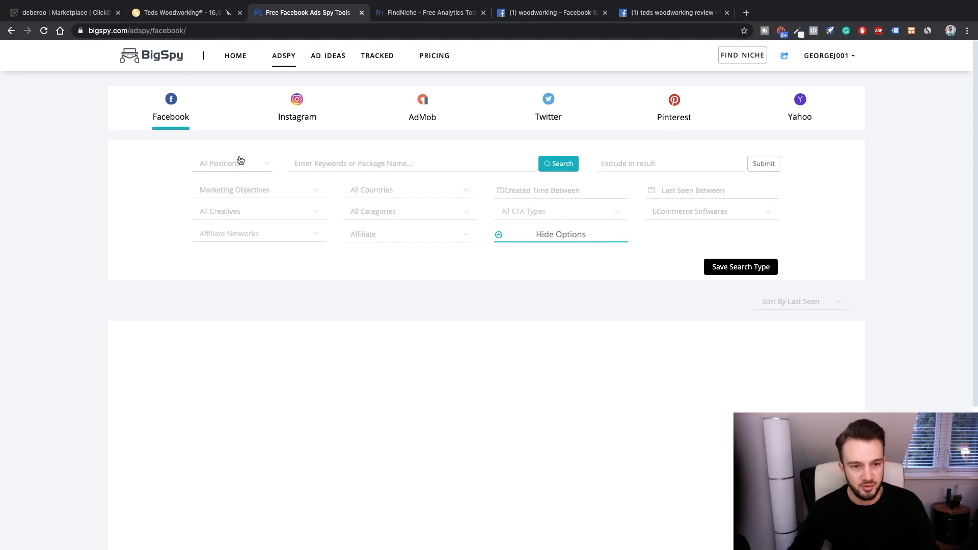
pyautogui.click(434, 55)
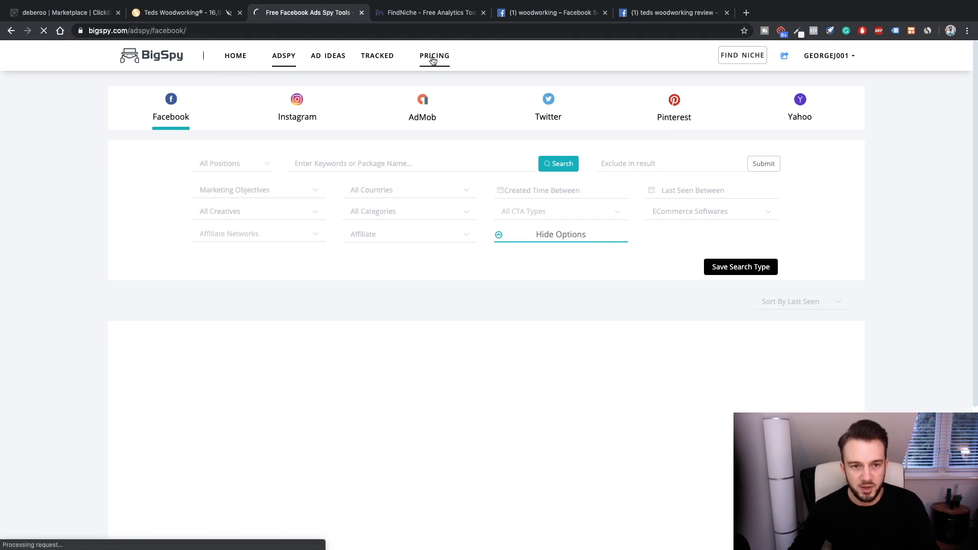
# Review the Free, Basic and Pro plans, then go to Facebook ad ideas and dismiss the query-limit notice
pyautogui.click(434, 55)
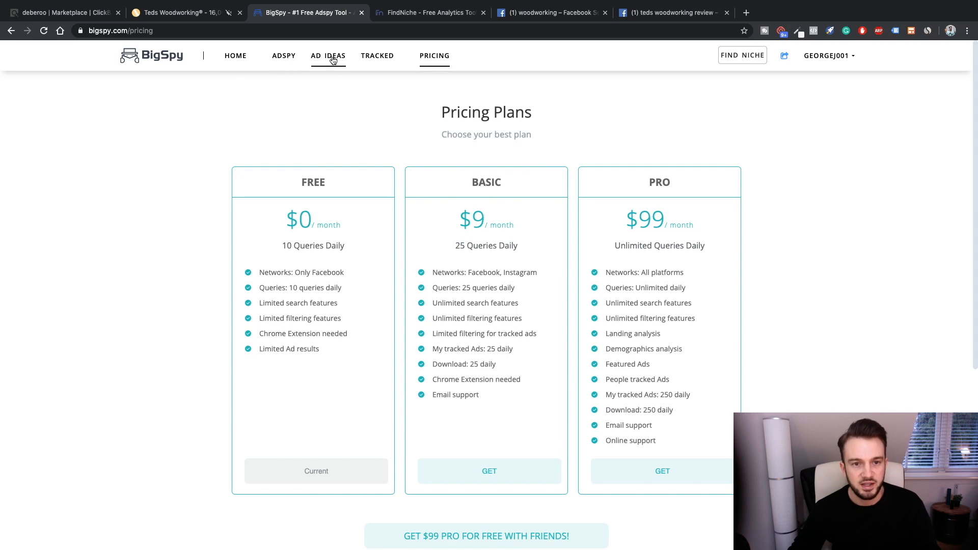
pyautogui.click(328, 55)
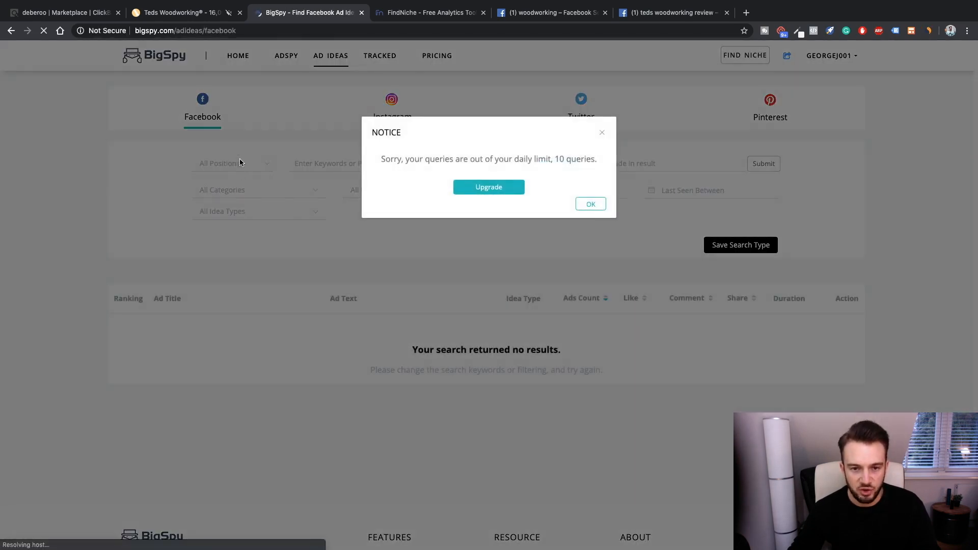
pyautogui.click(590, 203)
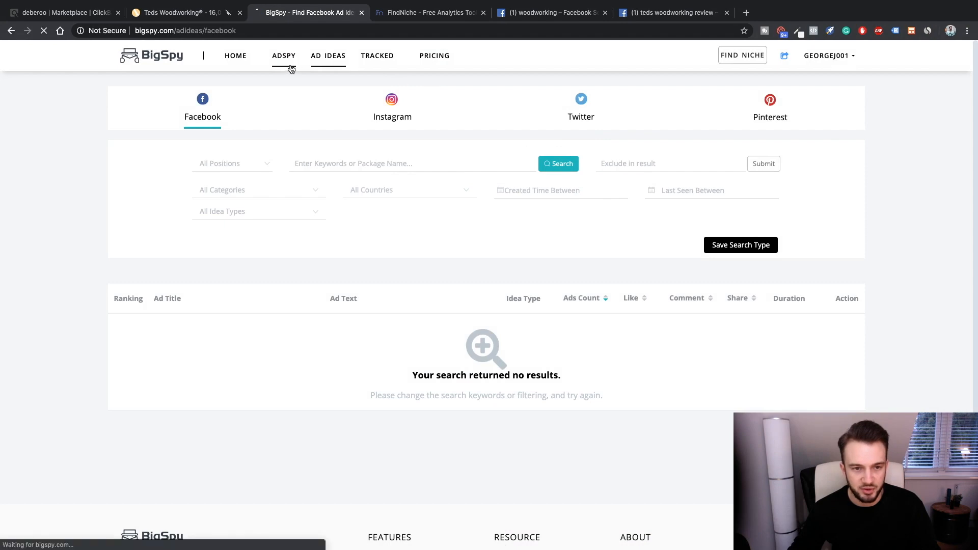
pyautogui.click(285, 55)
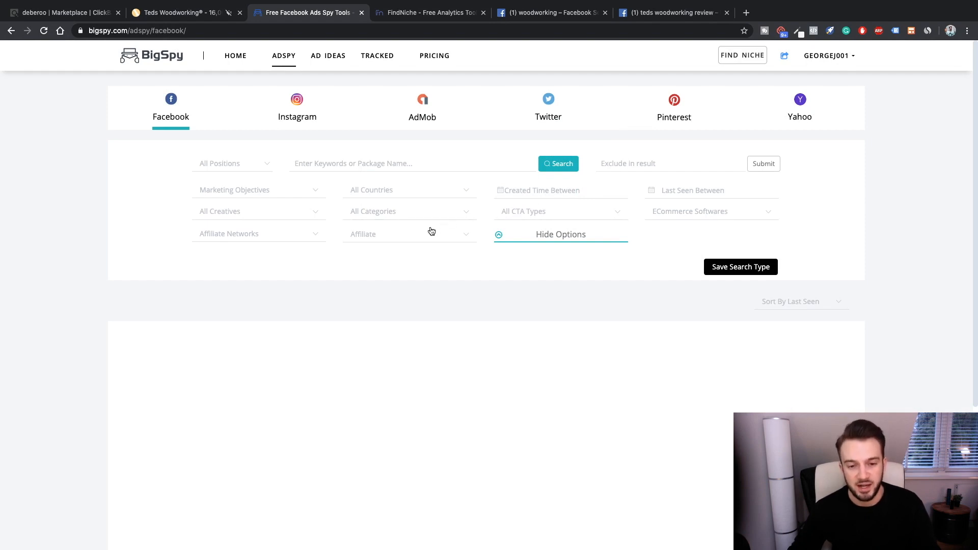
pyautogui.moveTo(248, 243)
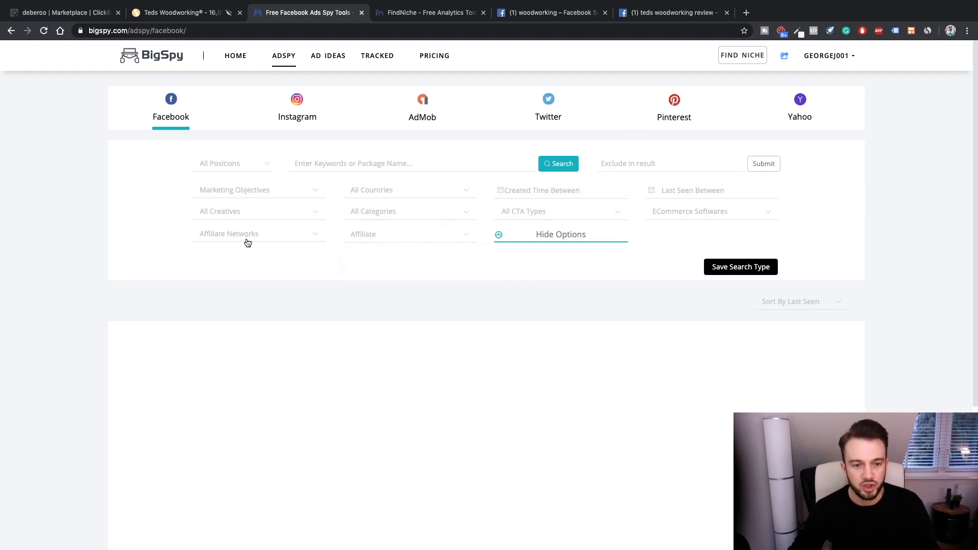
pyautogui.click(257, 211)
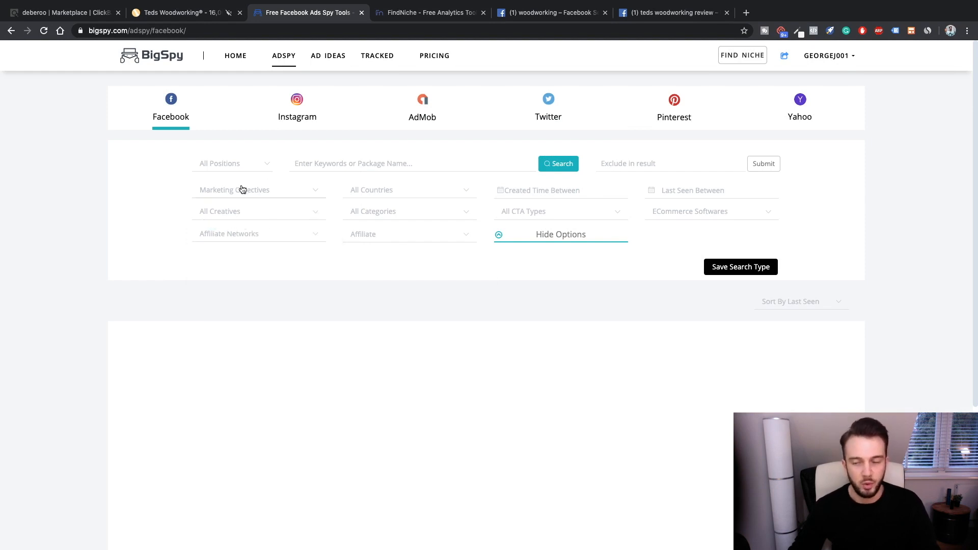
pyautogui.click(258, 189)
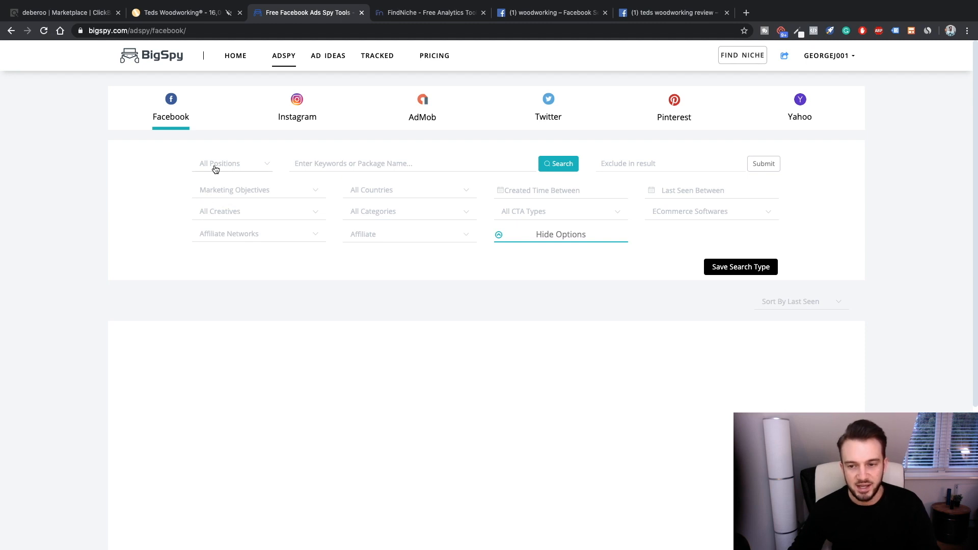
pyautogui.scroll(-3)
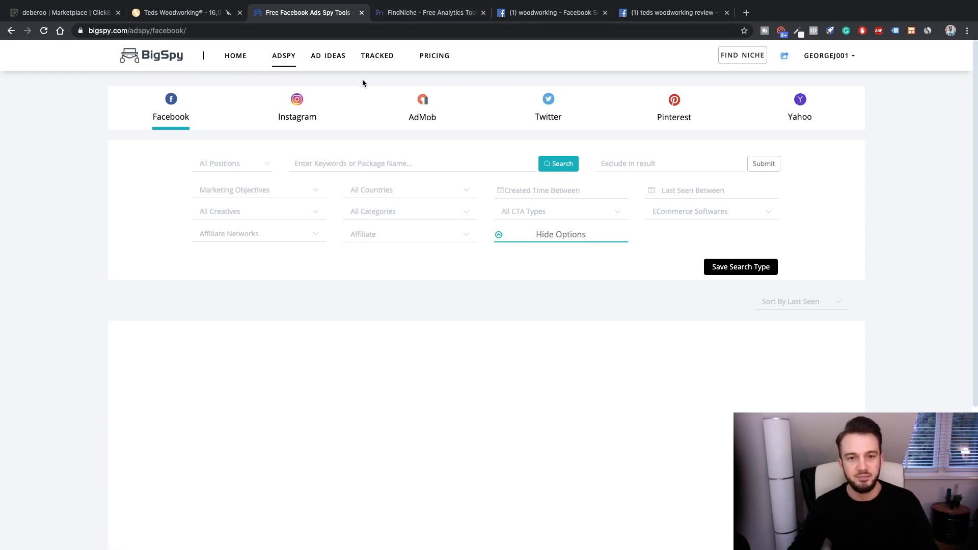
pyautogui.moveTo(340, 128)
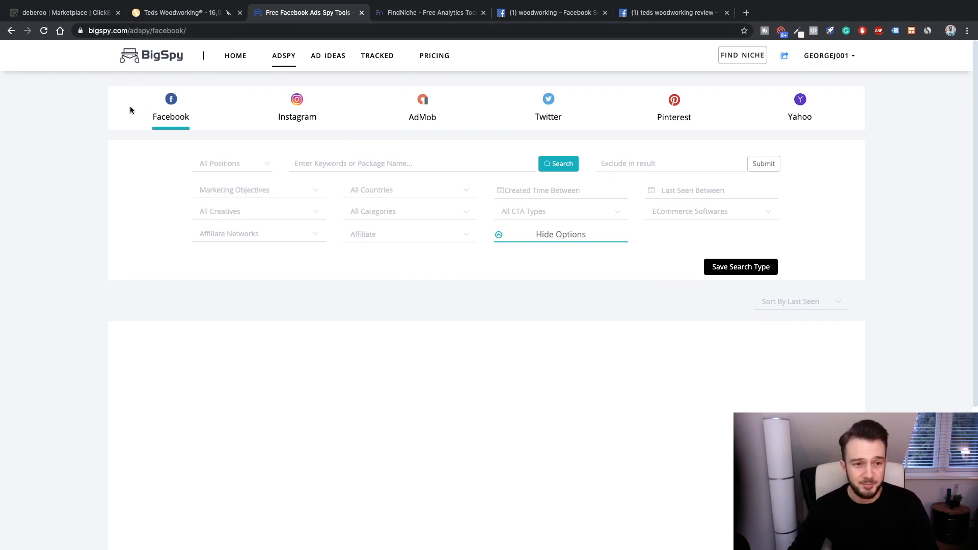
pyautogui.moveTo(247, 133)
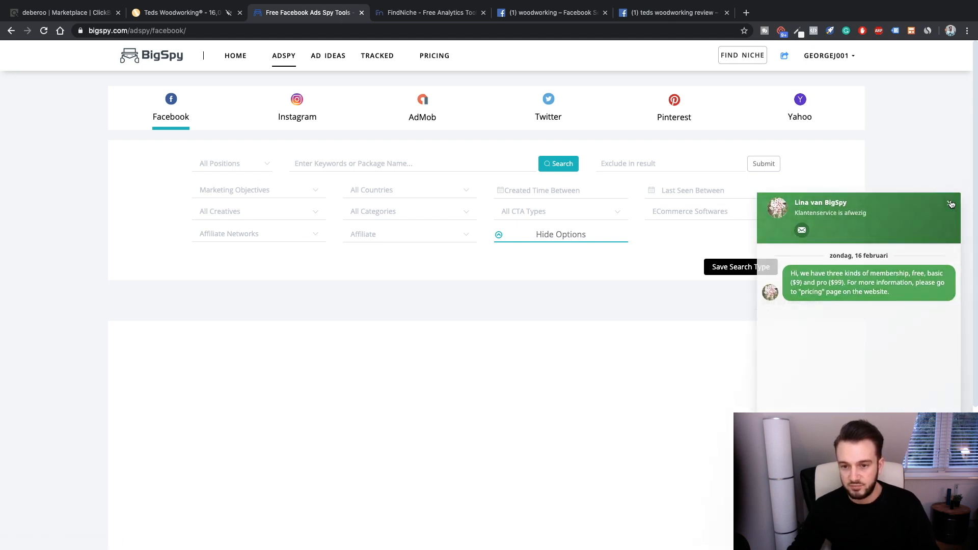
pyautogui.scroll(-3)
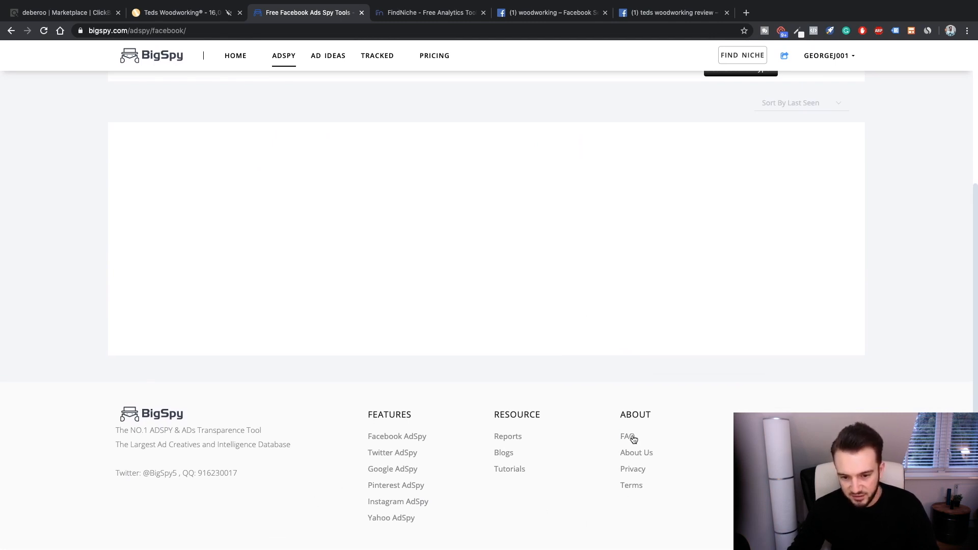
# Go to the FAQ page from the footer in a new tab and read through its questions
pyautogui.click(626, 435)
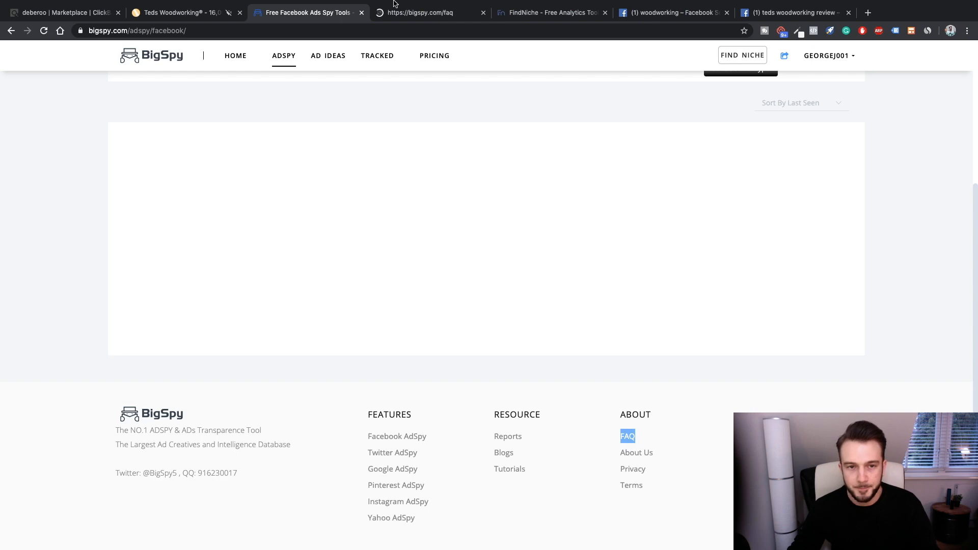
pyautogui.click(626, 436)
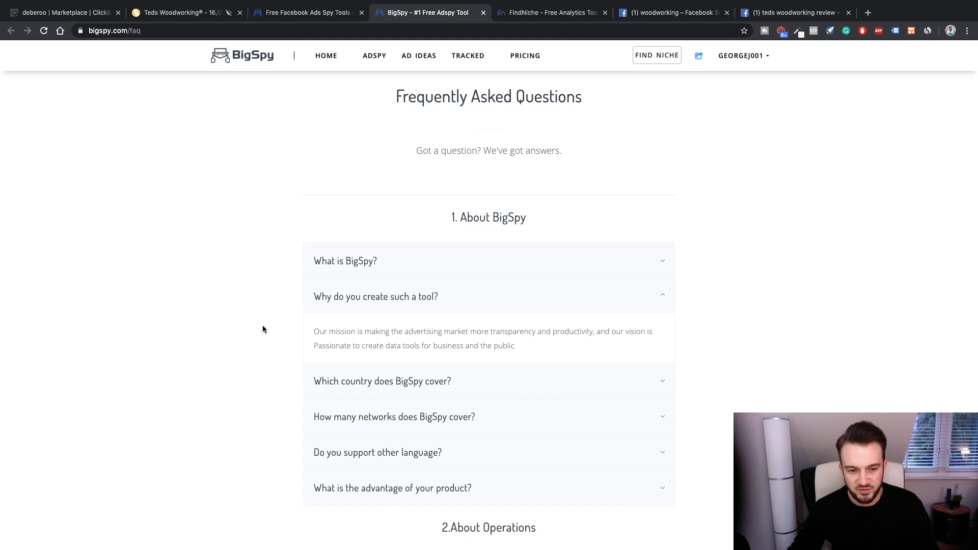
pyautogui.scroll(-3)
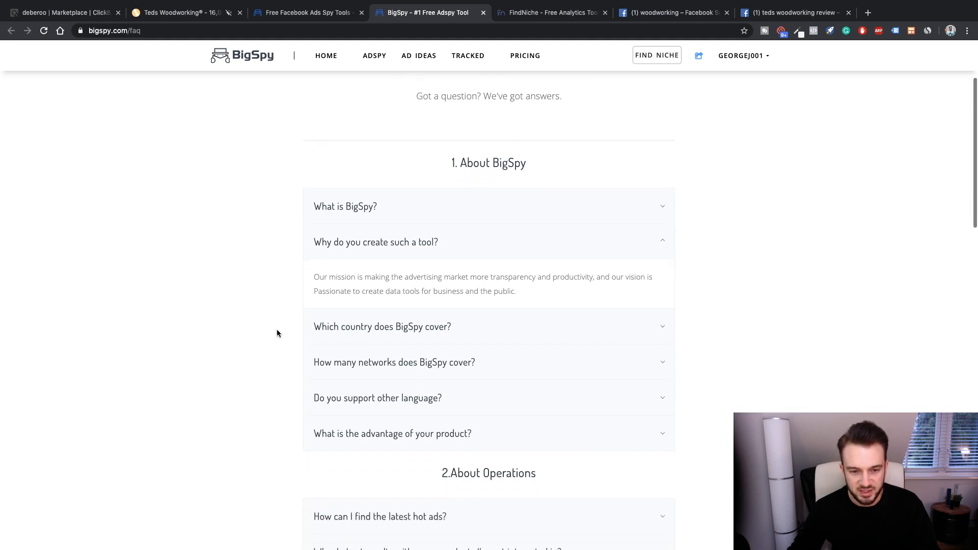
pyautogui.scroll(-3)
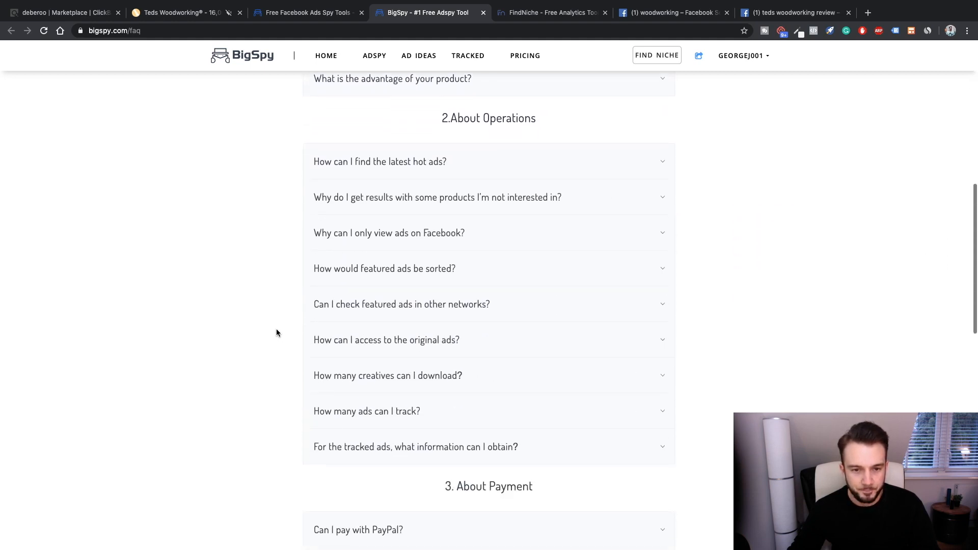
# Expand the answer on finding the latest hot ads and bring up link options for Featured Ads
pyautogui.click(380, 162)
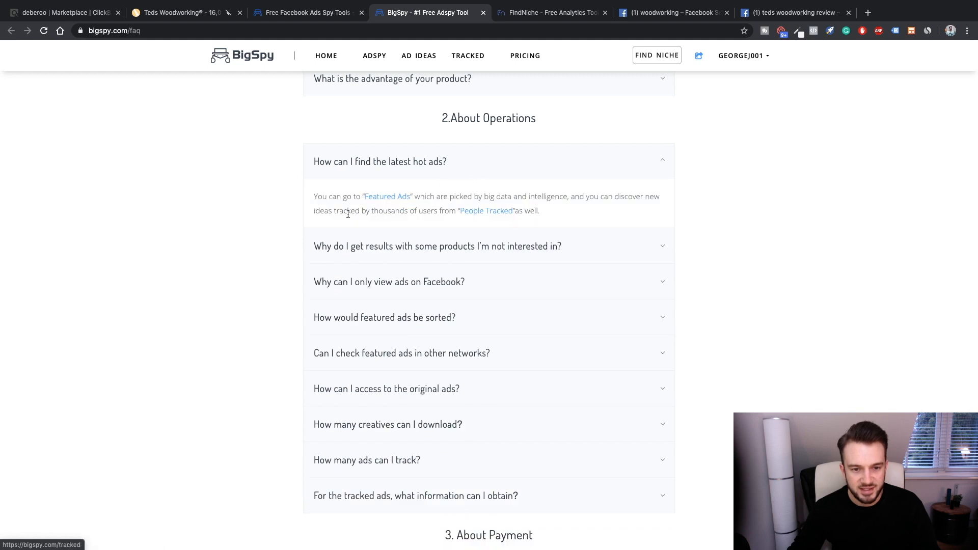
pyautogui.moveTo(433, 227)
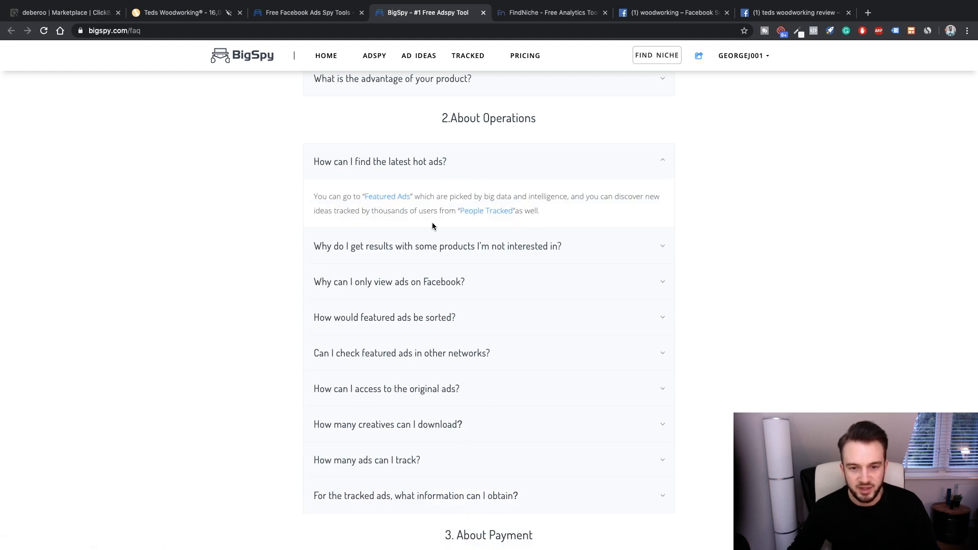
pyautogui.moveTo(357, 254)
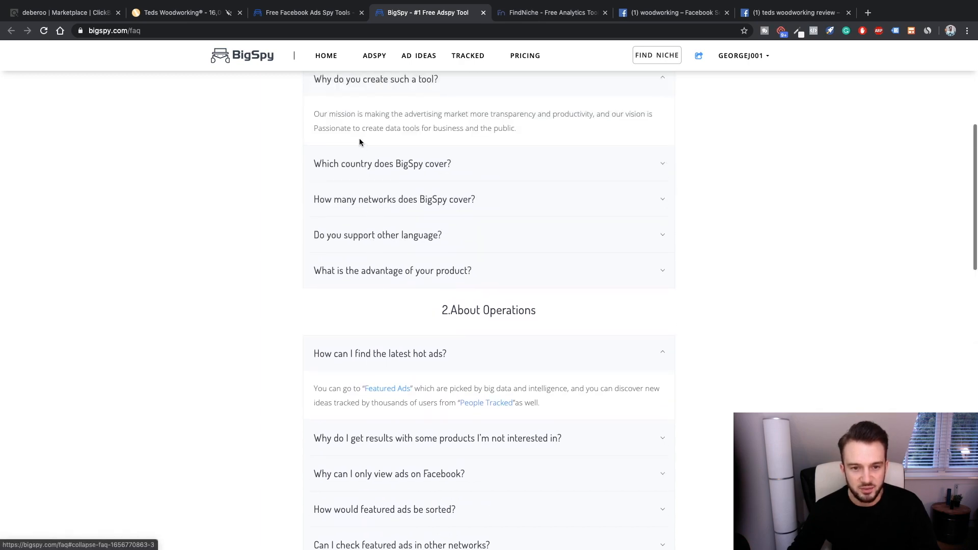
pyautogui.scroll(-3)
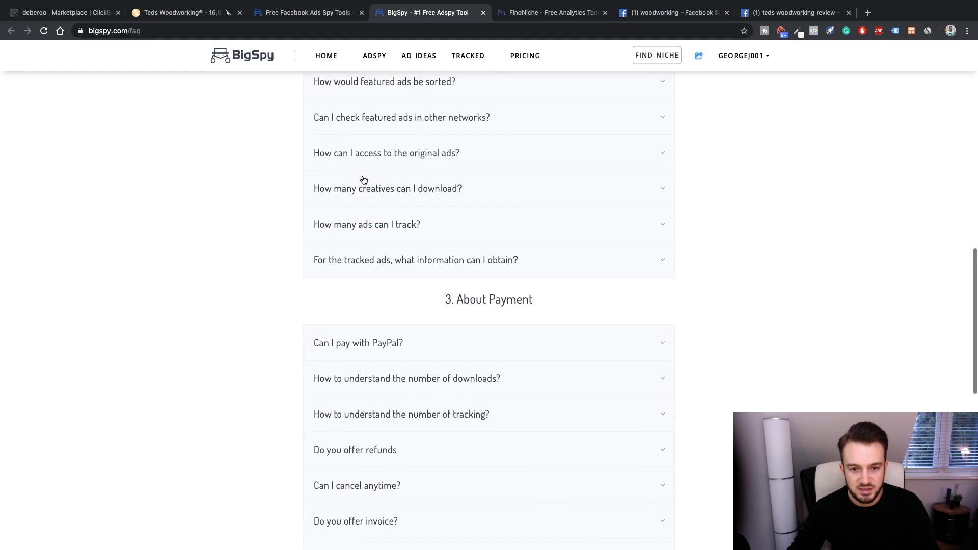
pyautogui.rightClick(387, 276)
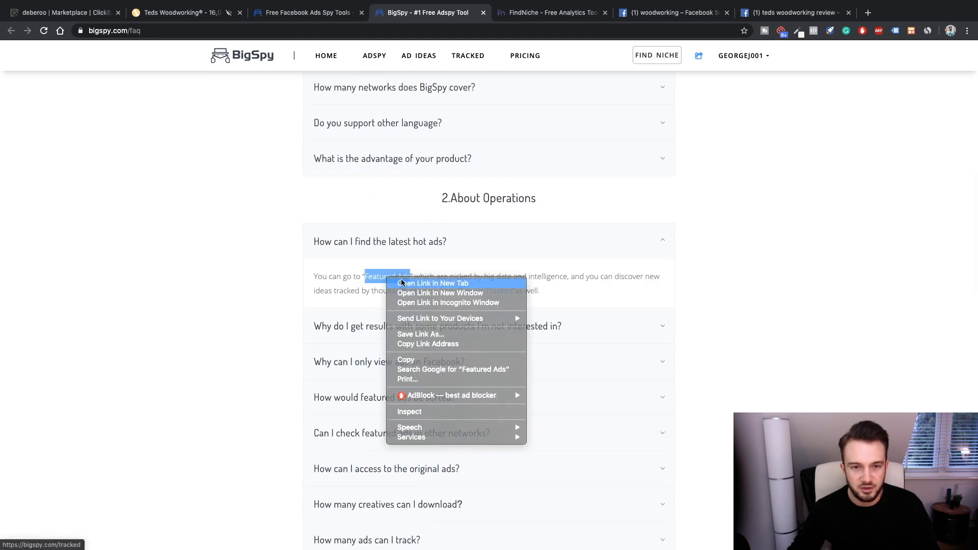
# View the Featured Ads page in a new tab and browse today's picked ads and sort-by options
pyautogui.click(432, 282)
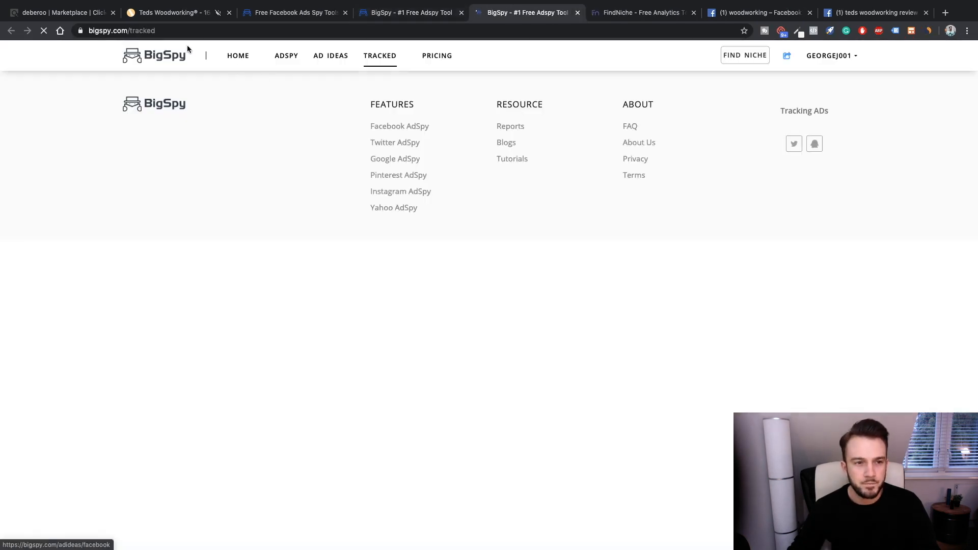
pyautogui.click(376, 55)
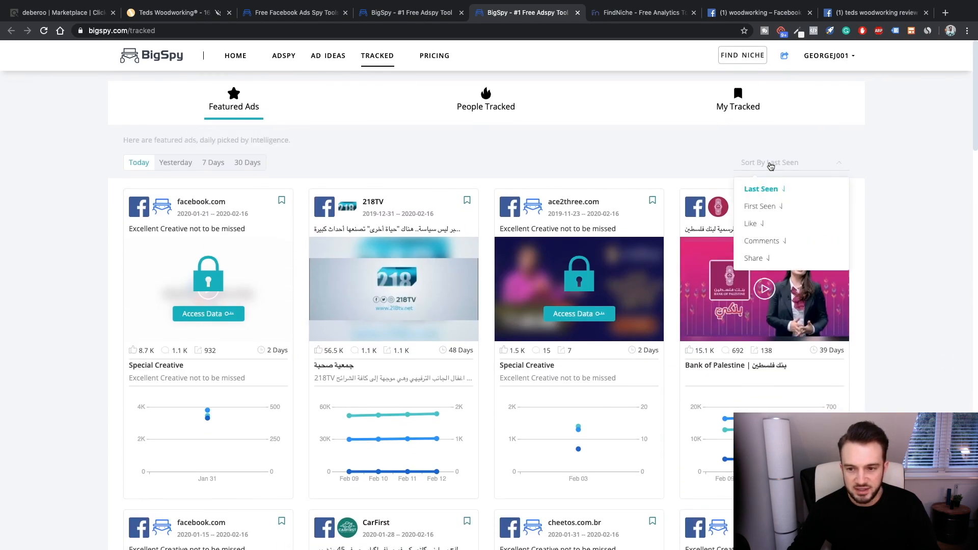
pyautogui.scroll(-3)
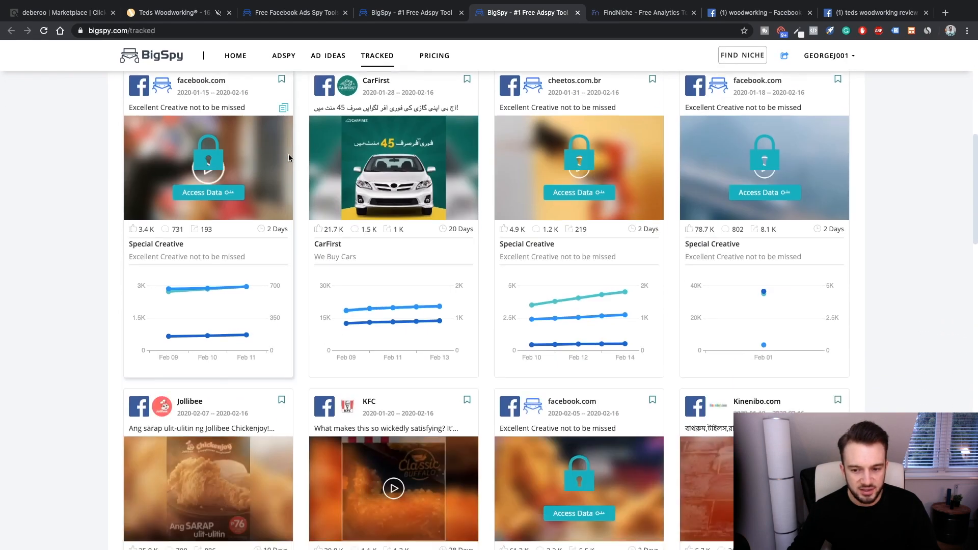
pyautogui.scroll(-3)
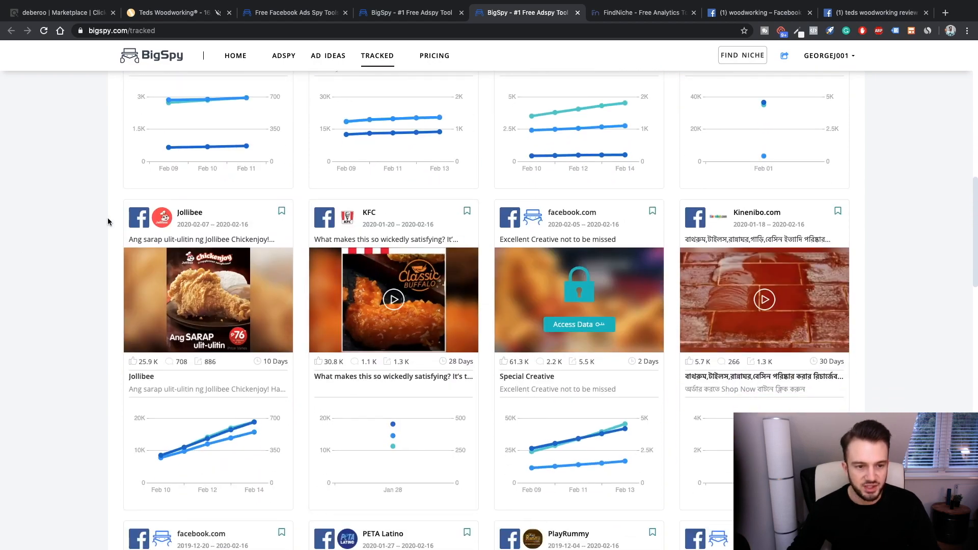
pyautogui.scroll(3)
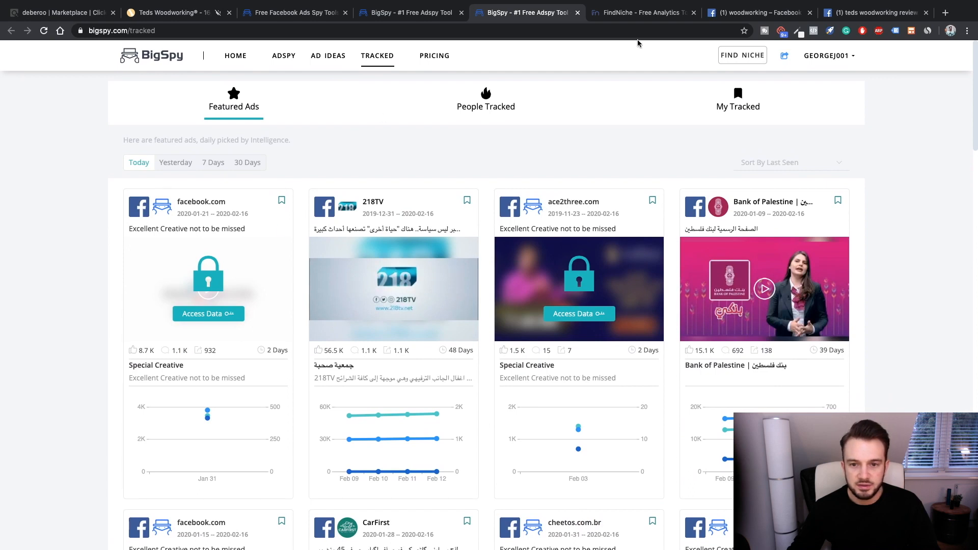
pyautogui.moveTo(796, 170)
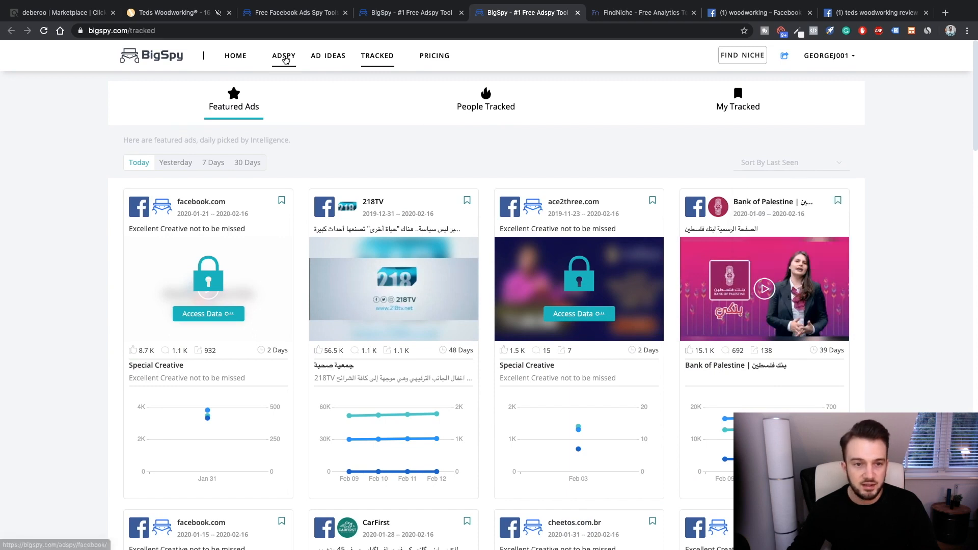
# Go back to the AdSpy Facebook search and dismiss the daily 10-query limit notice
pyautogui.click(283, 55)
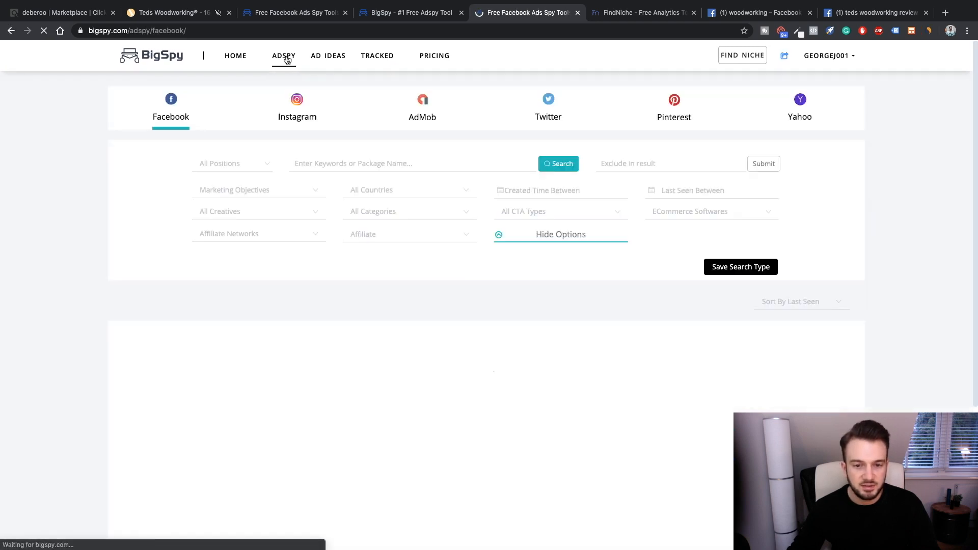
pyautogui.click(557, 163)
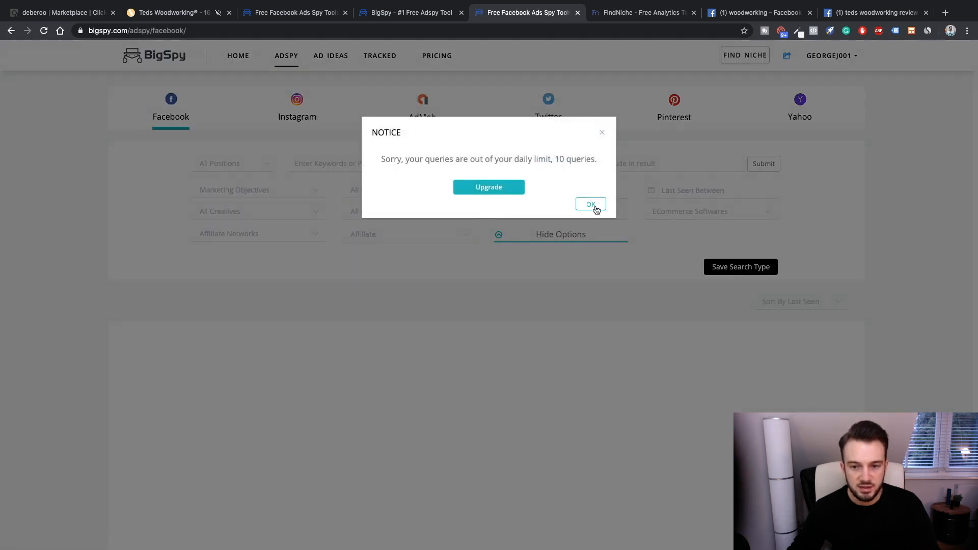
pyautogui.click(590, 203)
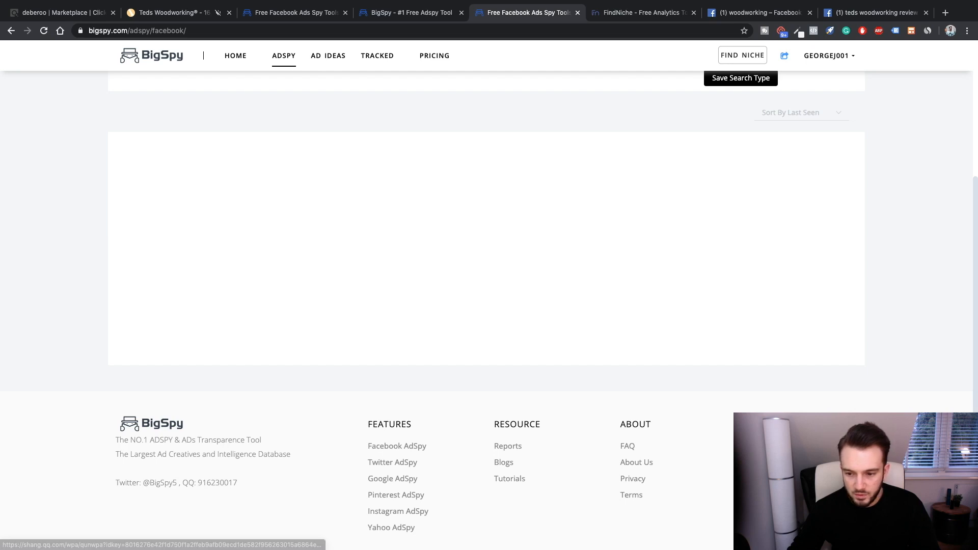
pyautogui.click(148, 482)
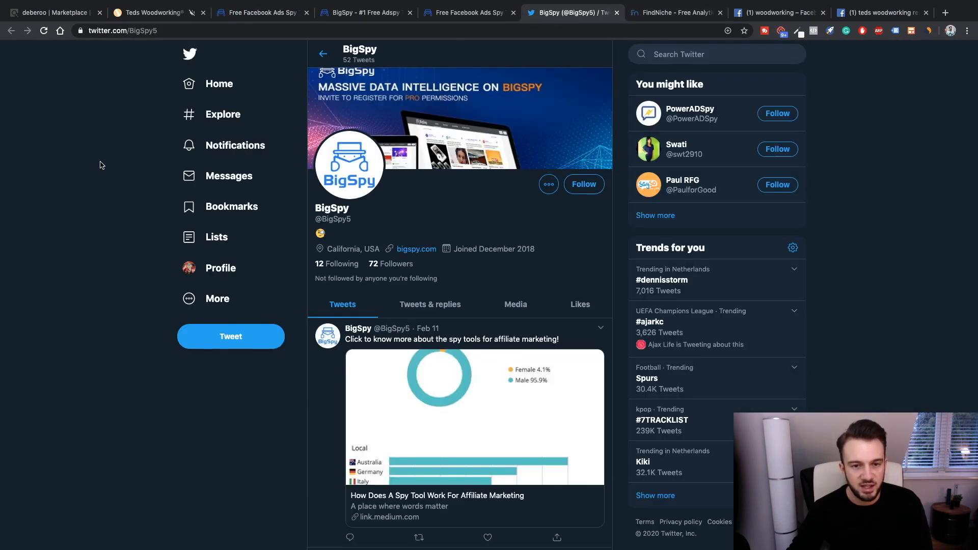
# Return to the first 'Free Facebook Ads Spy Tools' tab showing the empty ad search
pyautogui.click(262, 13)
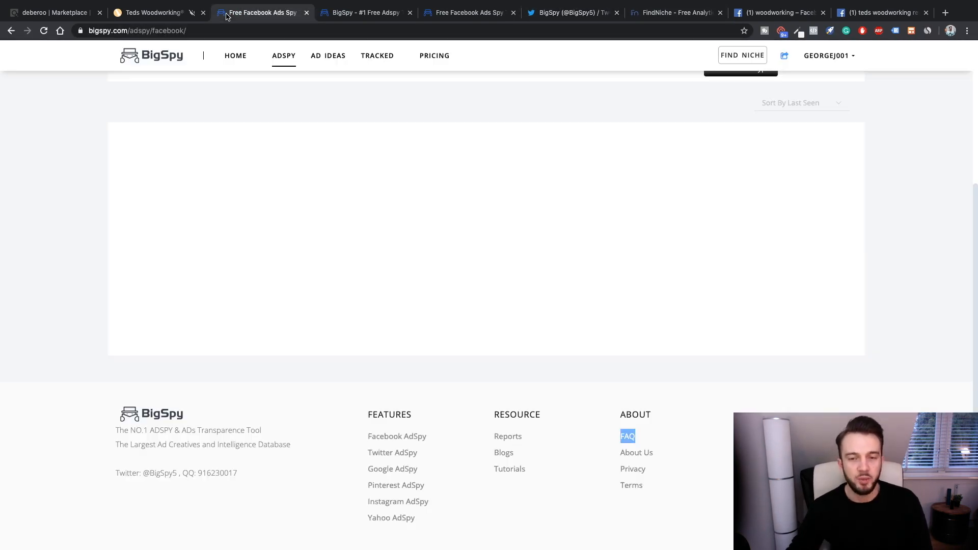
pyautogui.moveTo(204, 23)
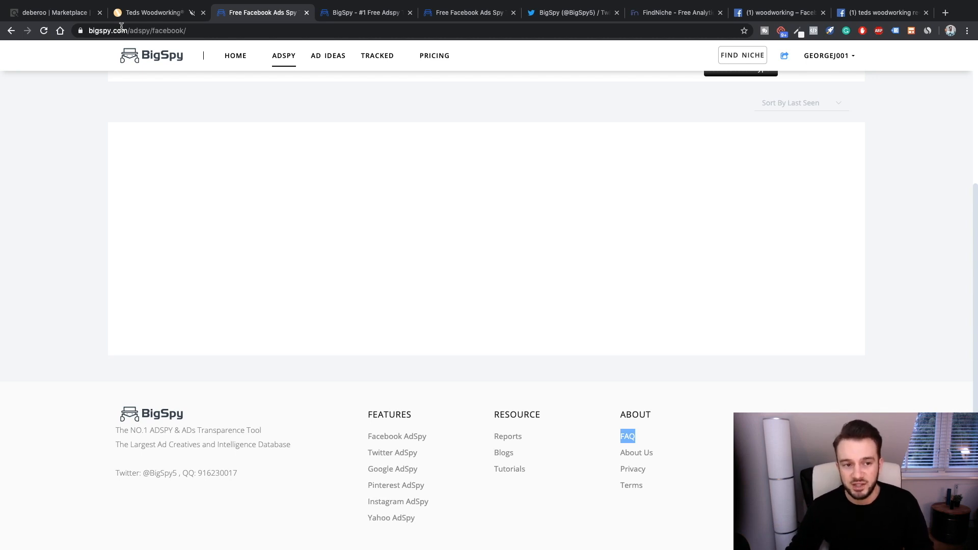
pyautogui.moveTo(111, 118)
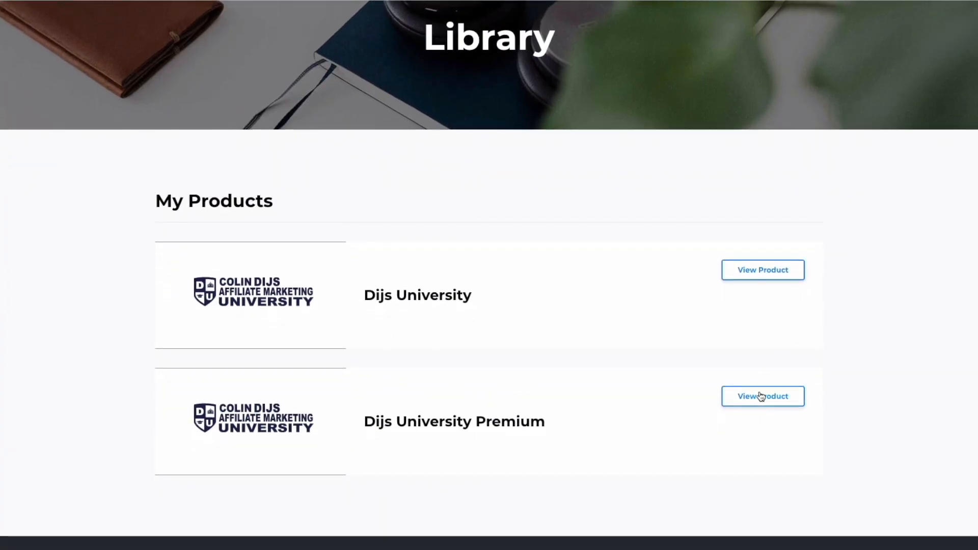
# View the Dijs University Premium product and its traffic source course list
pyautogui.click(762, 396)
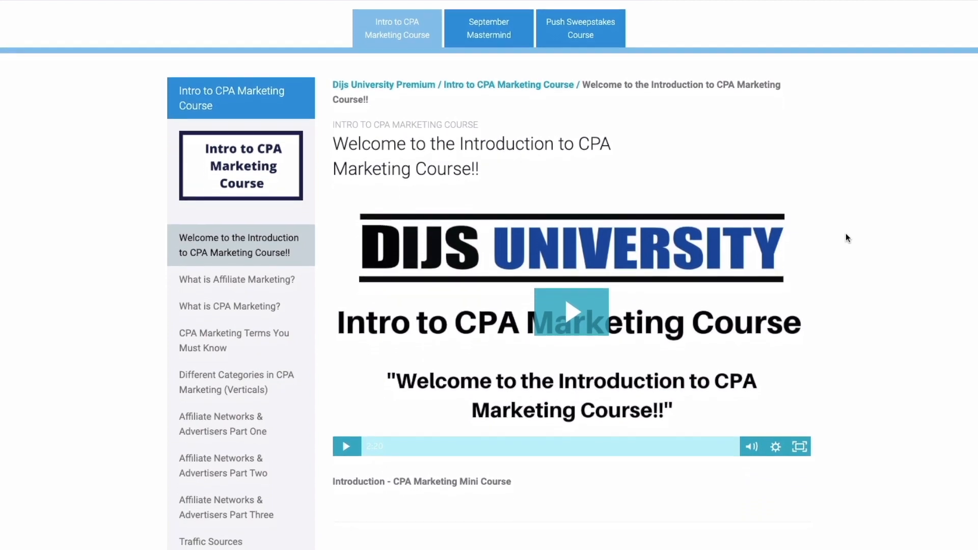
pyautogui.scroll(-3)
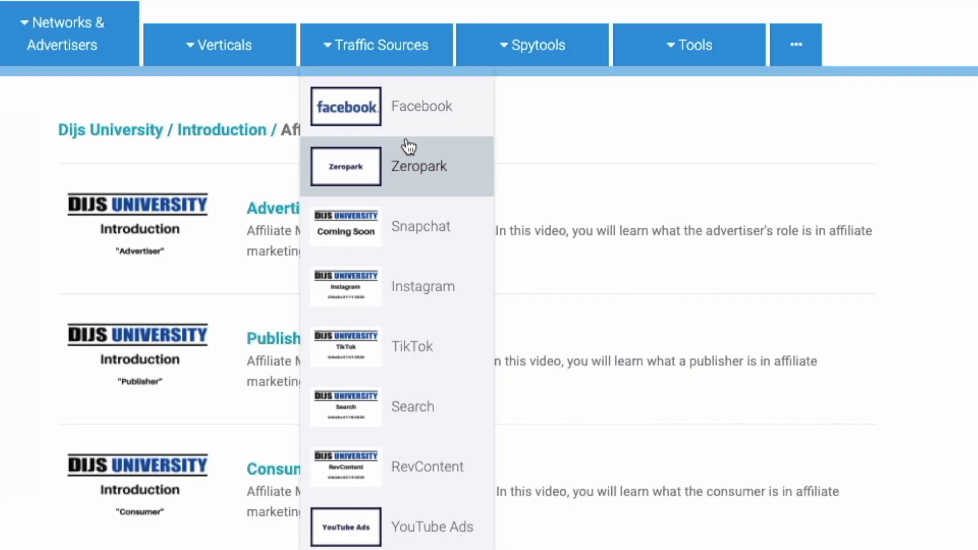
pyautogui.moveTo(409, 361)
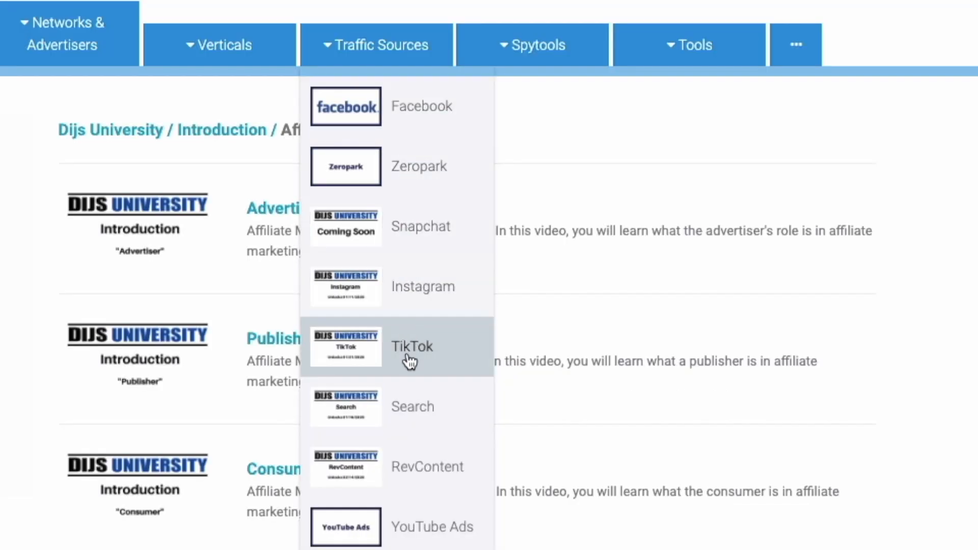
pyautogui.moveTo(408, 519)
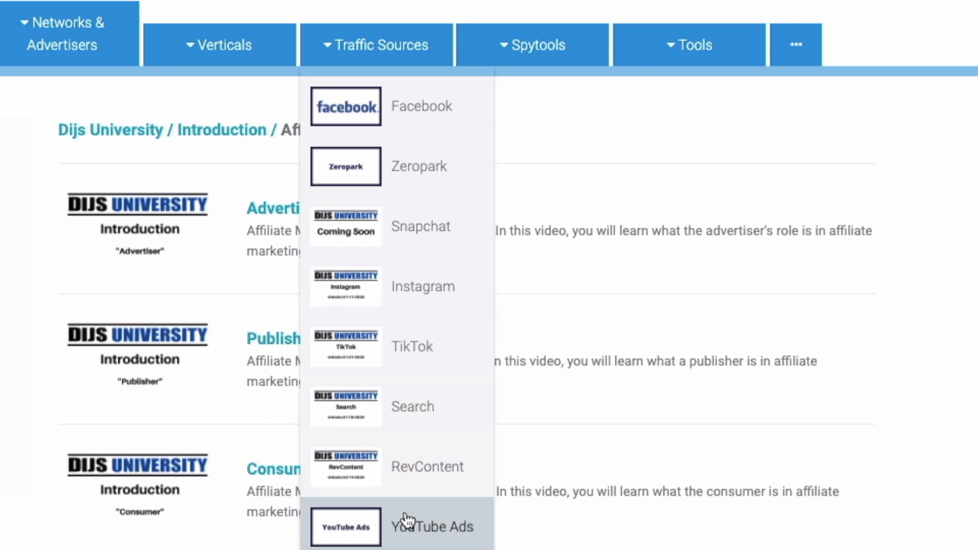